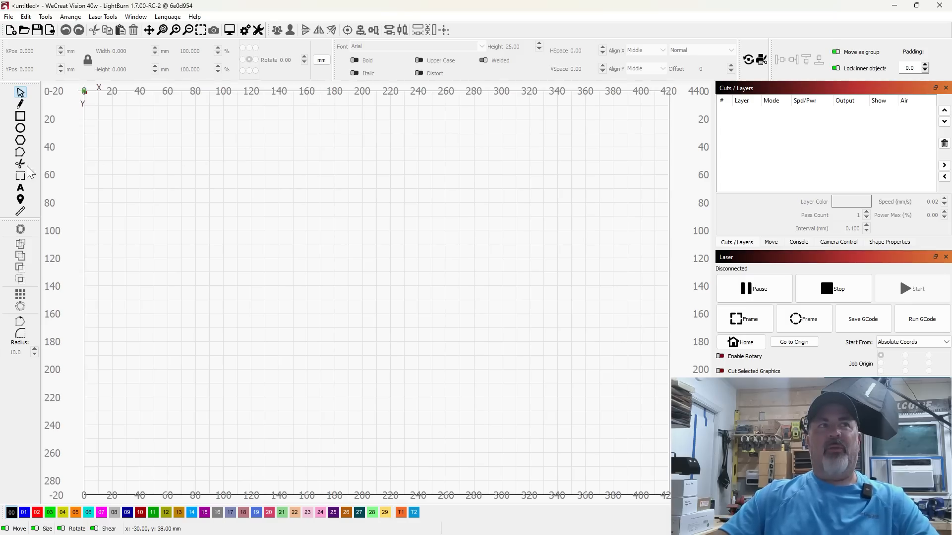
mouse_move(20, 175)
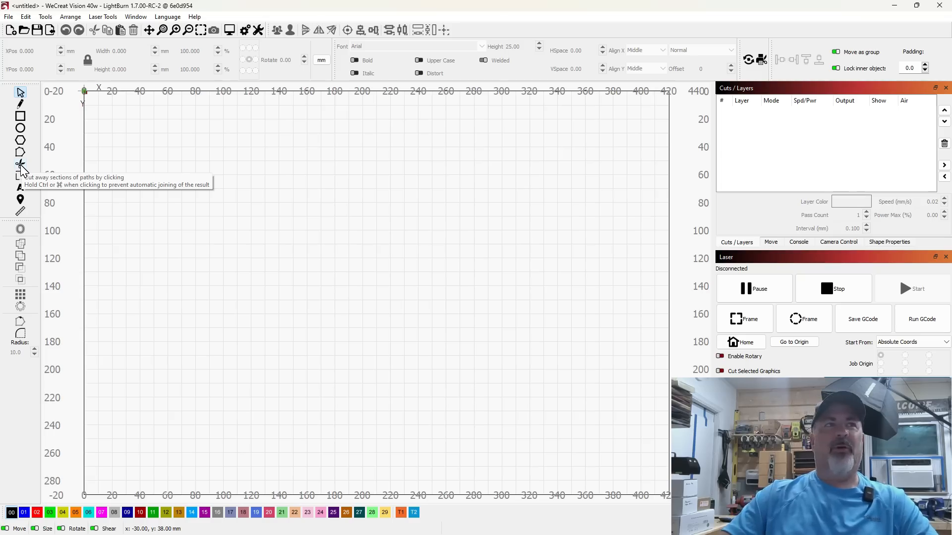
mouse_move(256, 284)
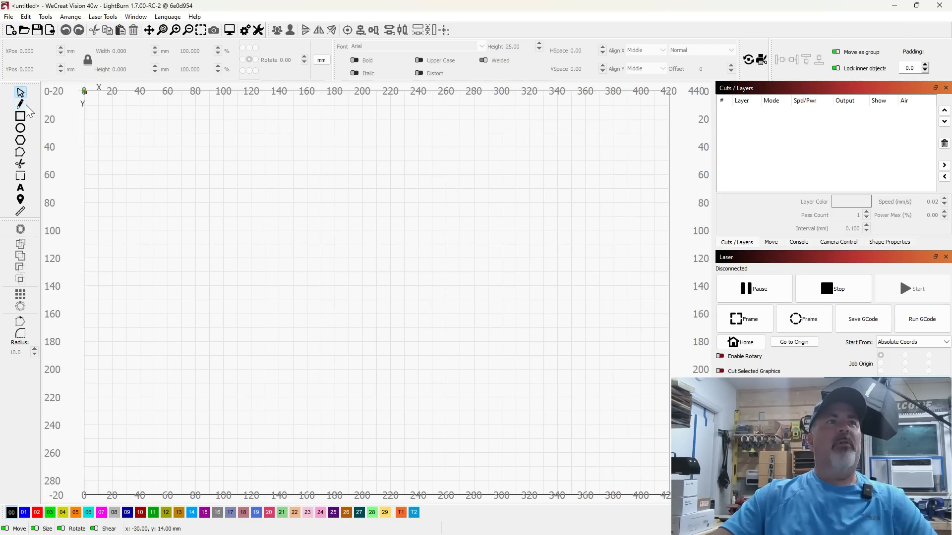
mouse_move(20, 102)
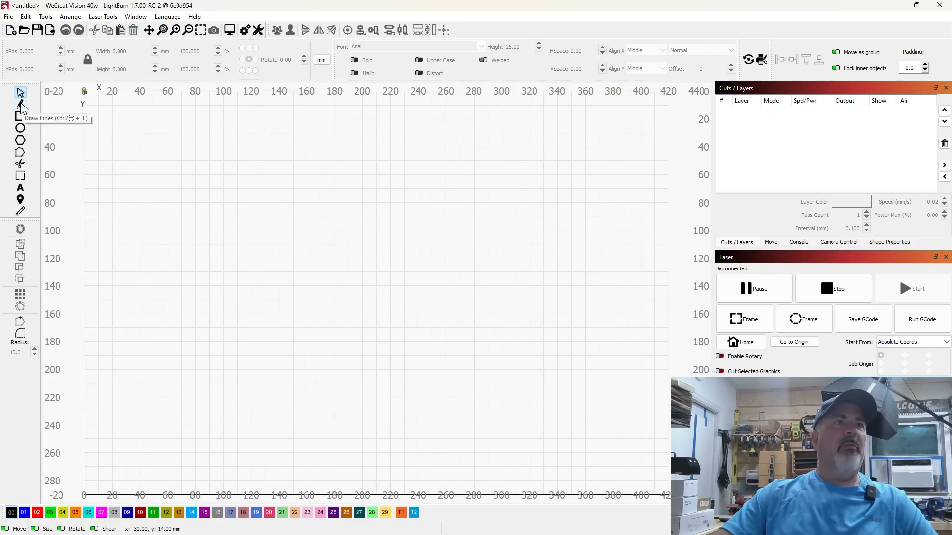
Activate the Draw Lines tool (Ctrl+L) on the empty canvas.
click(20, 104)
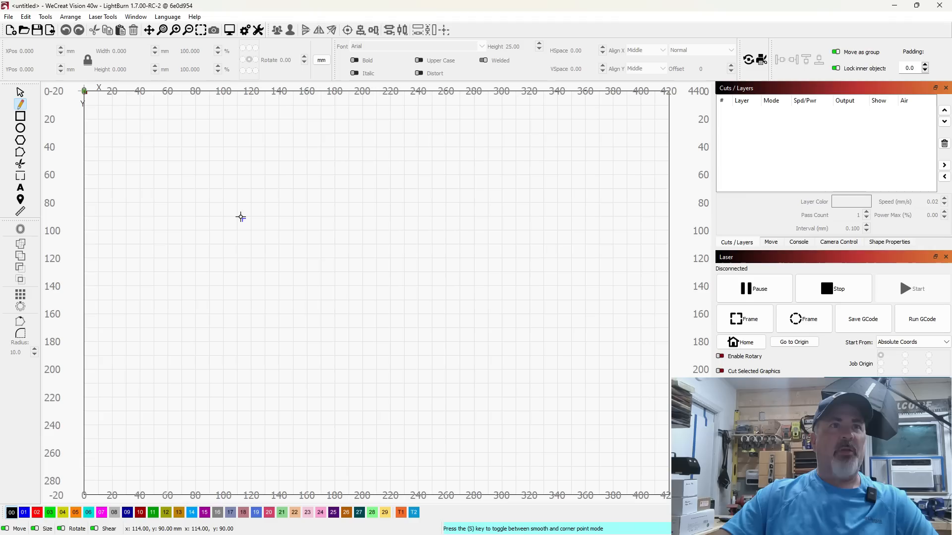
mouse_move(252, 216)
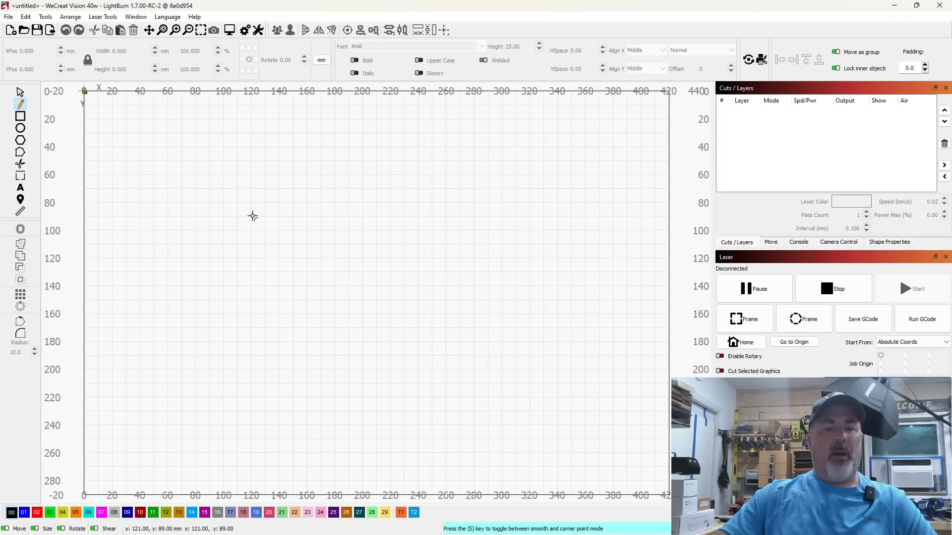
mouse_move(267, 220)
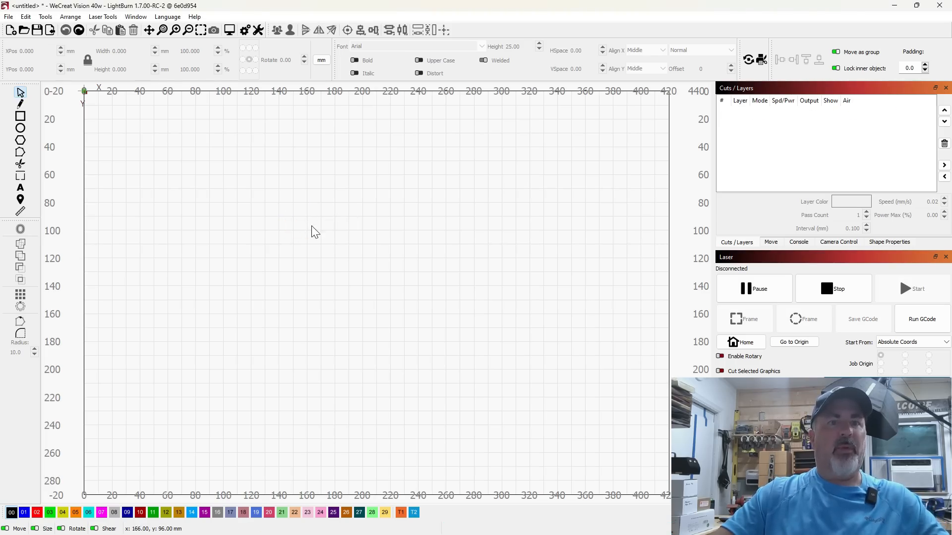
click(20, 103)
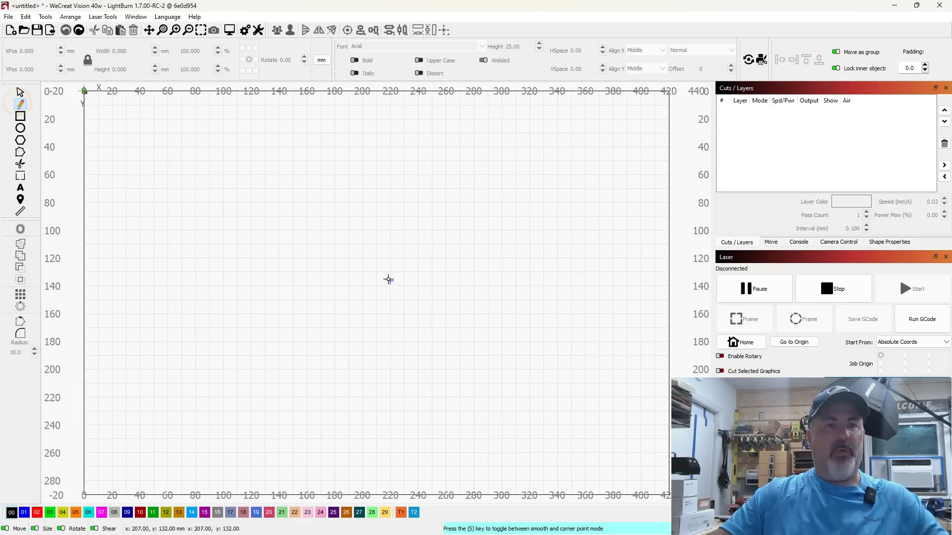
mouse_move(311, 229)
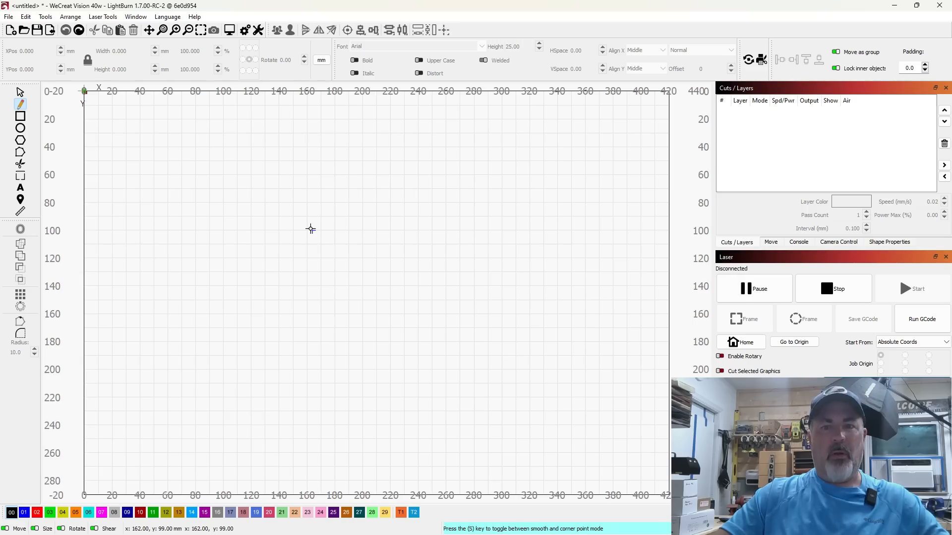
mouse_move(258, 193)
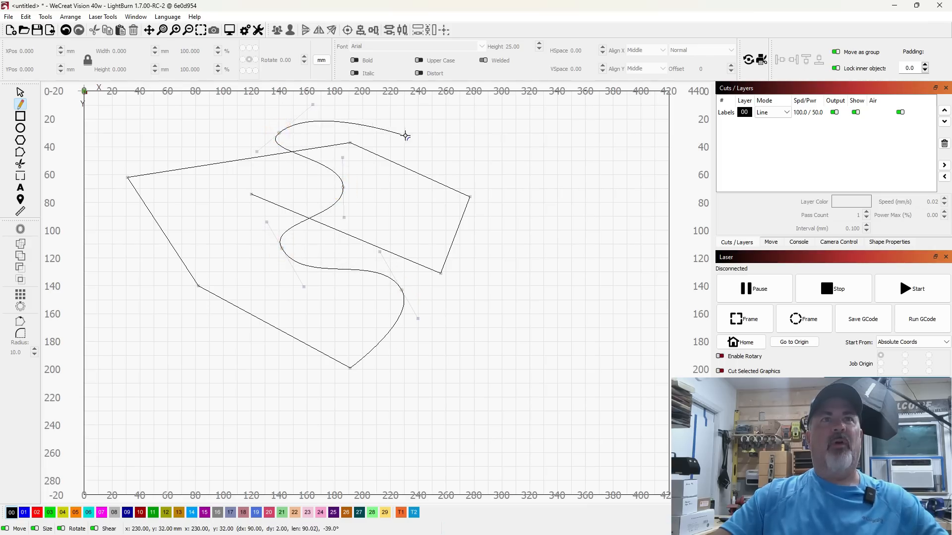
Drag out the wavy curve's bends down across the quadrilateral to its lower end.
drag(405, 135, 437, 247)
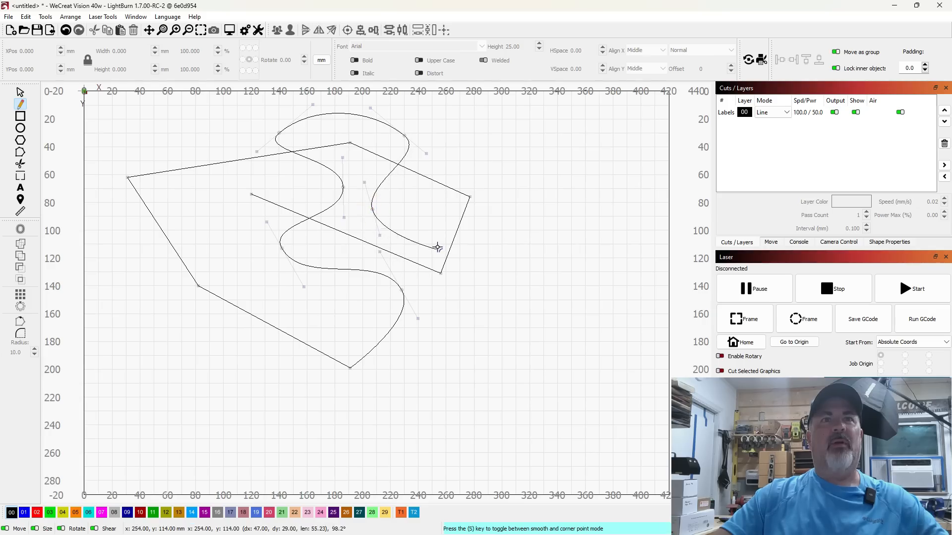
drag(438, 247, 476, 295)
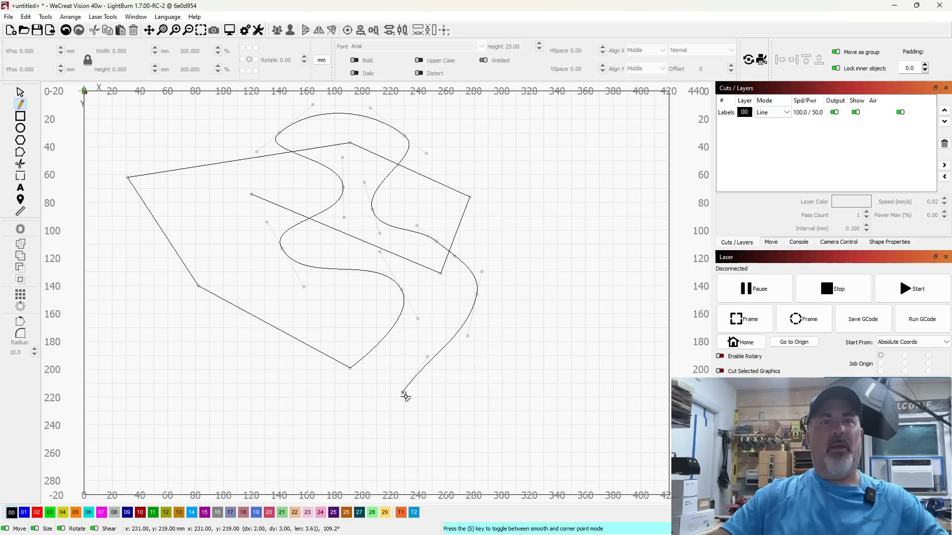
drag(405, 395, 434, 459)
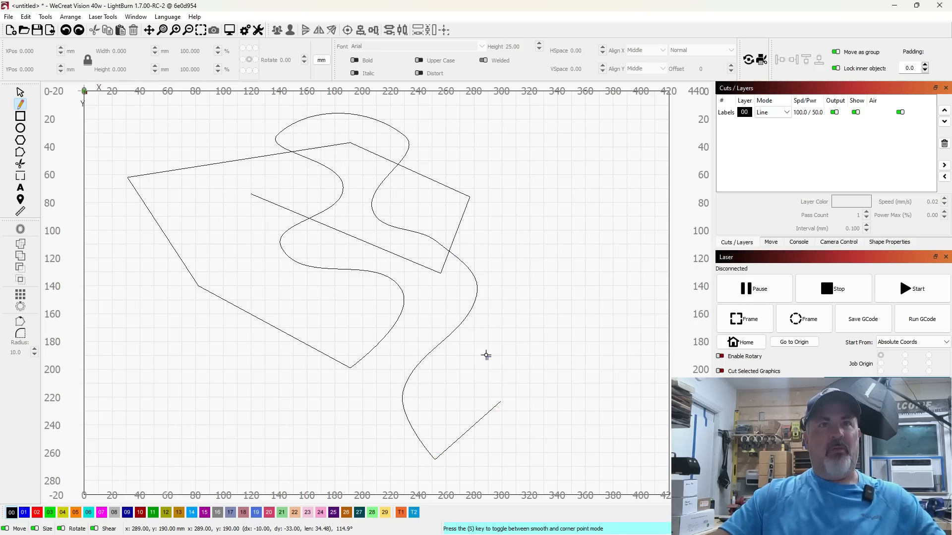
mouse_move(497, 303)
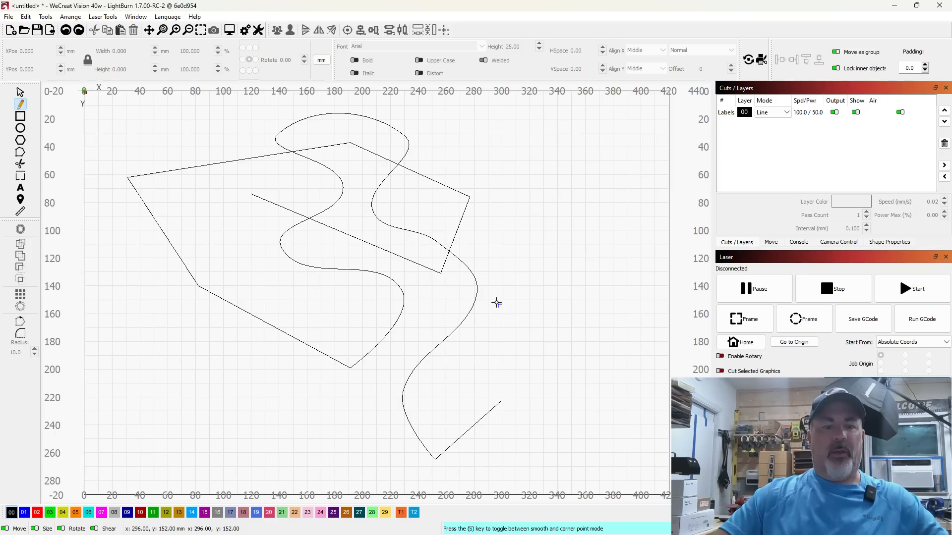
mouse_move(386, 271)
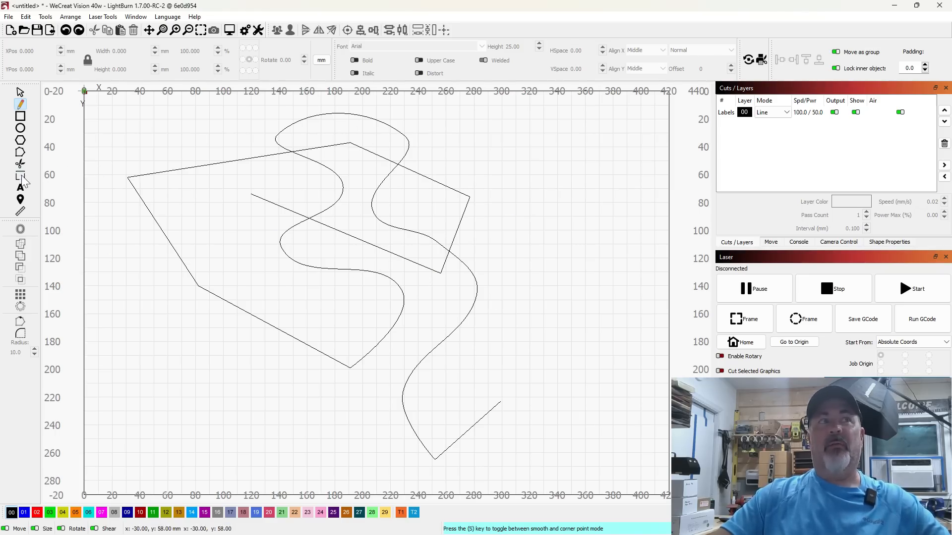
mouse_move(20, 167)
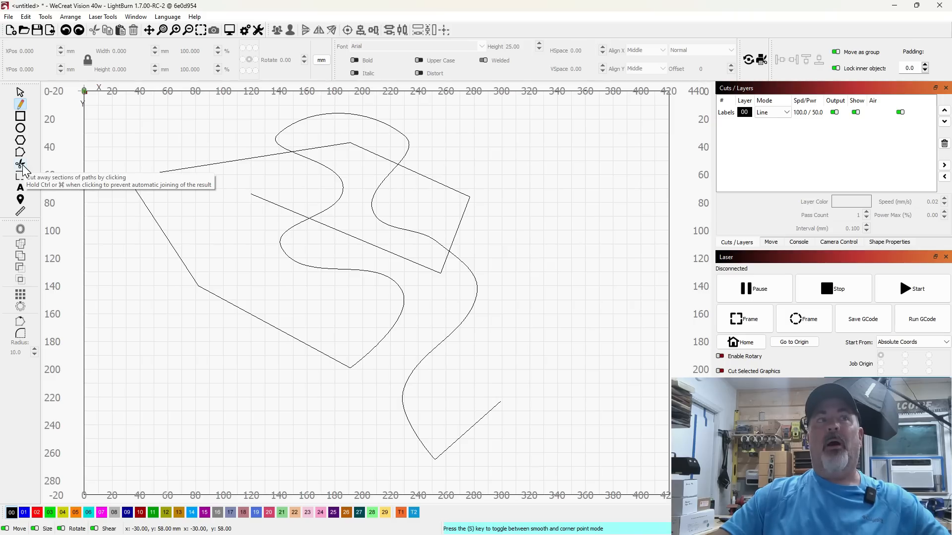
mouse_move(135, 220)
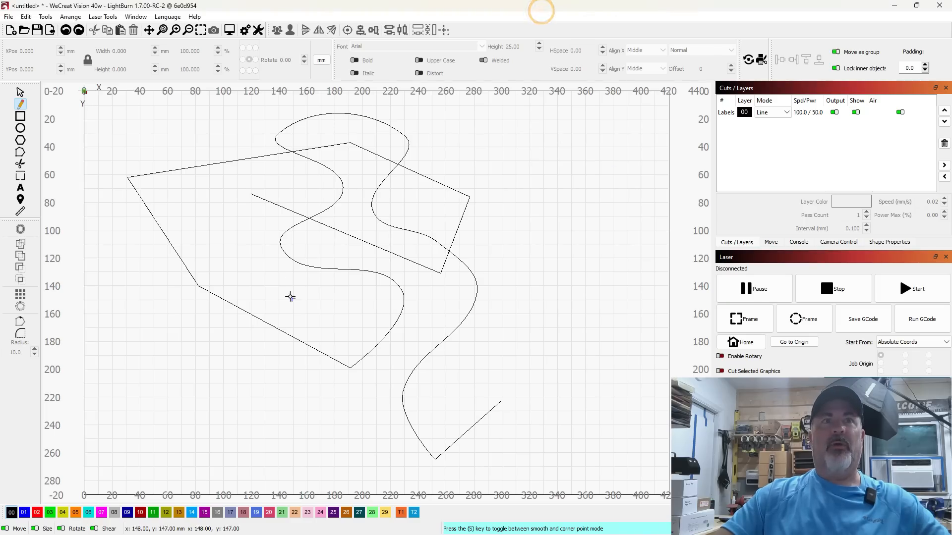
mouse_move(328, 194)
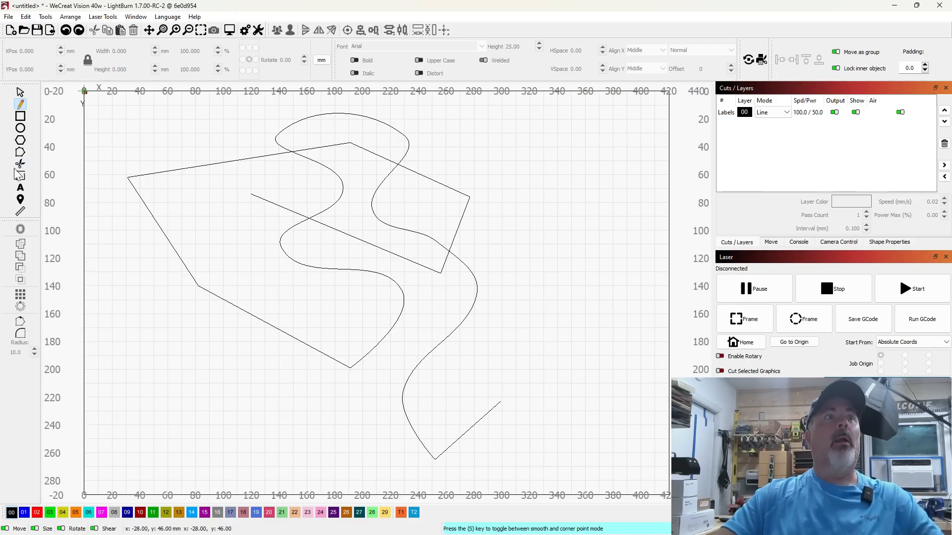
mouse_move(20, 165)
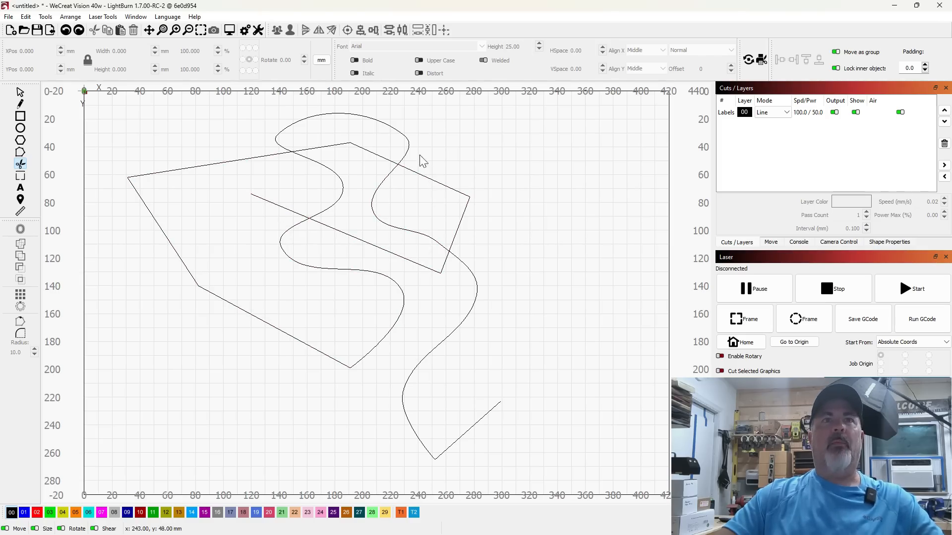
mouse_move(476, 306)
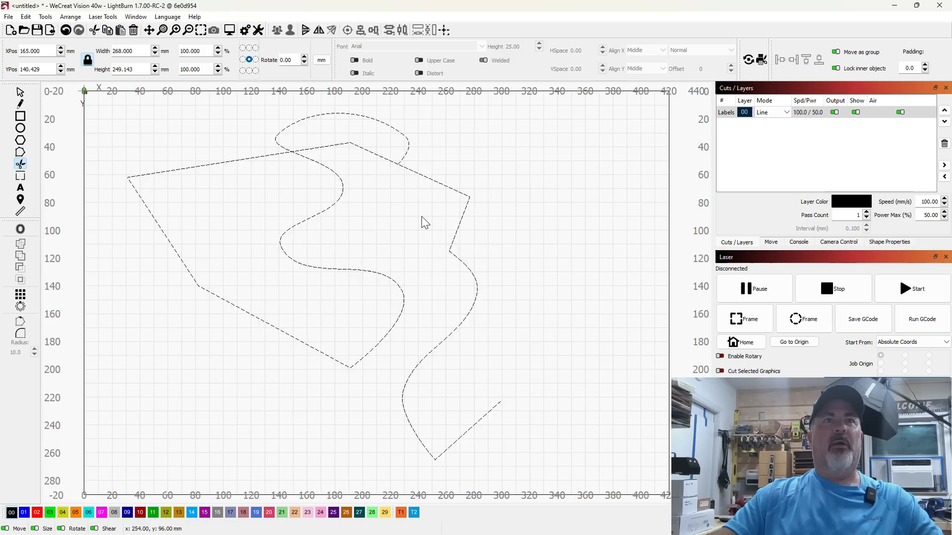
mouse_move(417, 183)
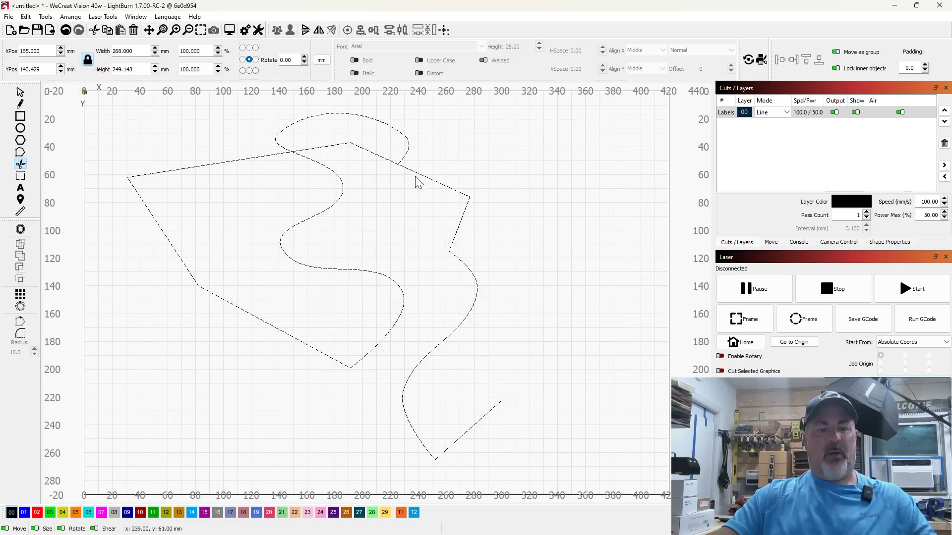
mouse_move(412, 304)
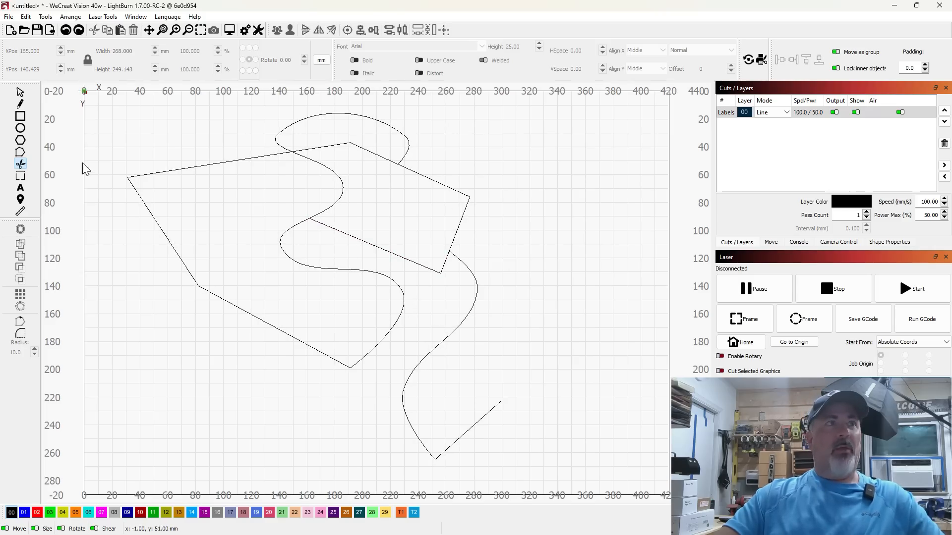
mouse_move(20, 165)
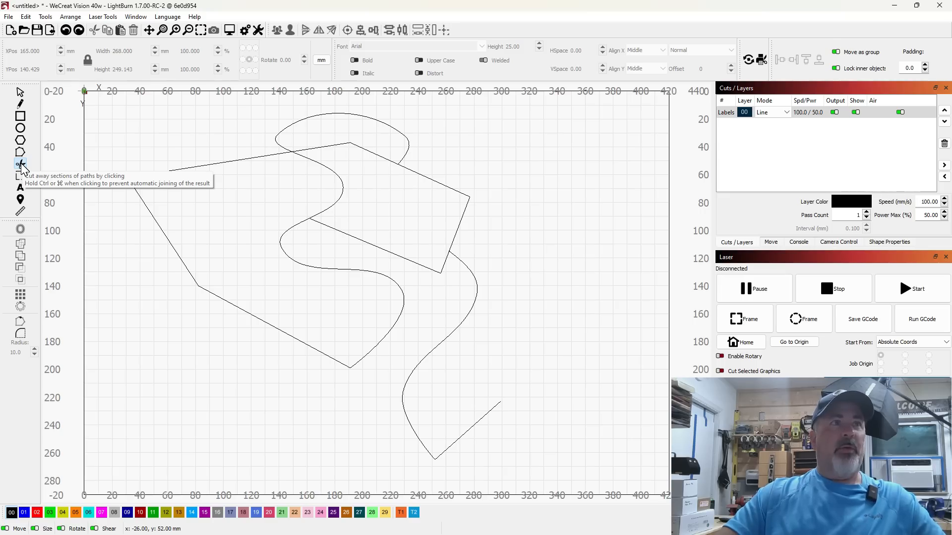
mouse_move(46, 176)
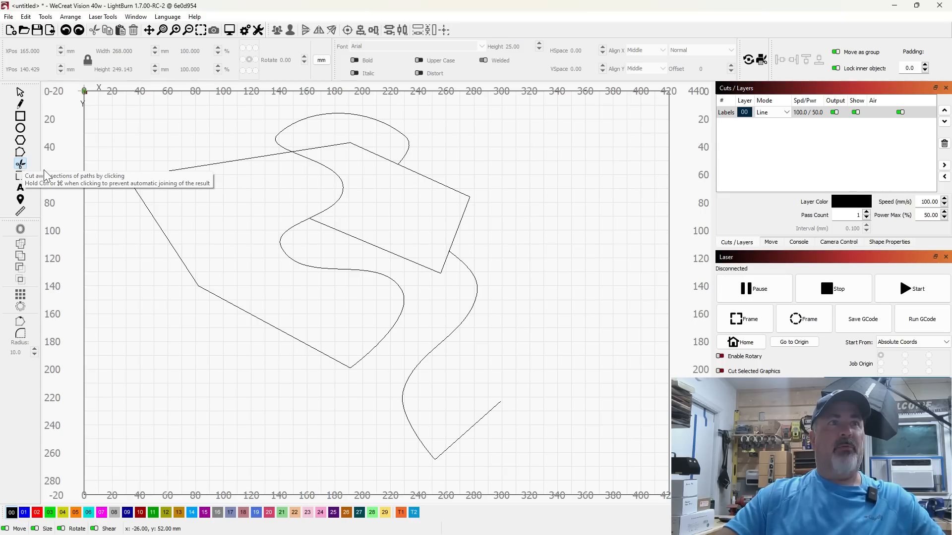
mouse_move(389, 221)
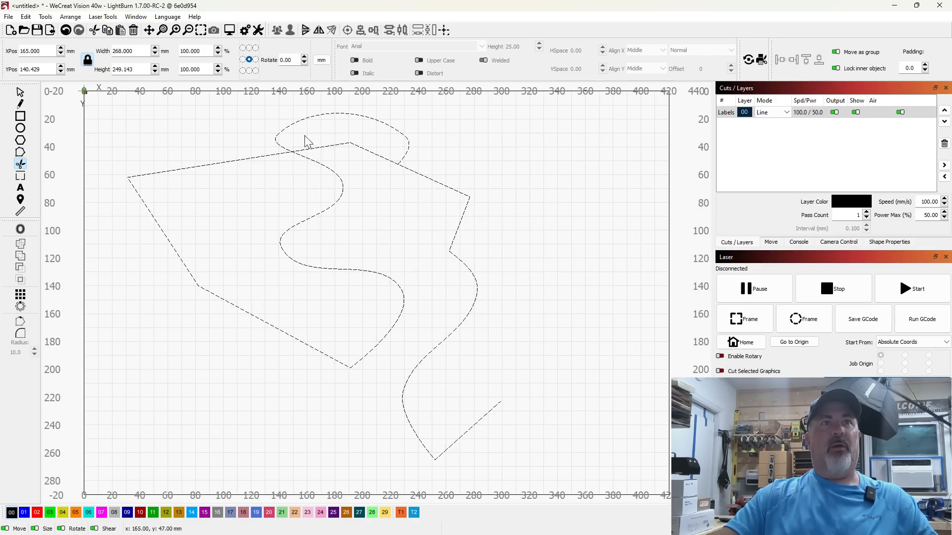
mouse_move(357, 108)
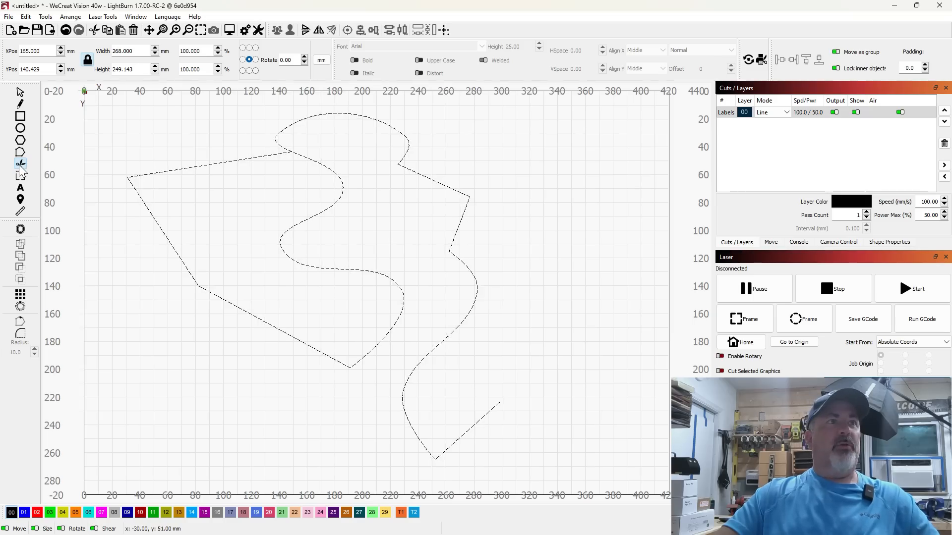
mouse_move(20, 165)
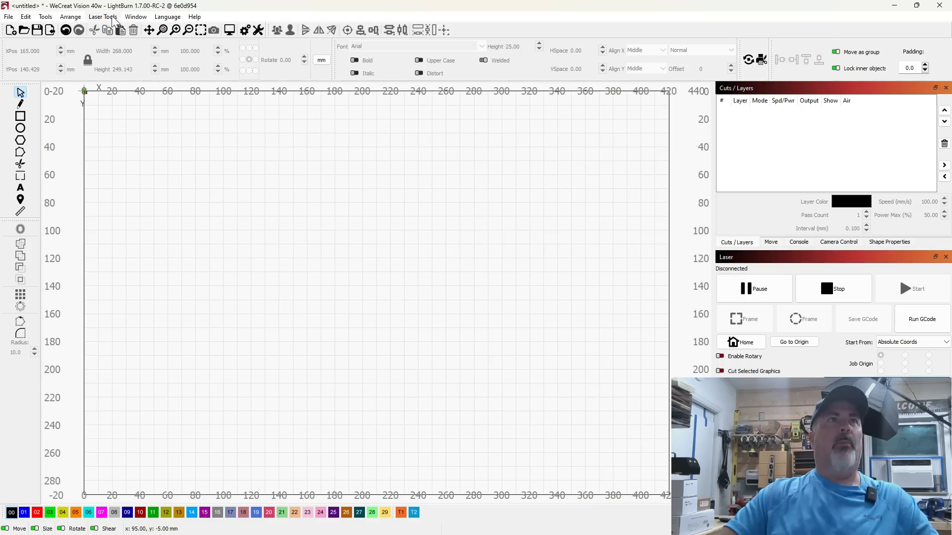
Use Tools > Create Bar Code to place a QR code with its properties dialog.
click(102, 16)
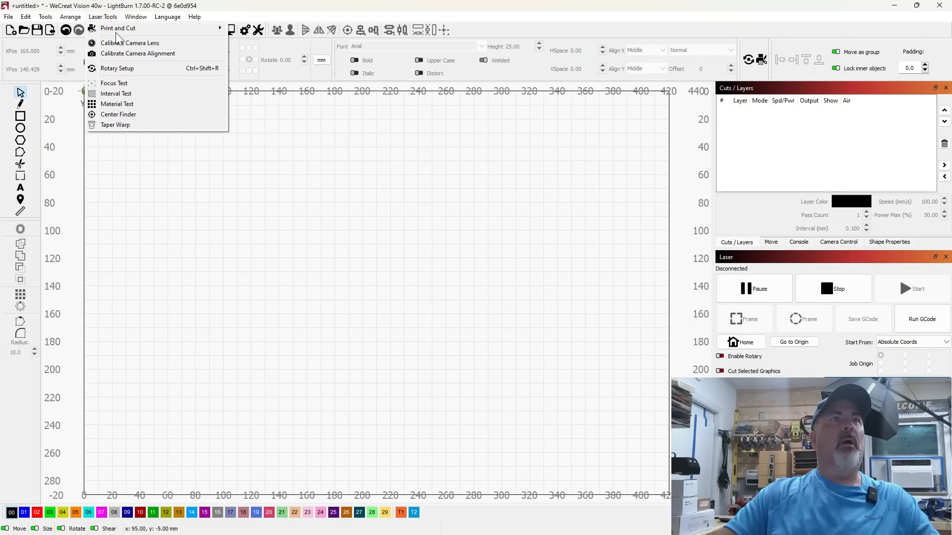
click(44, 16)
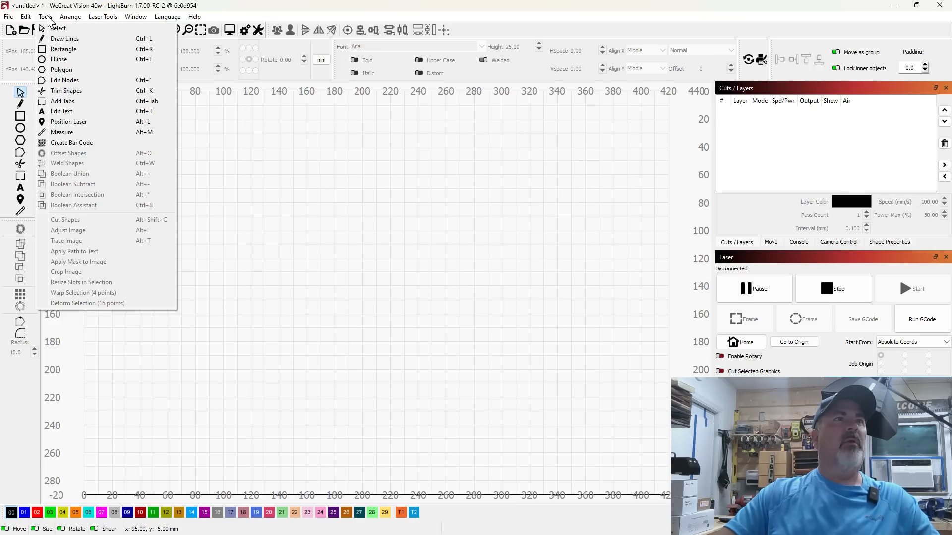
mouse_move(62, 132)
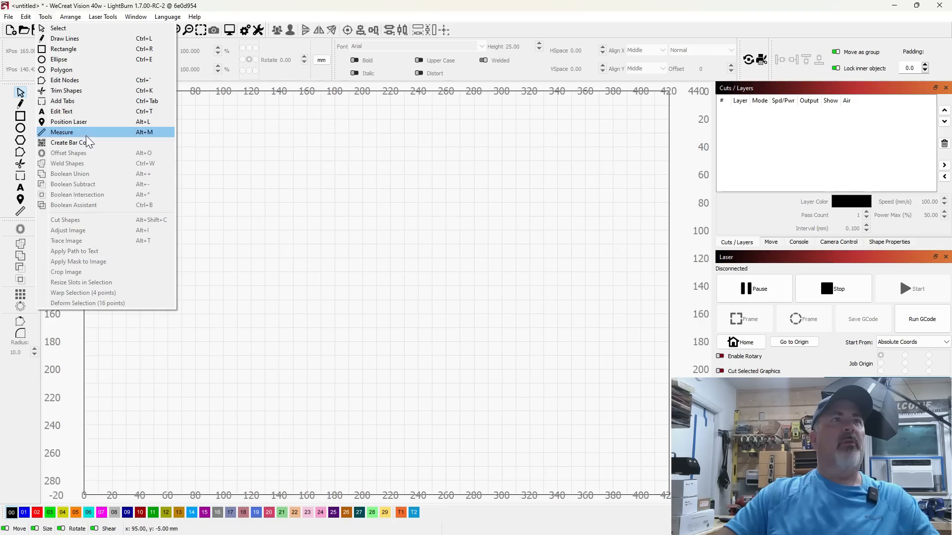
click(68, 142)
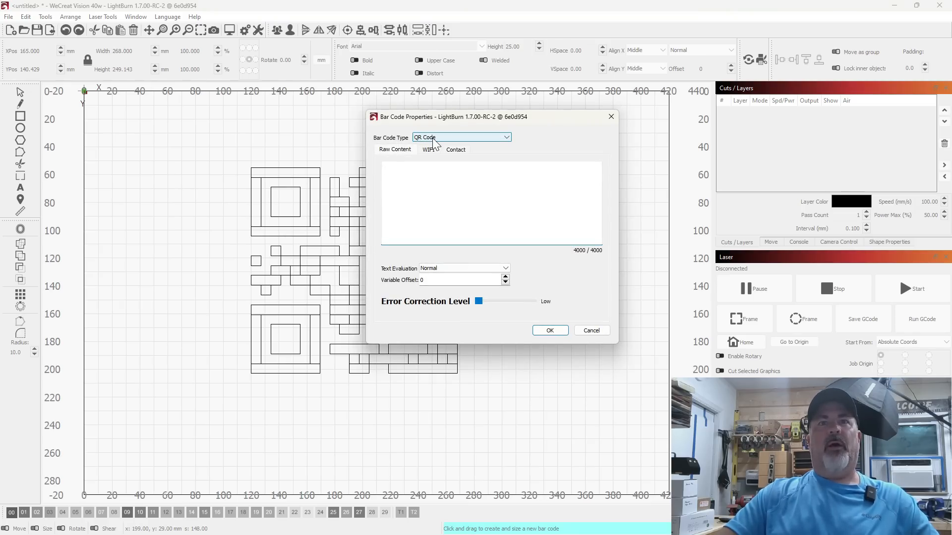
Try the 2 of 5 type with content 123456, then IATA and CodaBar types.
click(506, 137)
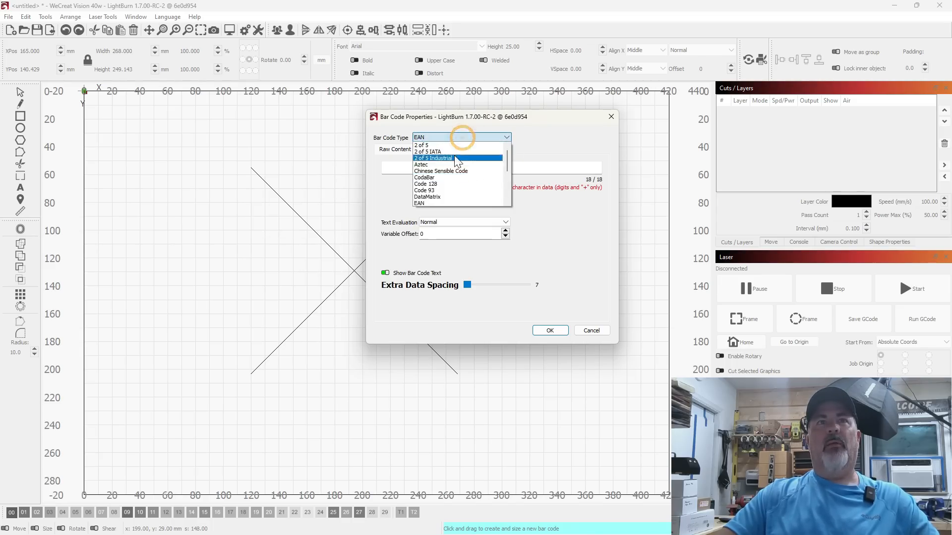
click(421, 145)
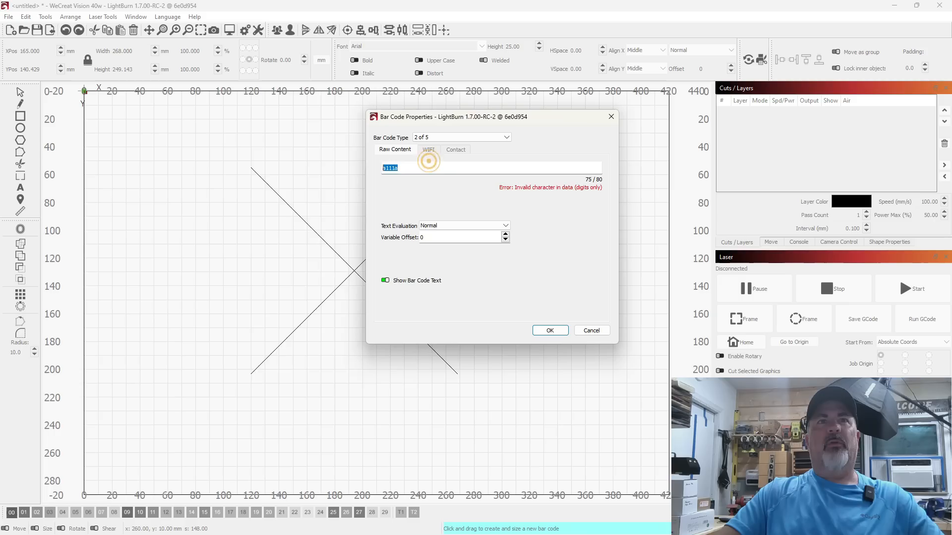
text(123456)
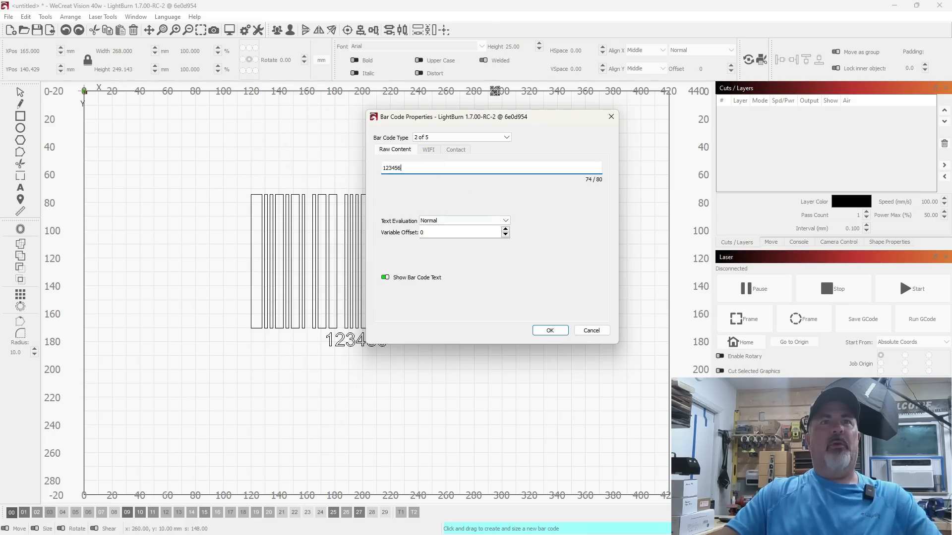
drag(449, 117, 577, 116)
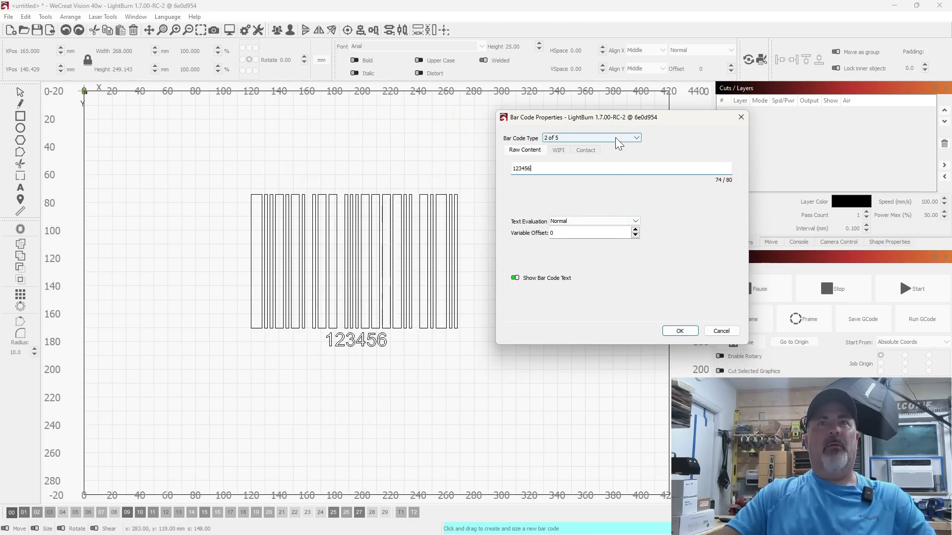
click(589, 138)
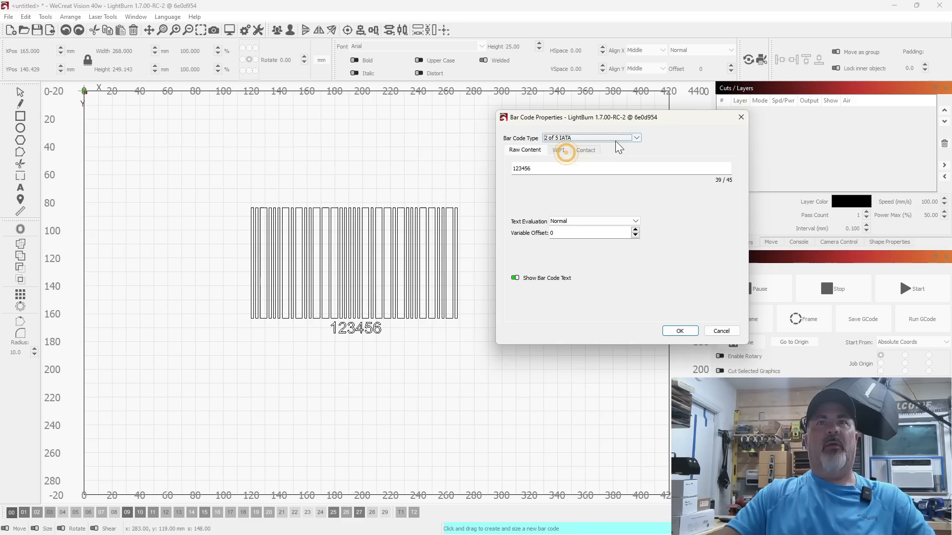
click(588, 138)
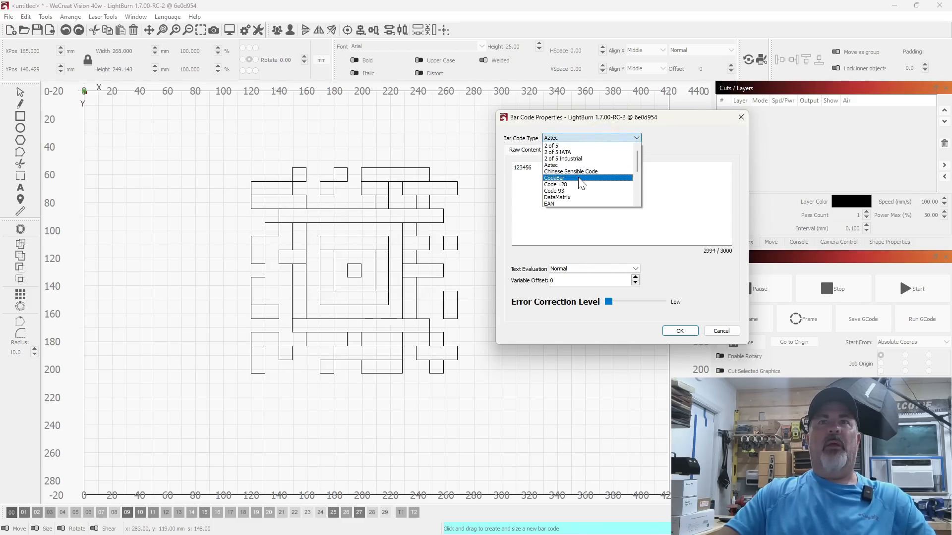
click(553, 178)
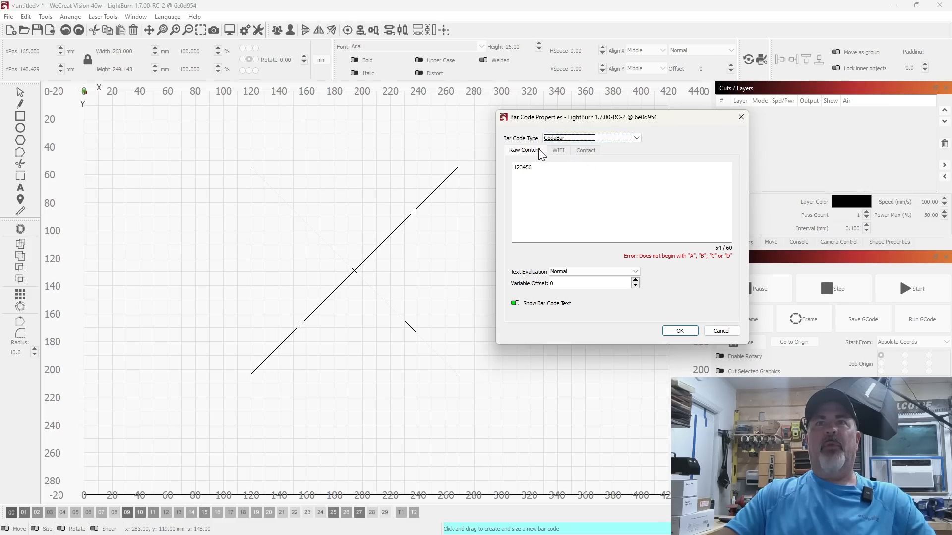
Change the content to a123a, try UPC A, and cancel the bar code.
triple_click(522, 167)
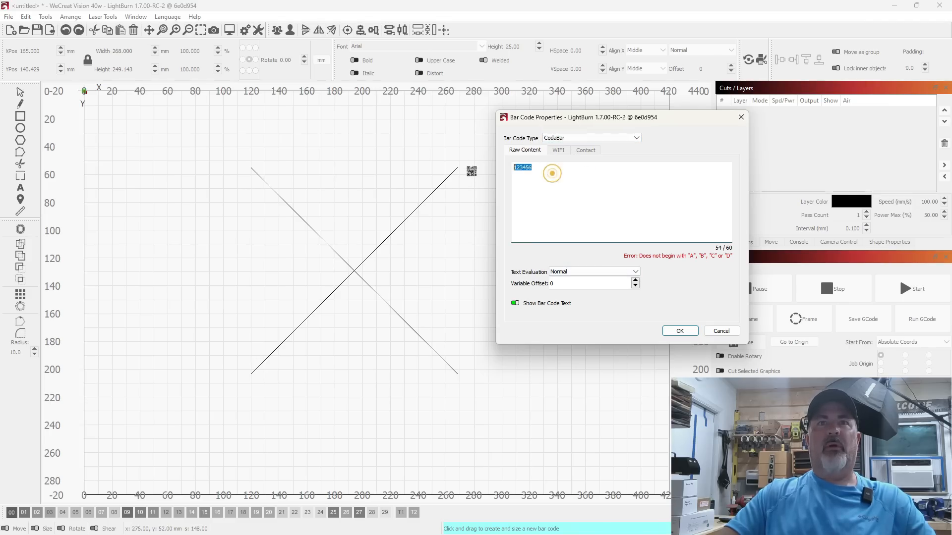
text(a123a)
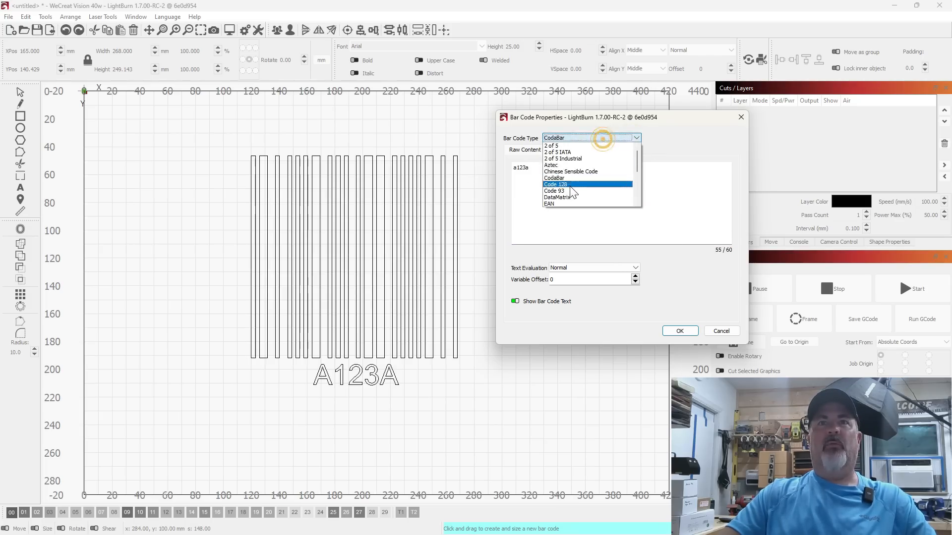
click(556, 198)
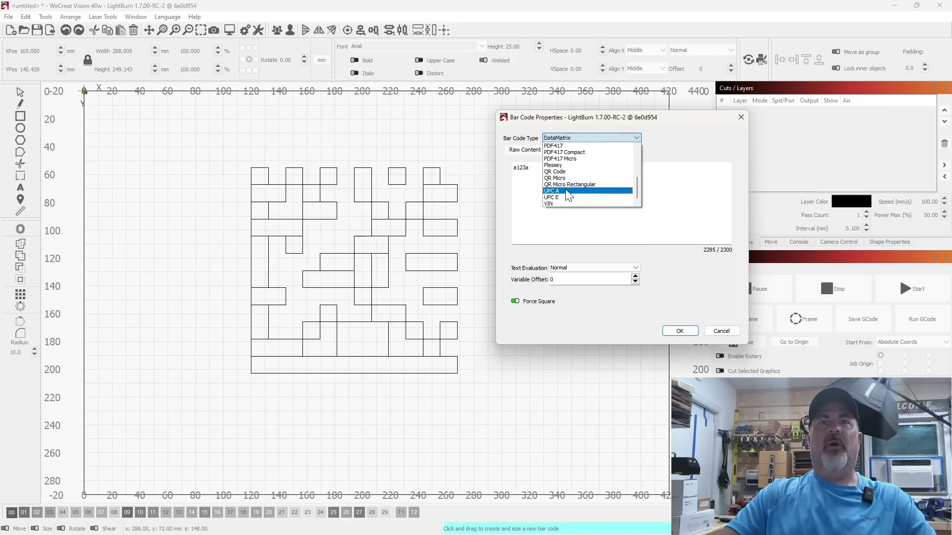
click(552, 190)
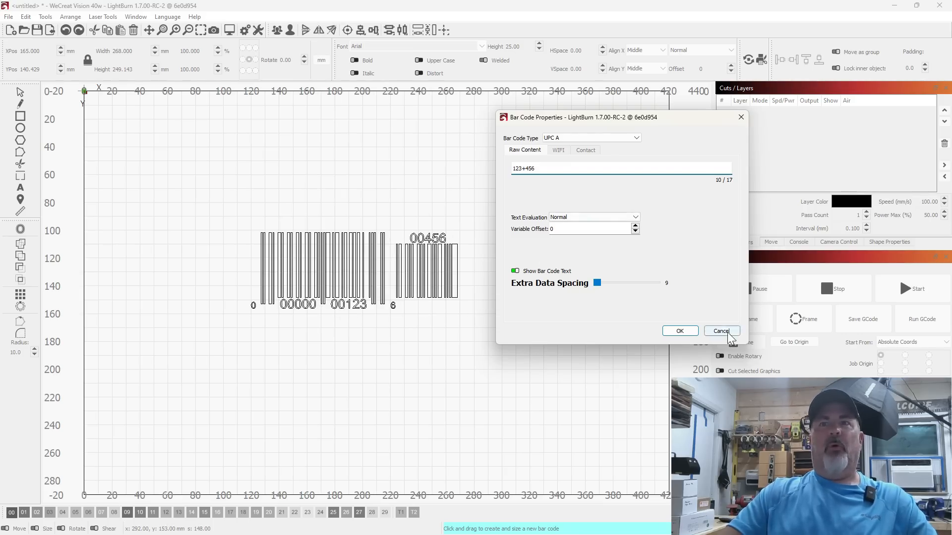
click(720, 330)
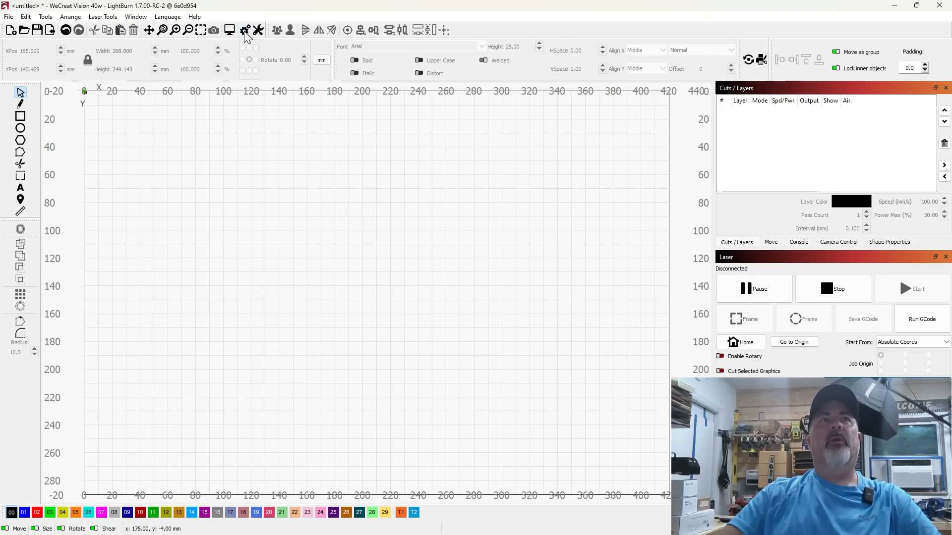
Open Settings and browse the import/export, editor, units and grid, and display pages.
click(245, 30)
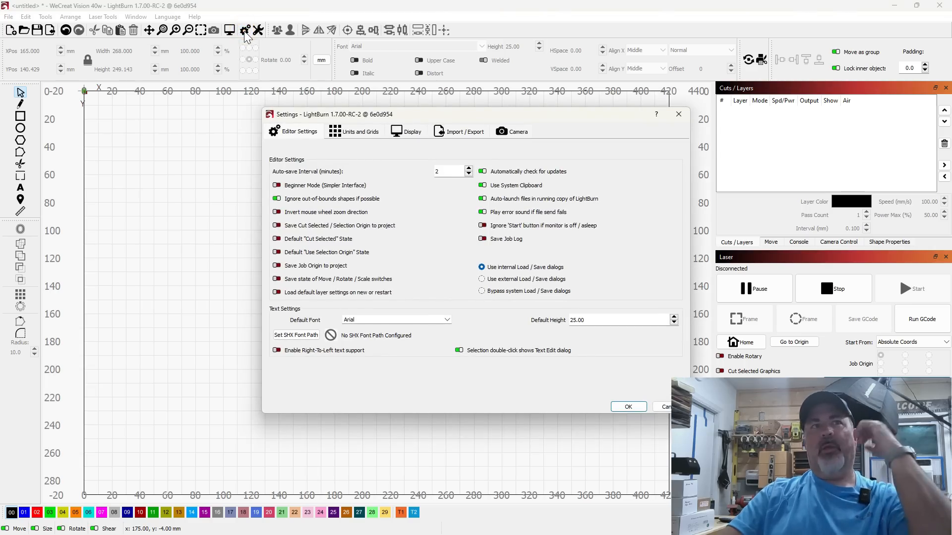
mouse_move(417, 142)
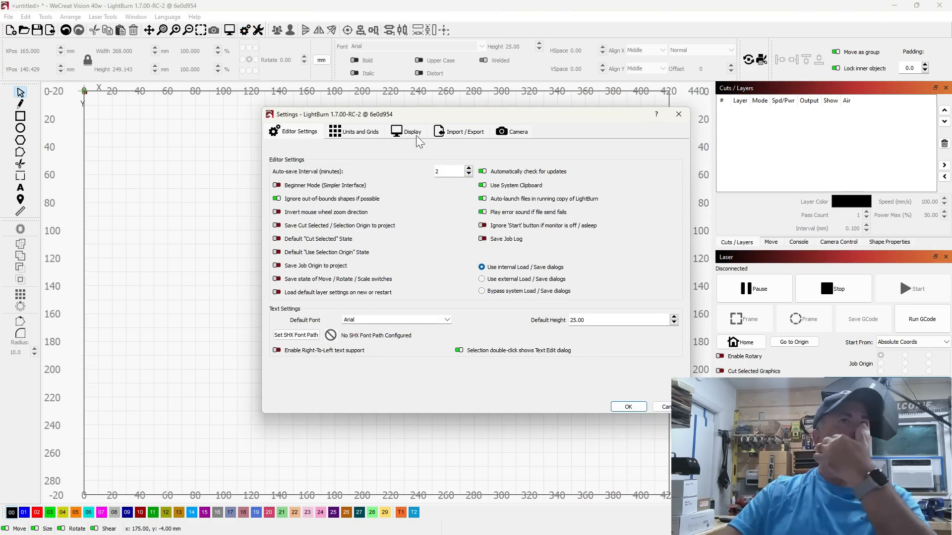
click(465, 130)
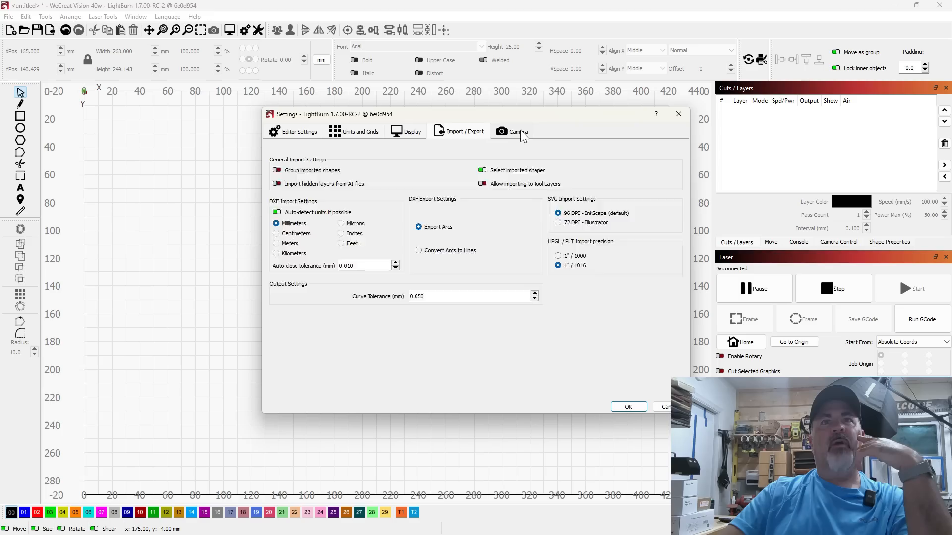
click(299, 131)
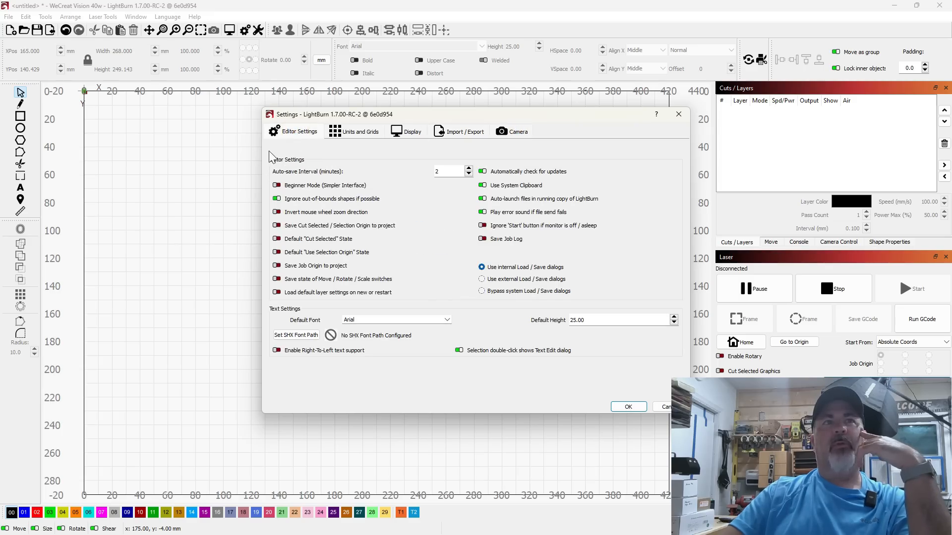
click(359, 131)
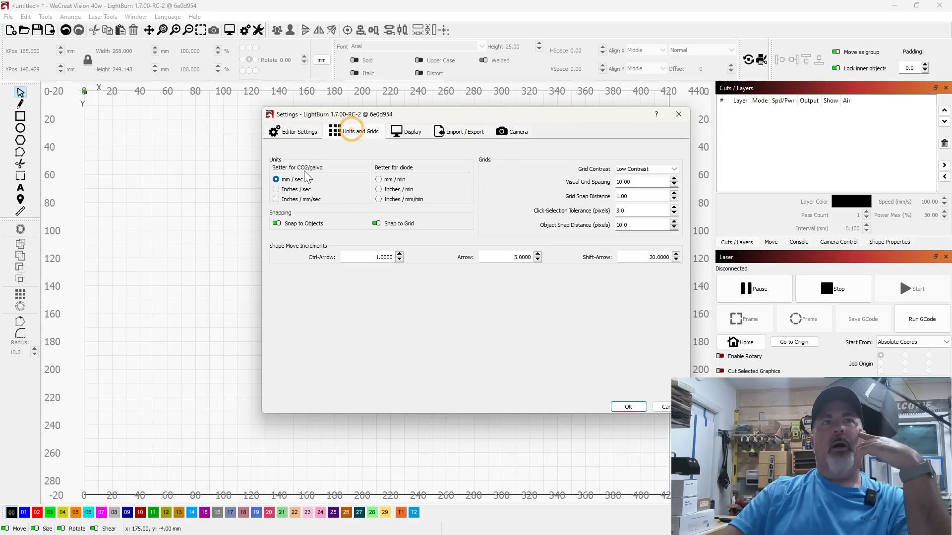
click(412, 131)
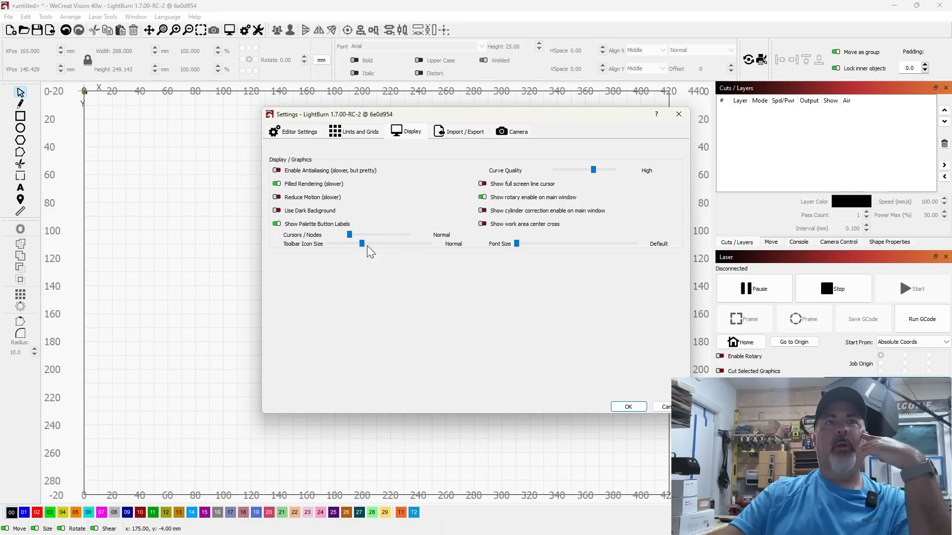
drag(362, 244, 393, 243)
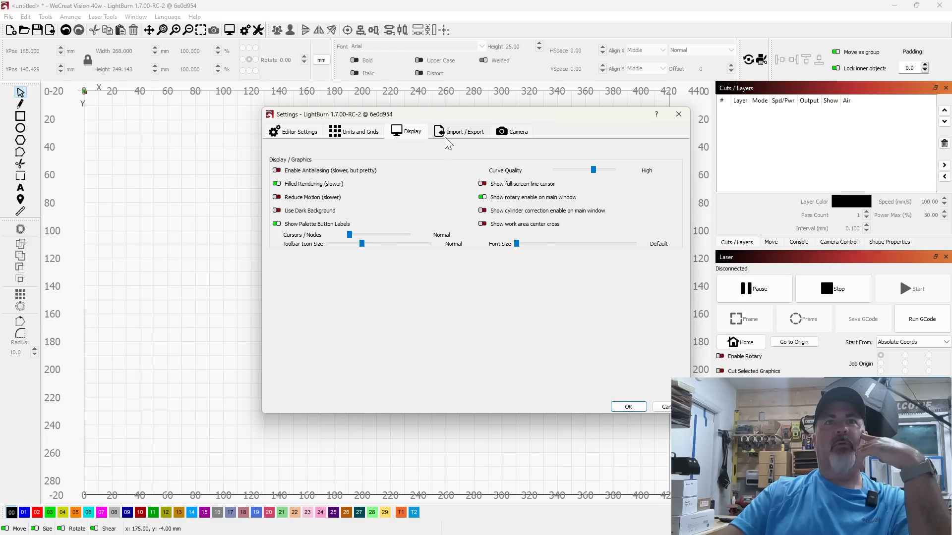
Review the import/export and camera pages again, then close Settings with OK.
click(465, 131)
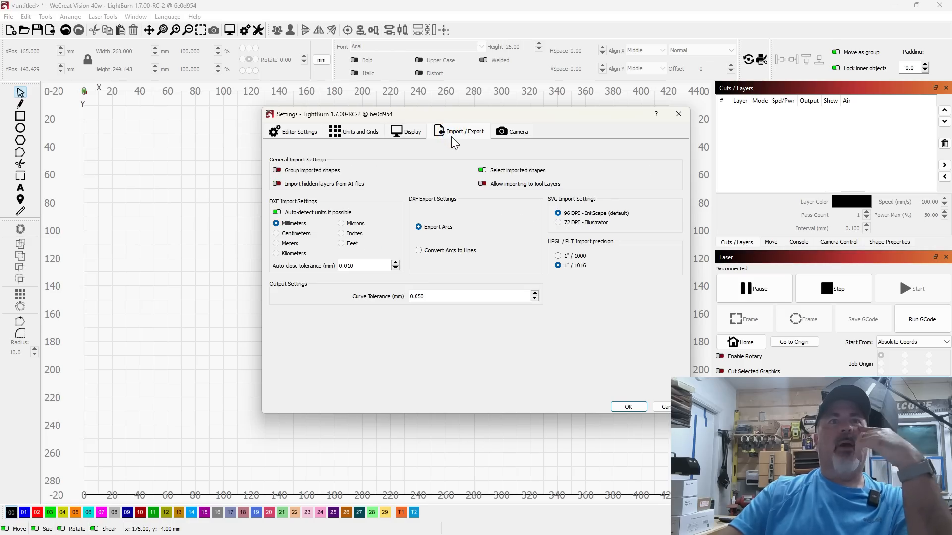
mouse_move(507, 146)
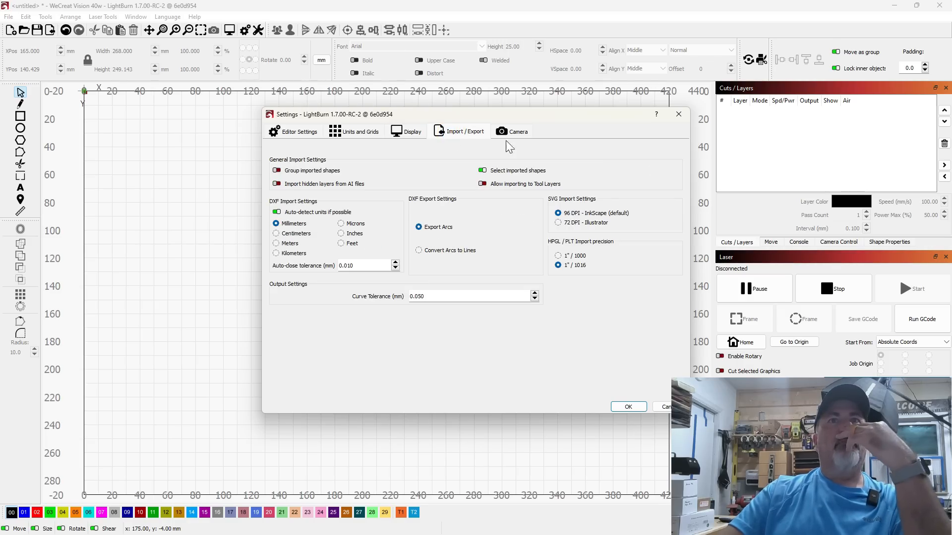
click(516, 131)
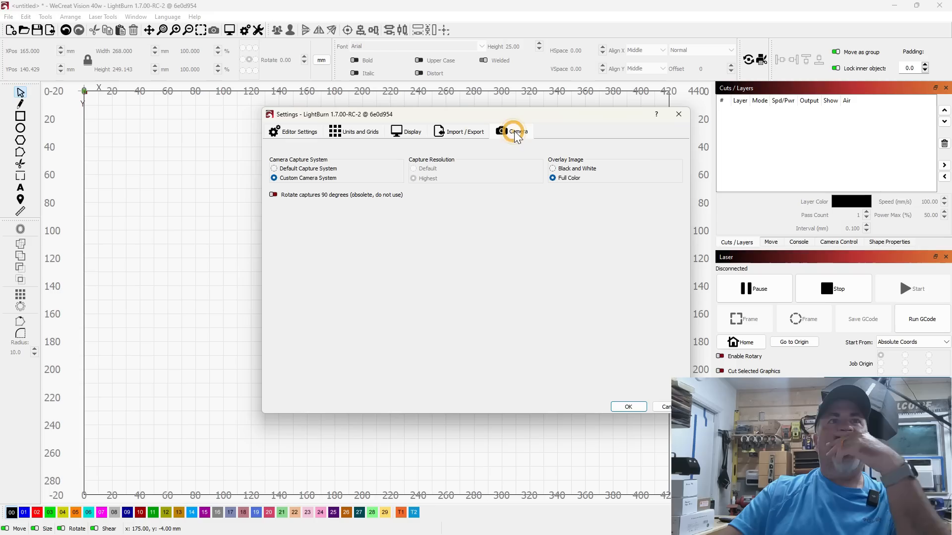
click(298, 131)
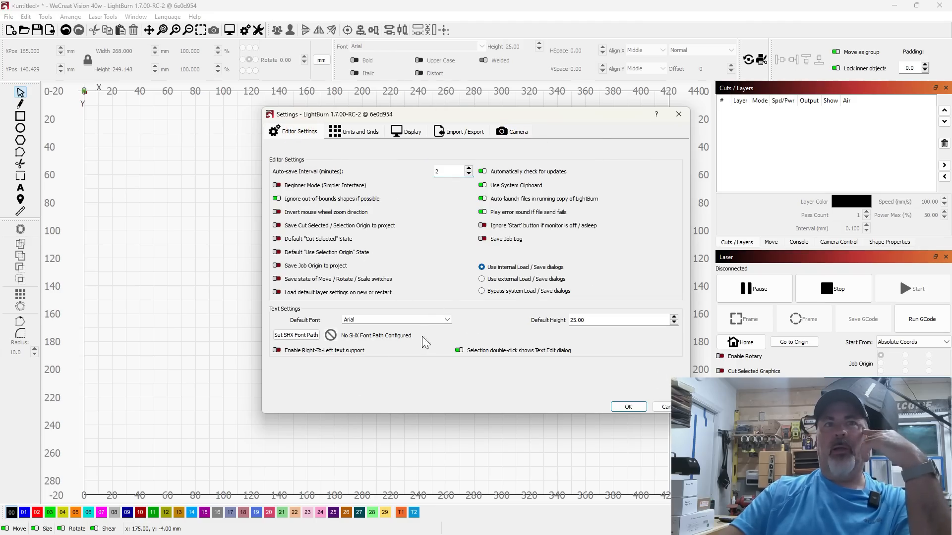
click(465, 131)
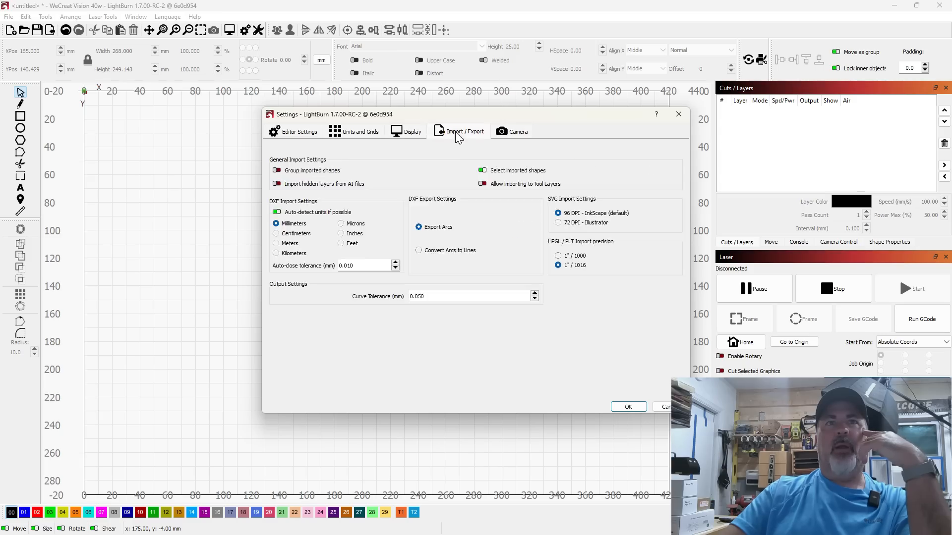
click(627, 406)
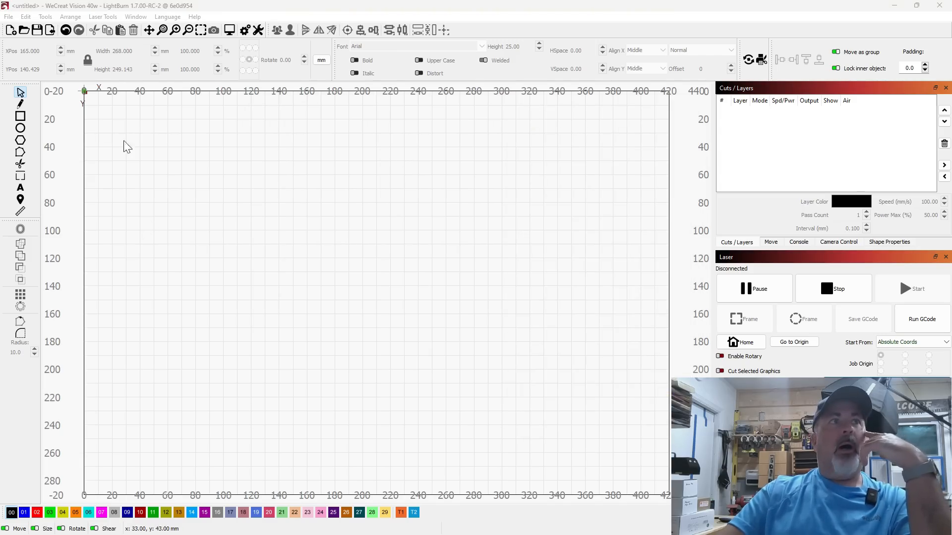
click(20, 116)
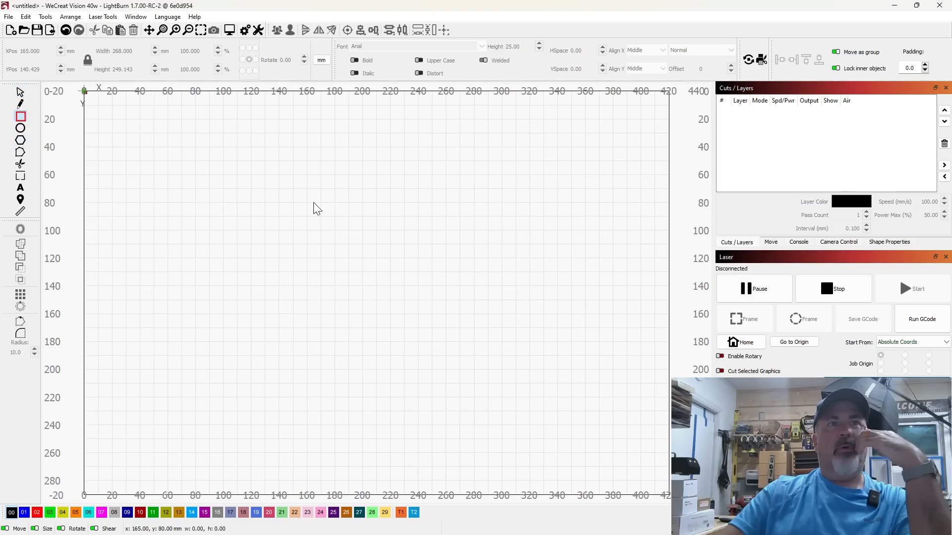
drag(314, 200, 436, 302)
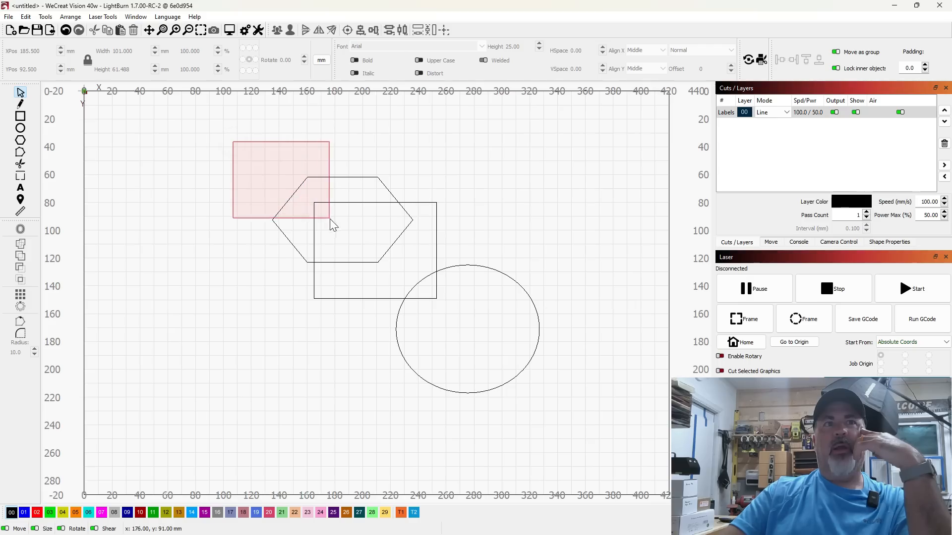
drag(327, 222, 406, 279)
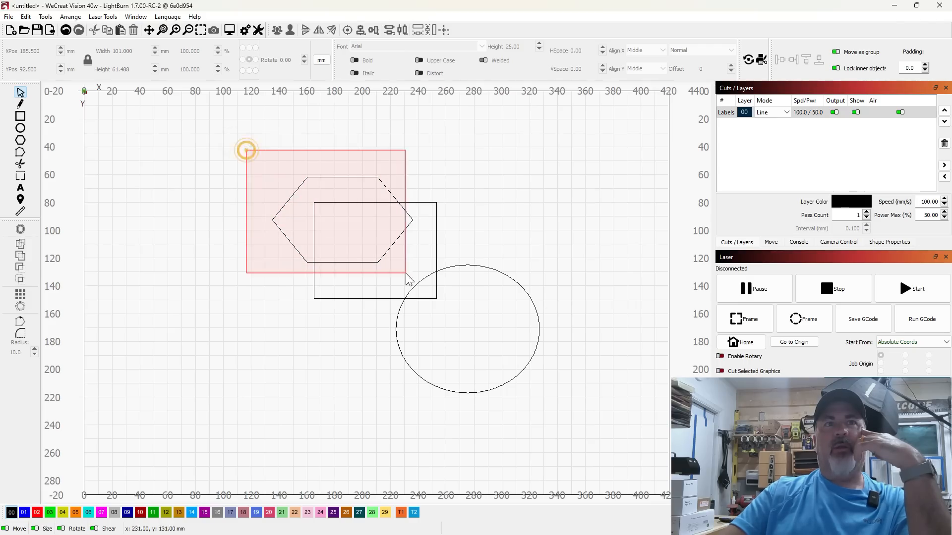
drag(406, 276, 297, 194)
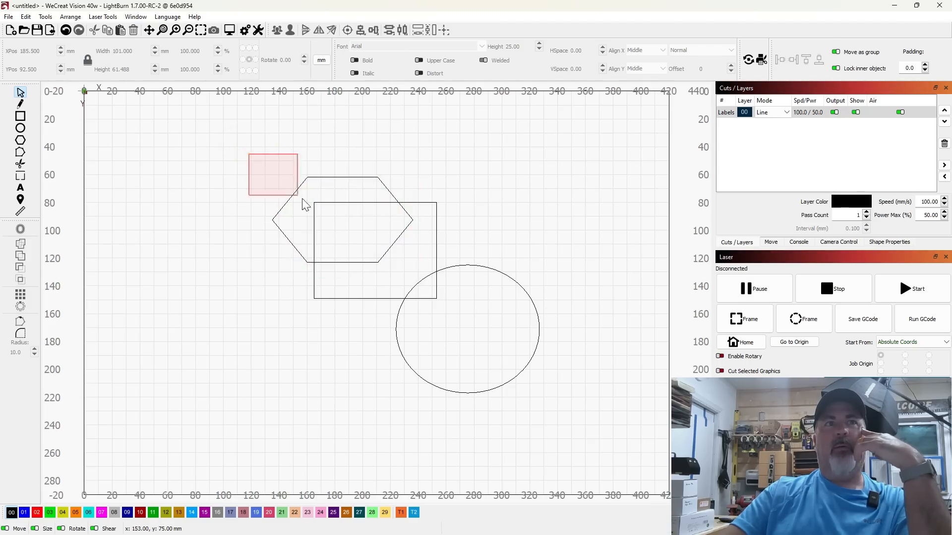
drag(297, 201, 452, 322)
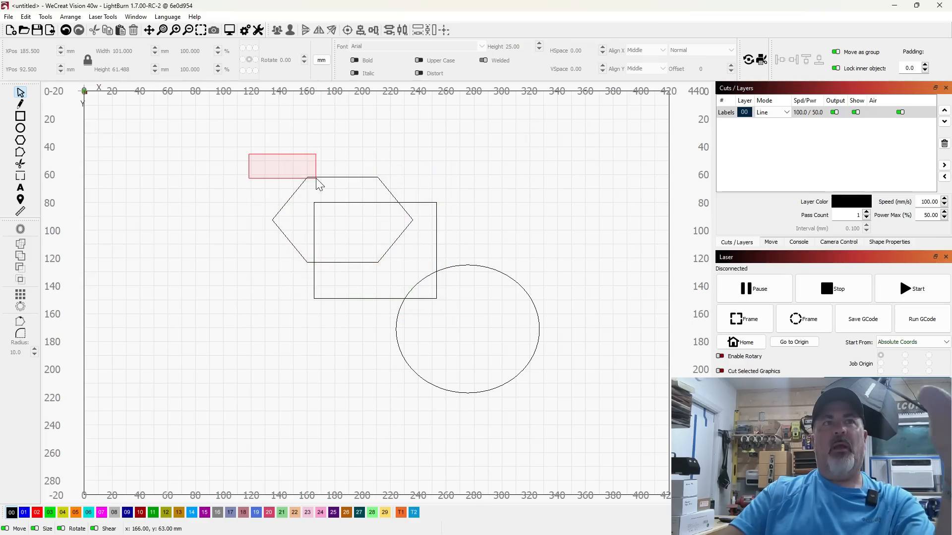
drag(316, 176, 458, 320)
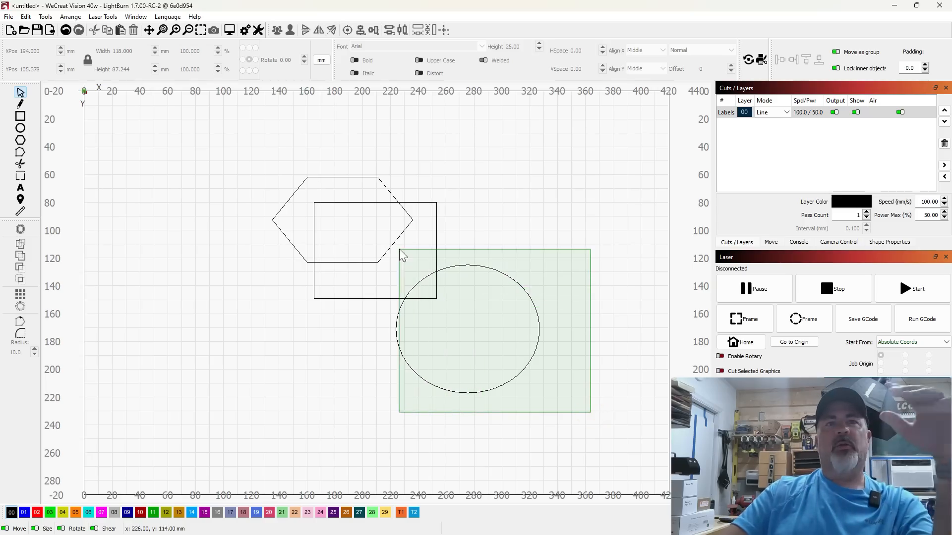
drag(401, 255, 498, 277)
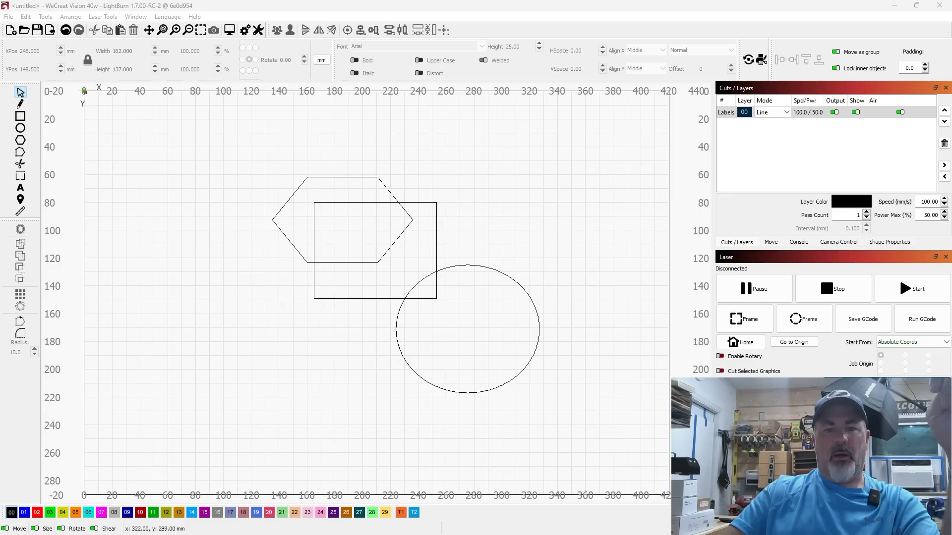
mouse_move(490, 147)
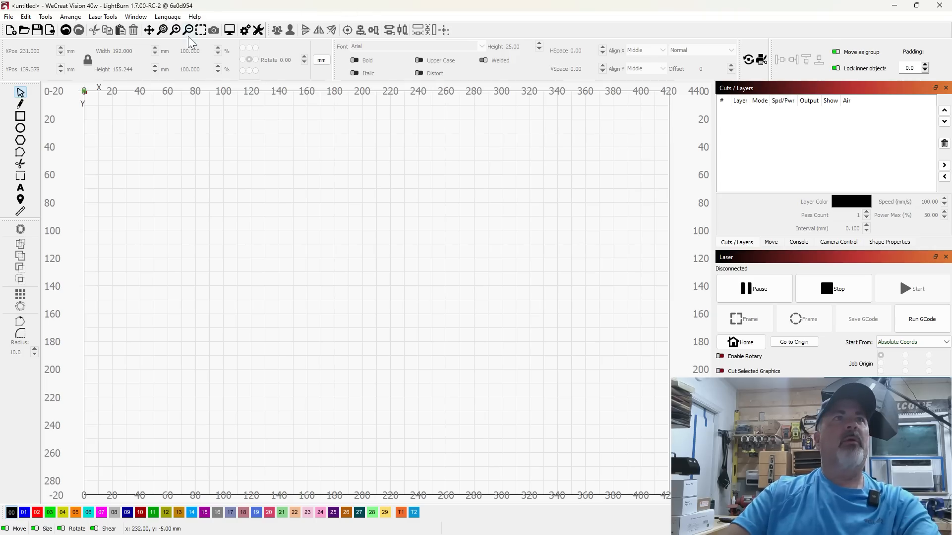
Open the Material Test generator and preview the CO2 - Engrave preset grid.
click(102, 16)
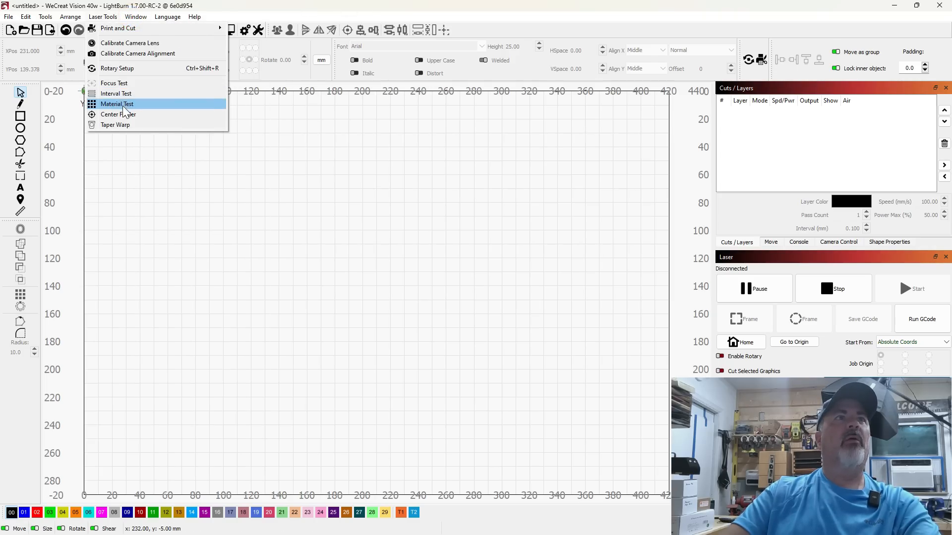
click(116, 104)
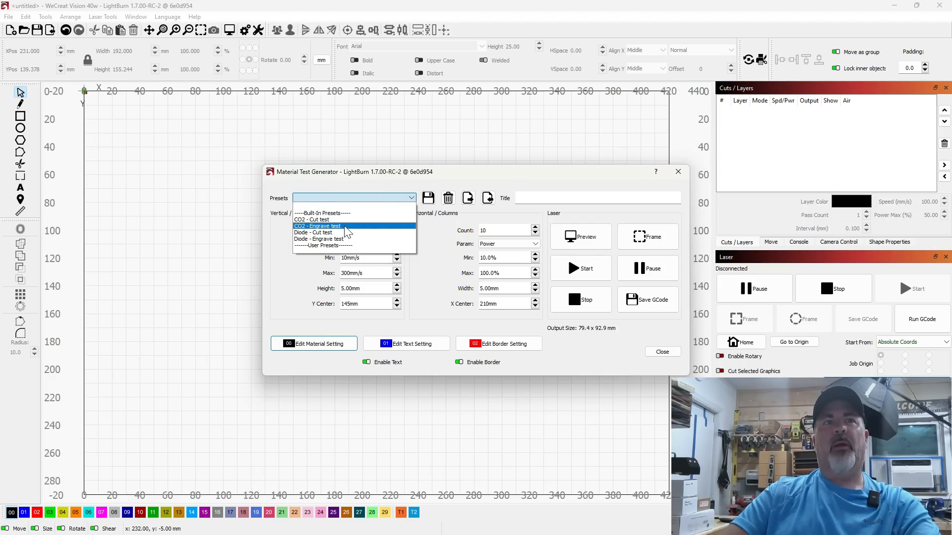
click(316, 226)
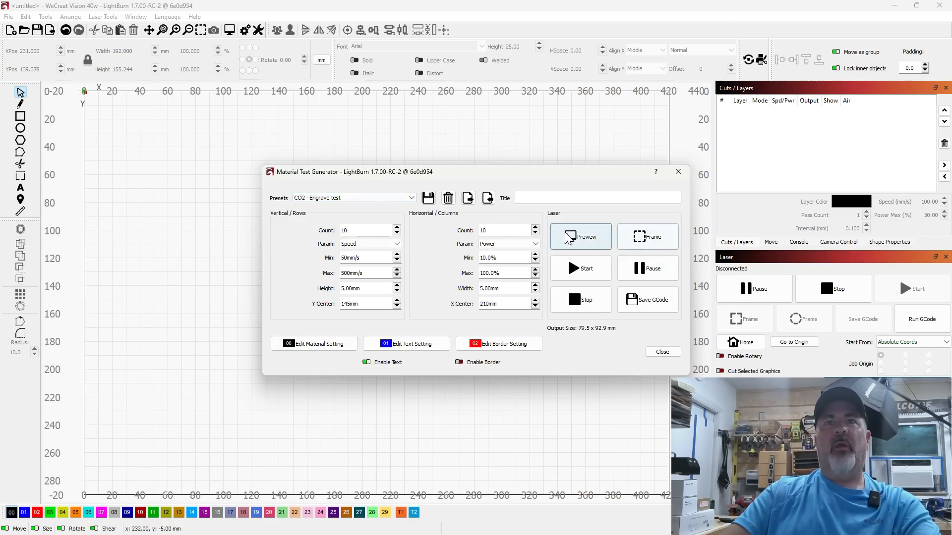
click(579, 237)
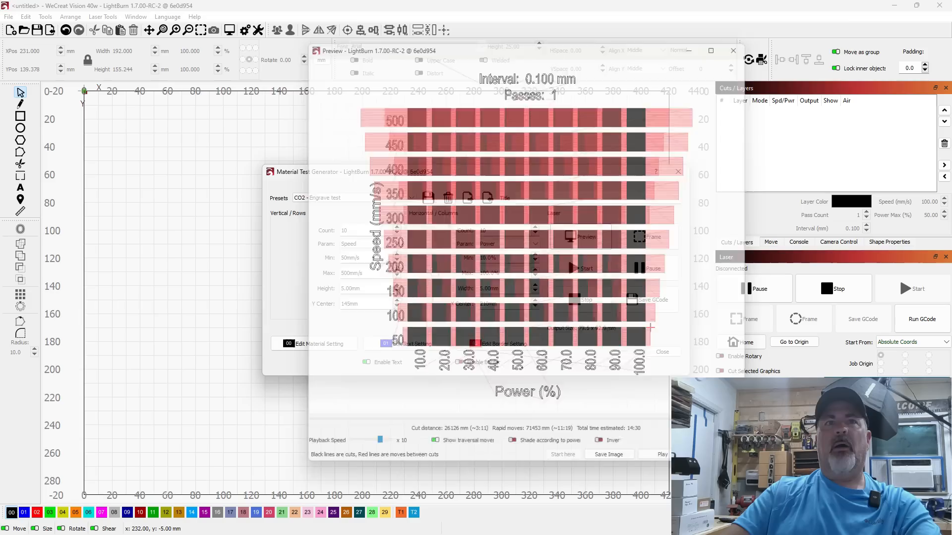
click(732, 51)
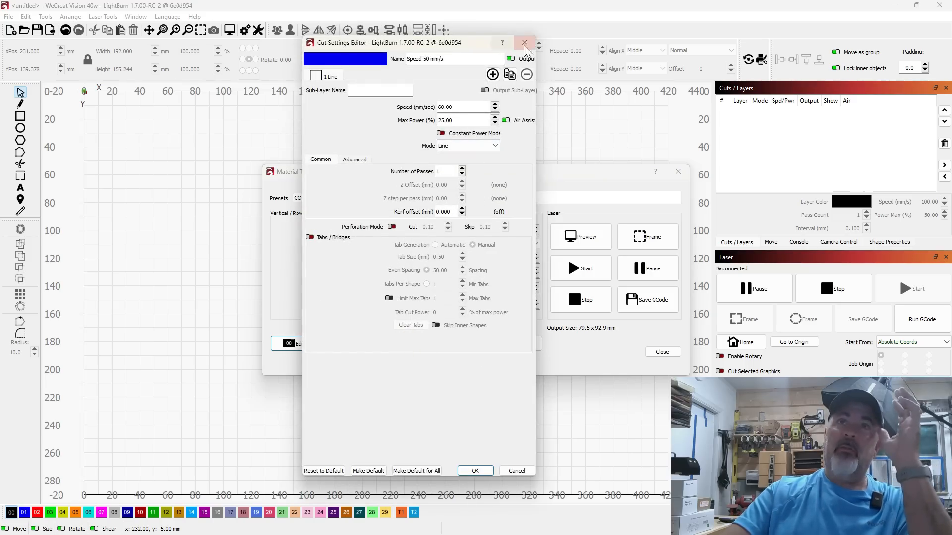
click(523, 42)
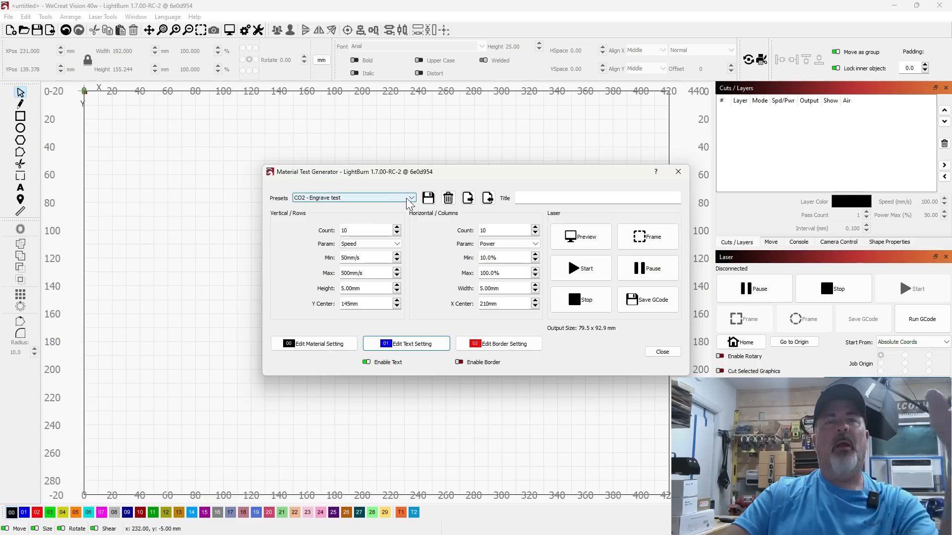
Cycle through the Diode - Engrave, Diode - Cut and CO2 - Engrave presets.
click(411, 198)
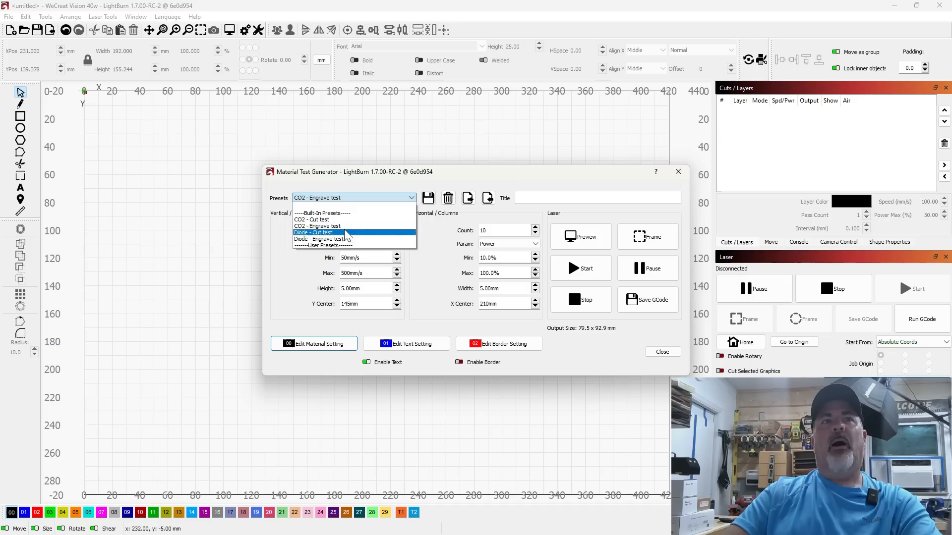
click(322, 238)
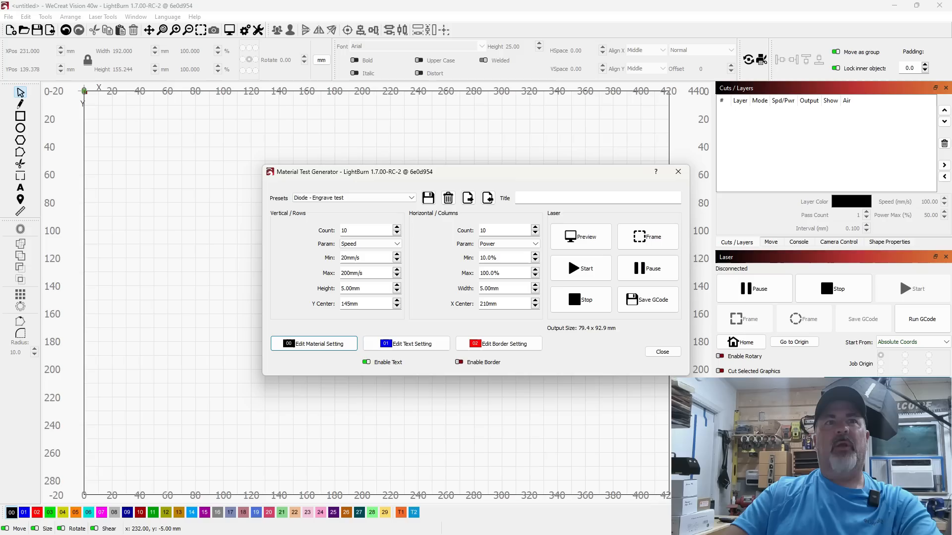
click(410, 198)
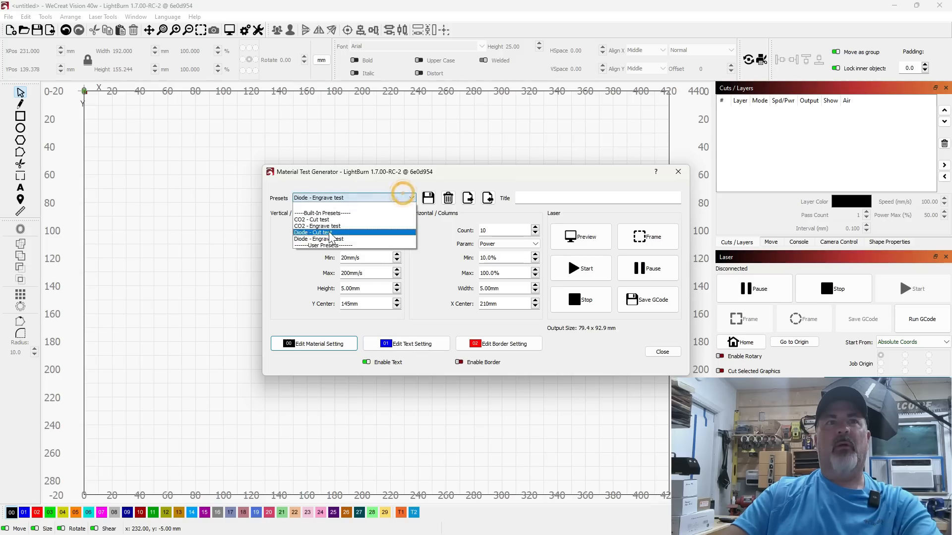
click(311, 232)
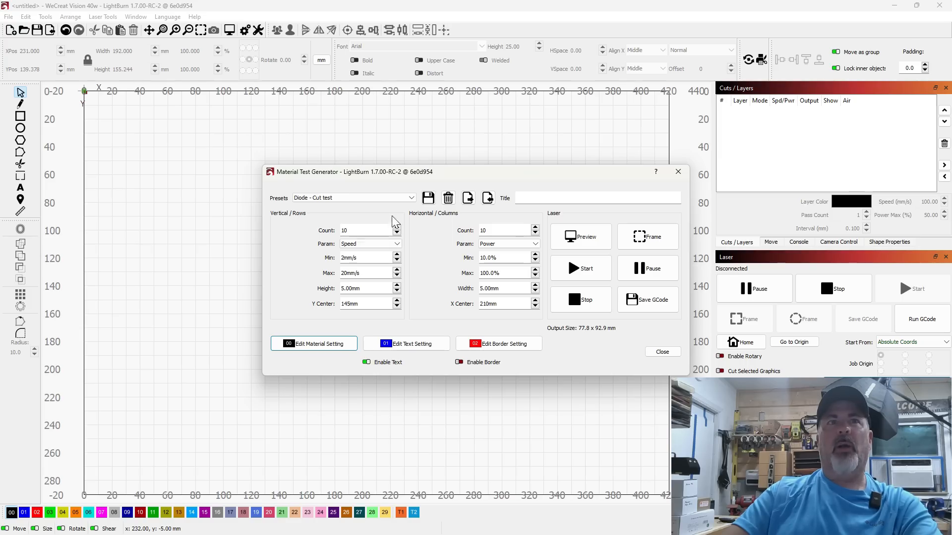
click(352, 198)
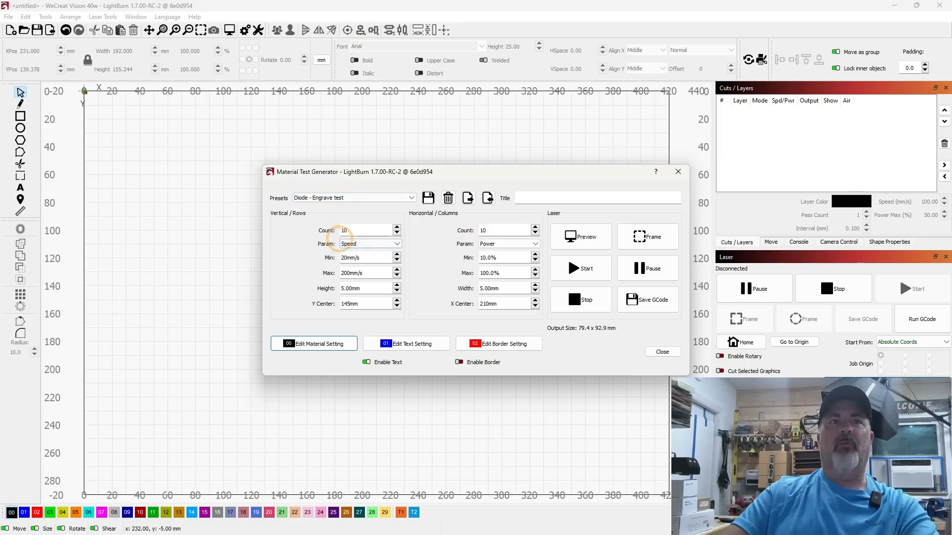
click(351, 197)
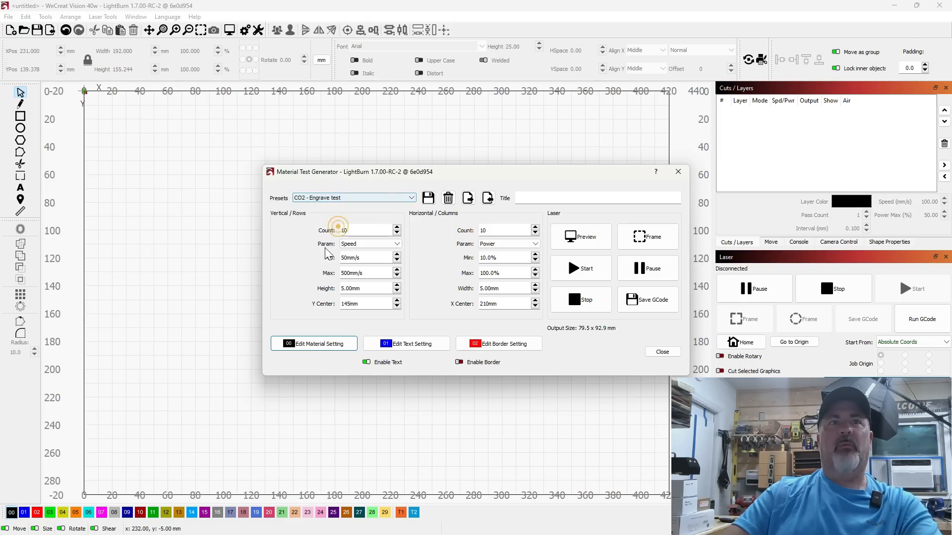
Choose the CO2 - Cut test preset and close the generator.
click(410, 197)
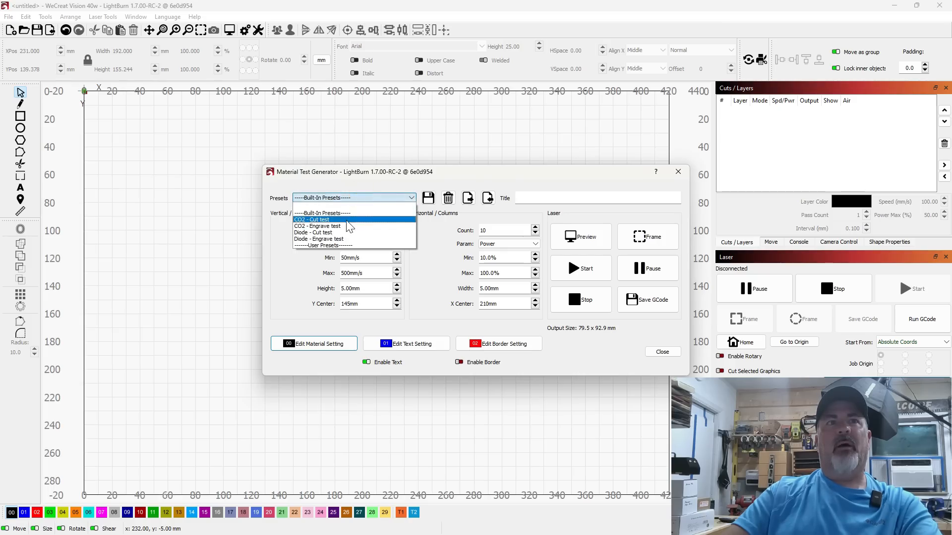
click(311, 220)
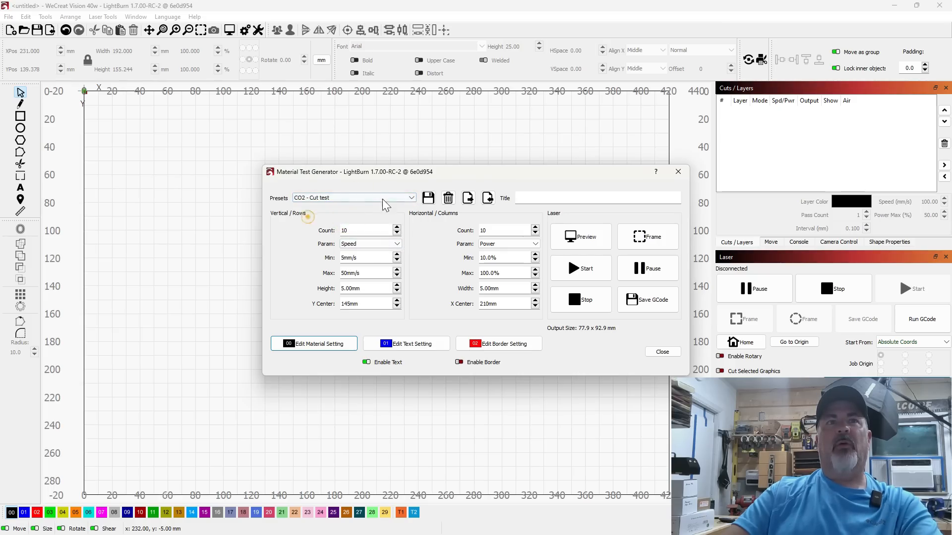
click(411, 197)
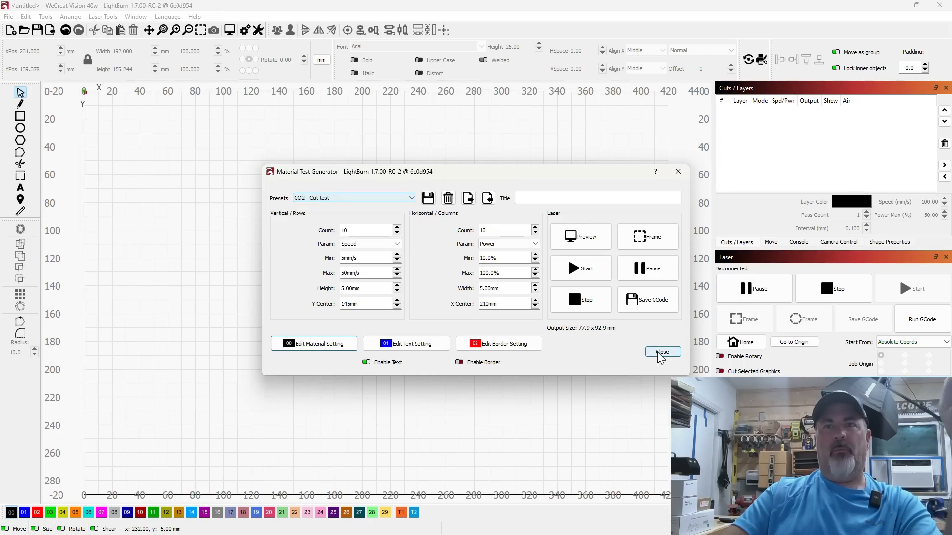
click(662, 352)
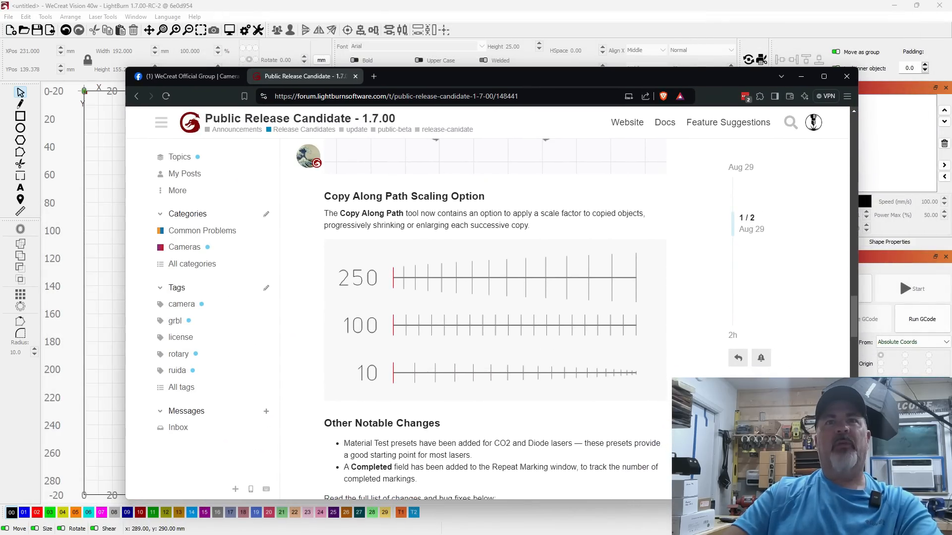
mouse_move(557, 86)
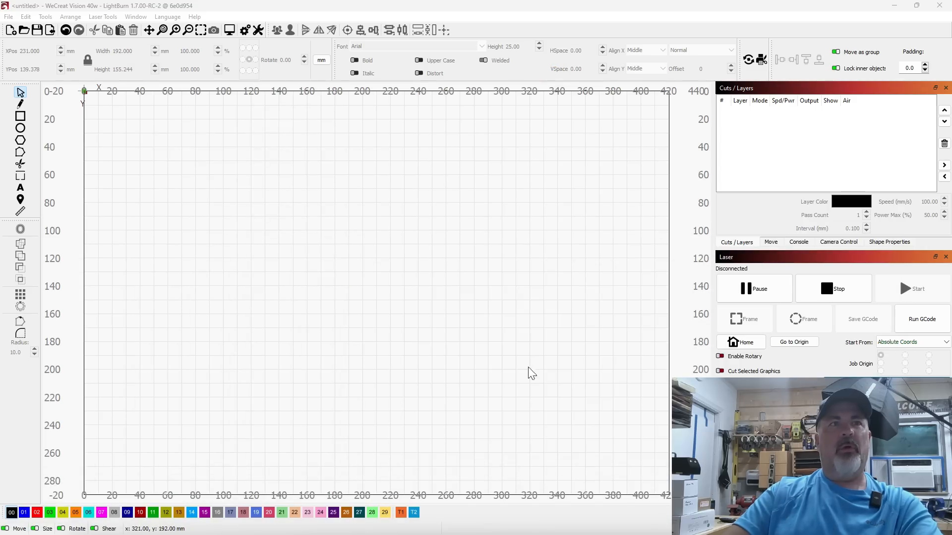
mouse_move(5, 106)
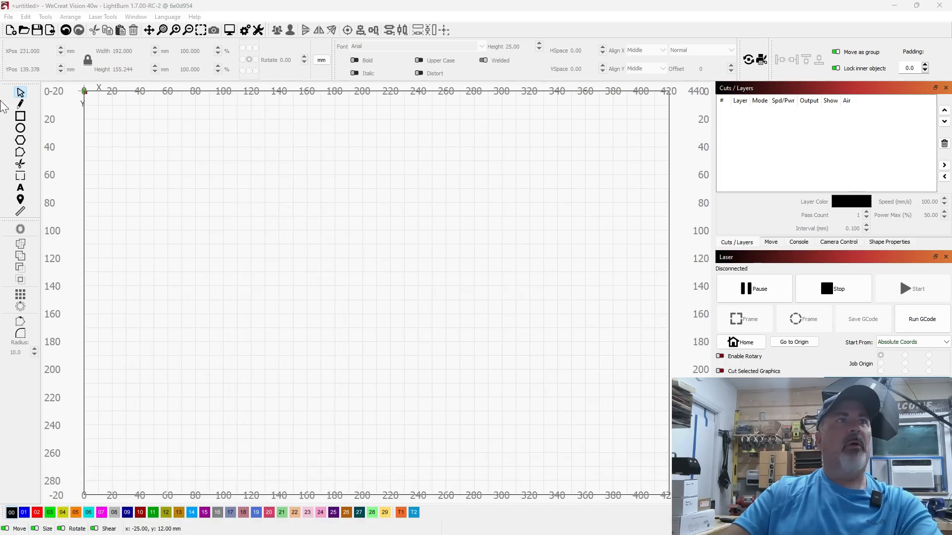
Draw a short line joined to a long wavy curve, then bring up the Arrange menu.
drag(241, 206, 310, 226)
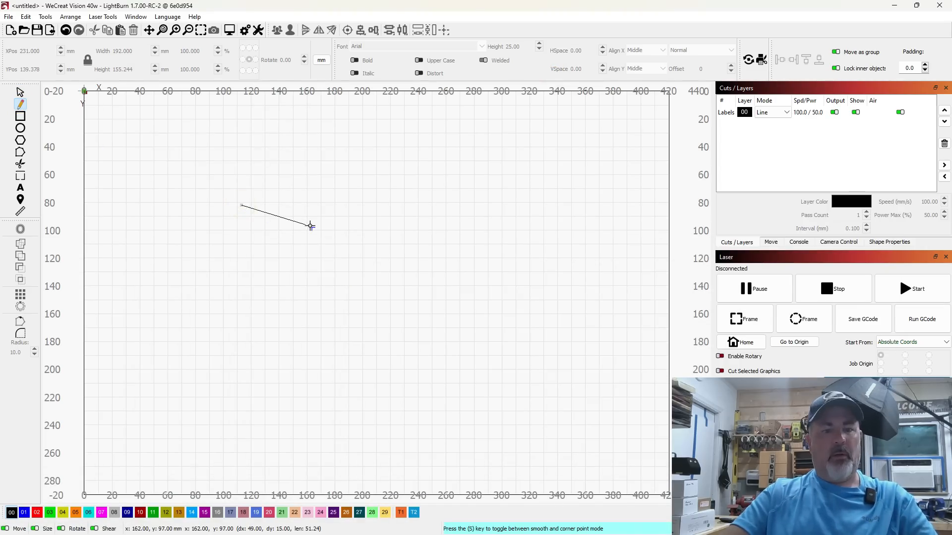
drag(310, 226, 464, 276)
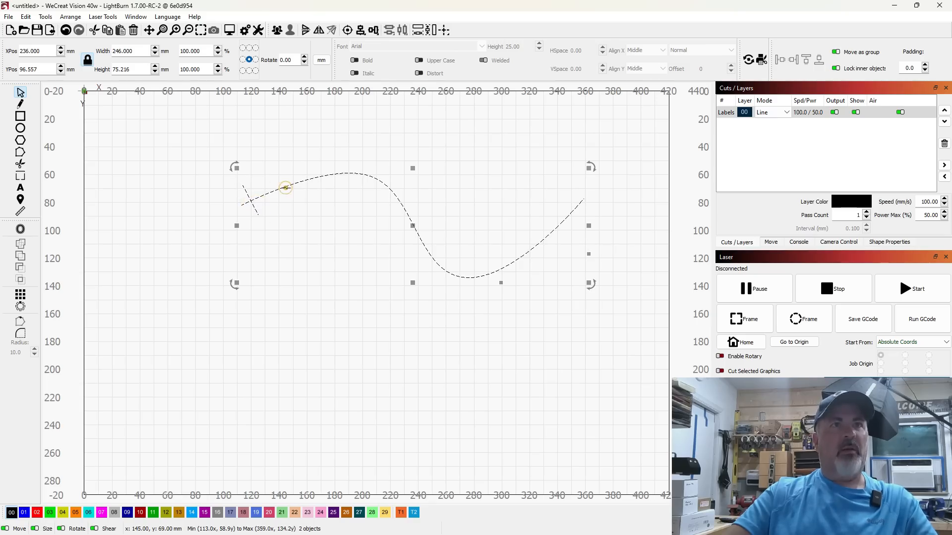
click(70, 16)
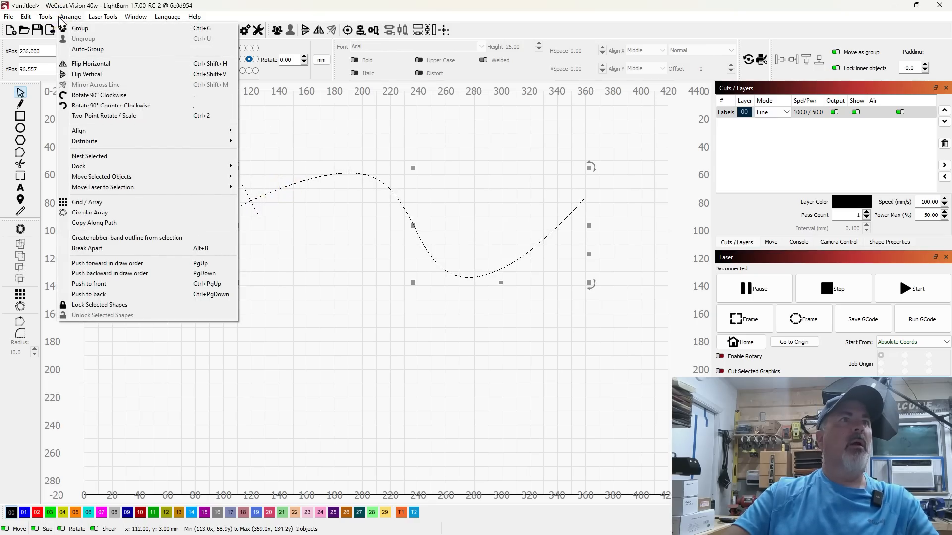
mouse_move(94, 222)
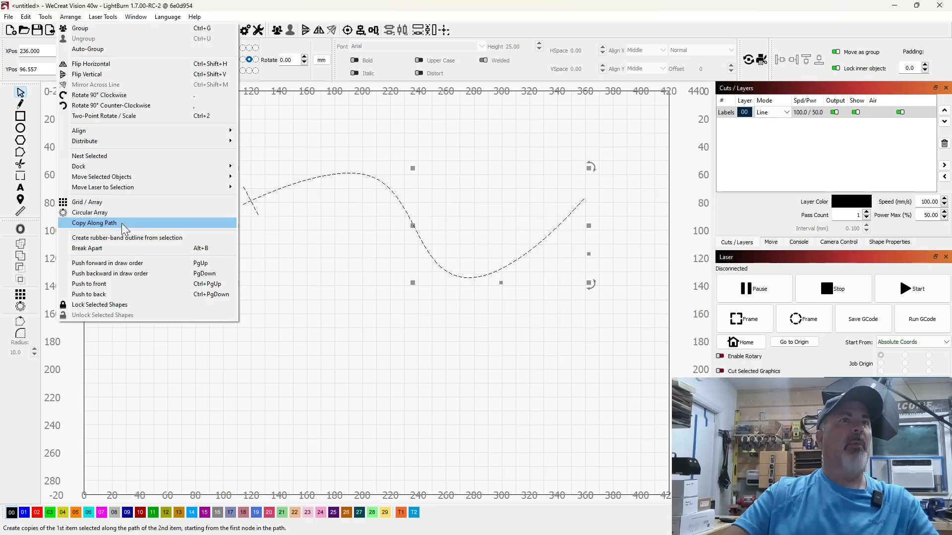
Copy the line along the curve with 20 copies, Scale Copies on, scale value 400.
click(94, 222)
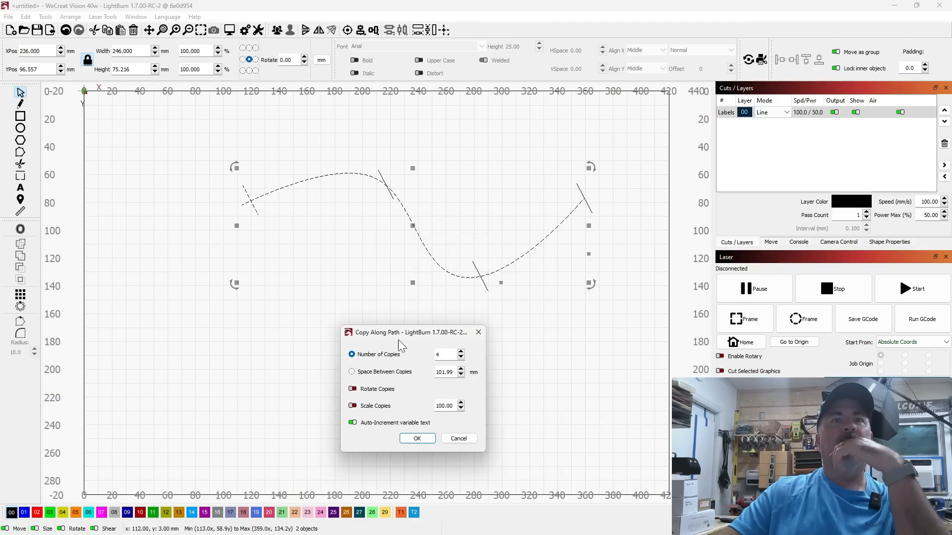
mouse_move(467, 358)
text(15)
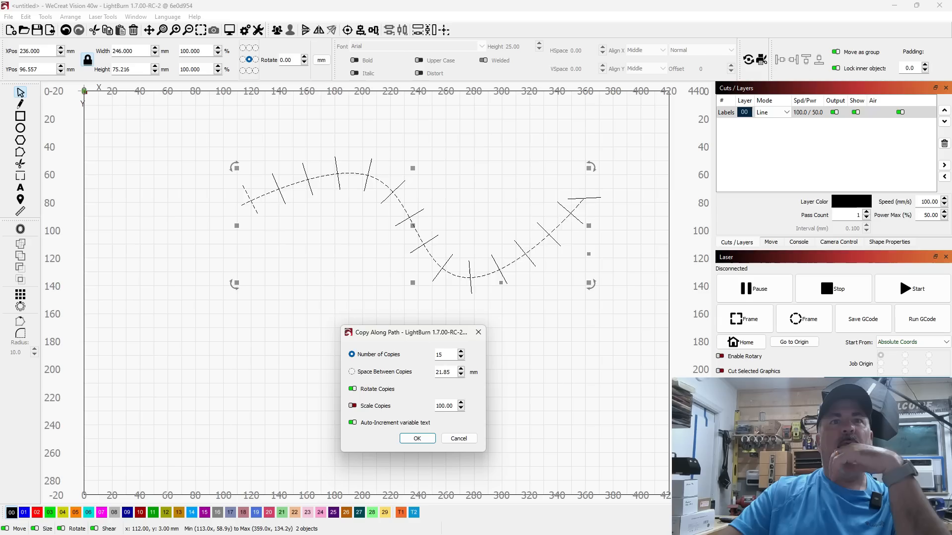
click(460, 351)
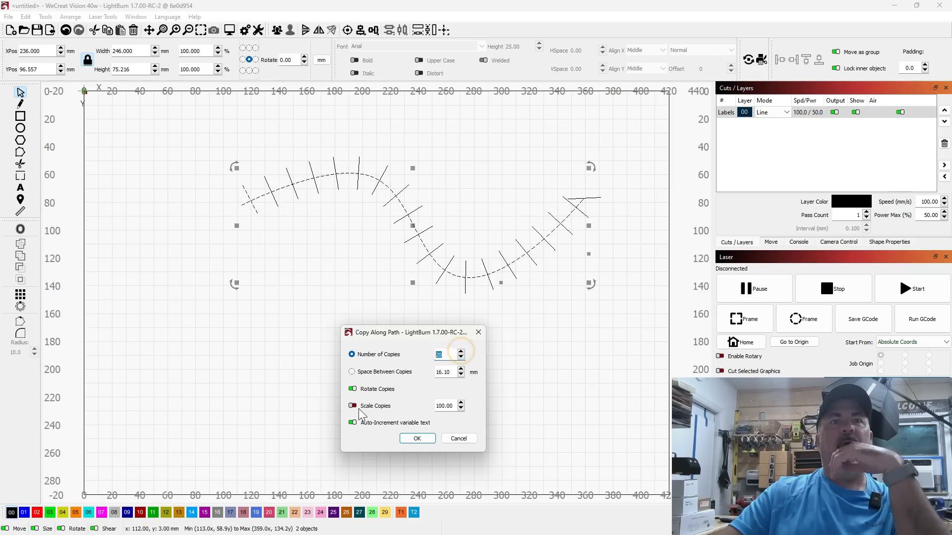
click(460, 403)
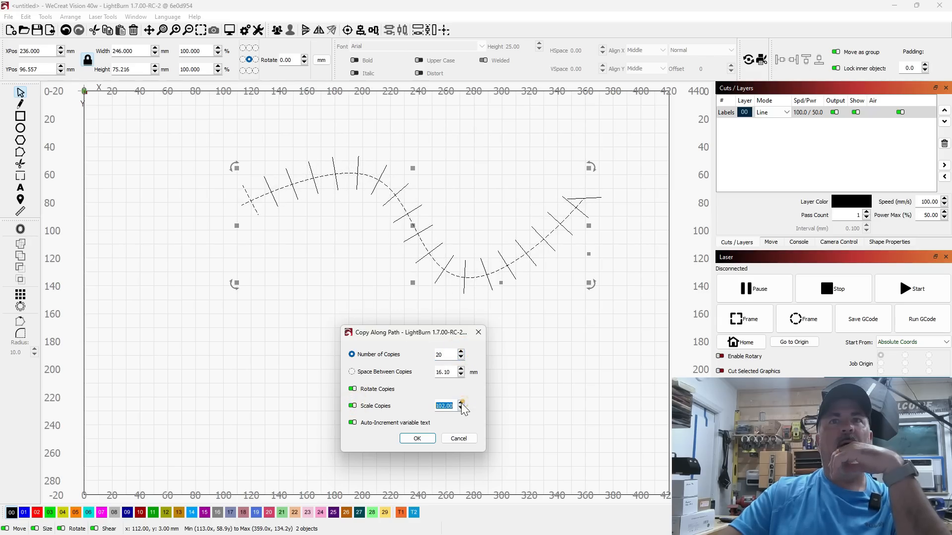
click(461, 405)
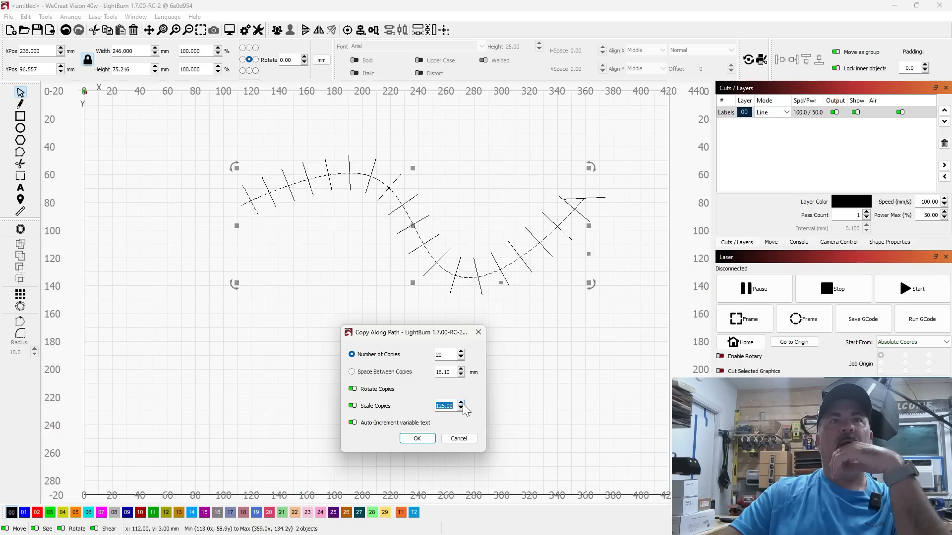
click(460, 404)
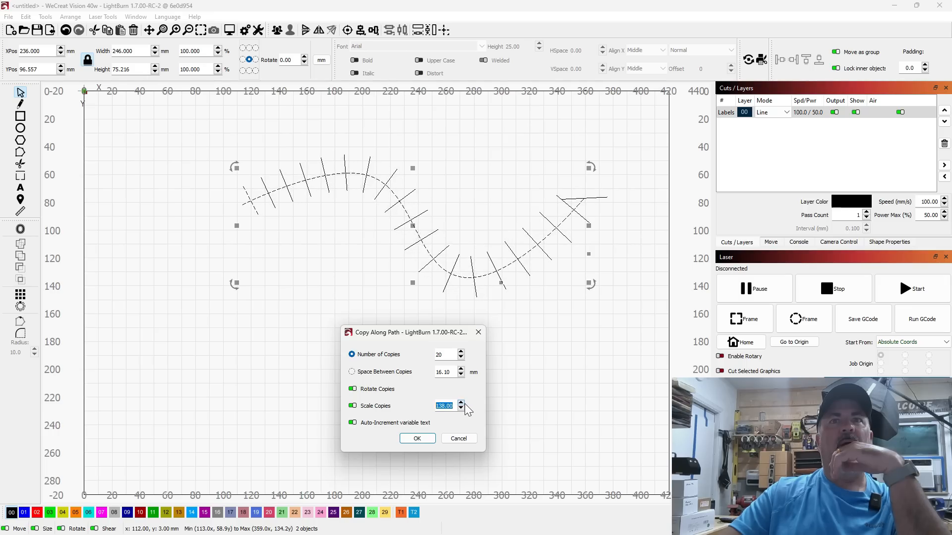
click(461, 403)
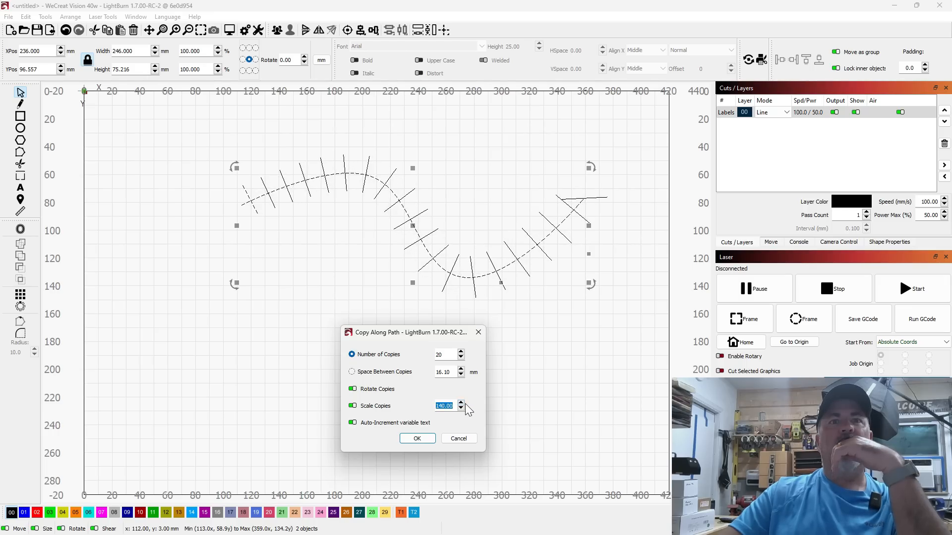
click(460, 407)
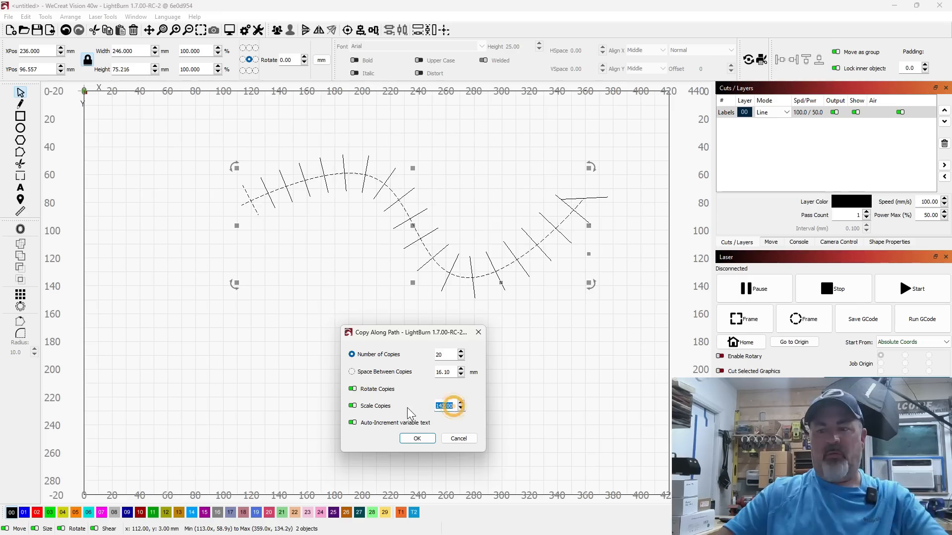
text(300)
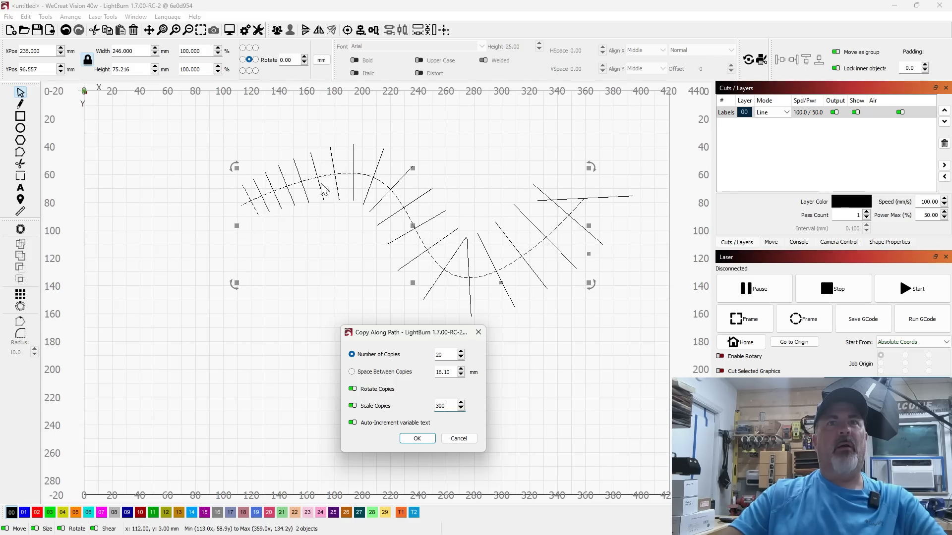
triple_click(442, 406)
text(500)
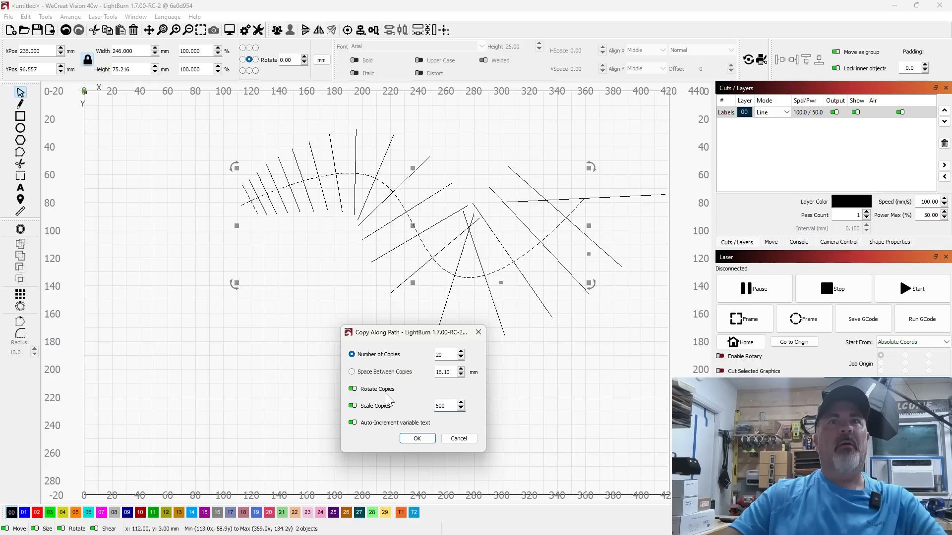
text(300)
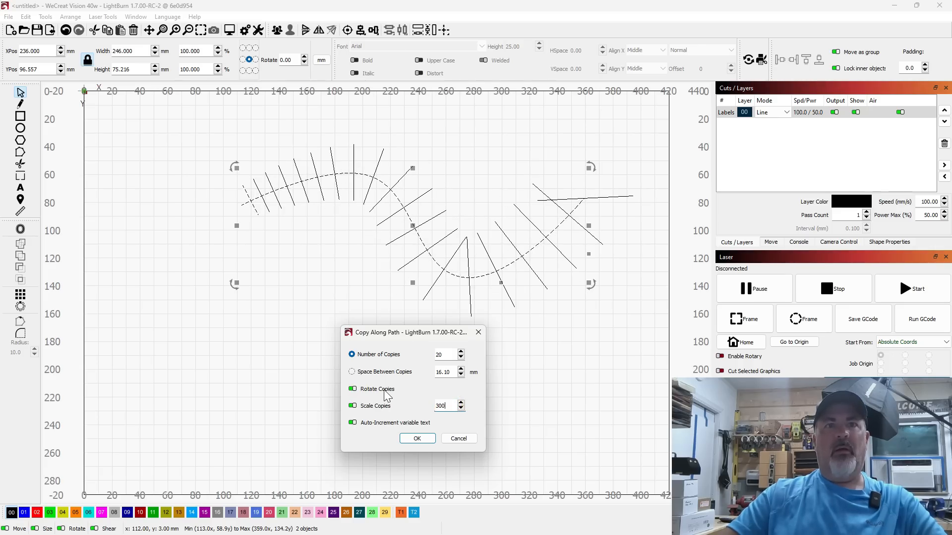
text(400)
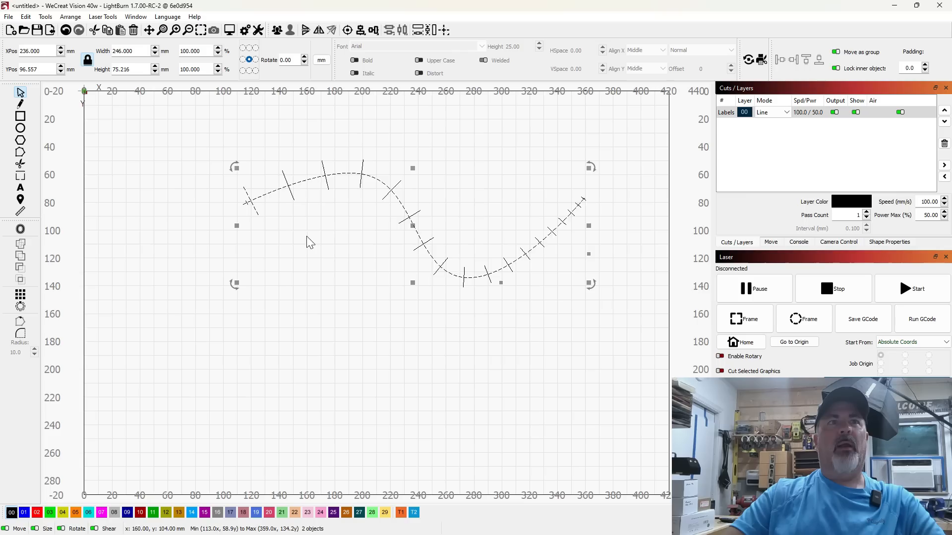
mouse_move(270, 211)
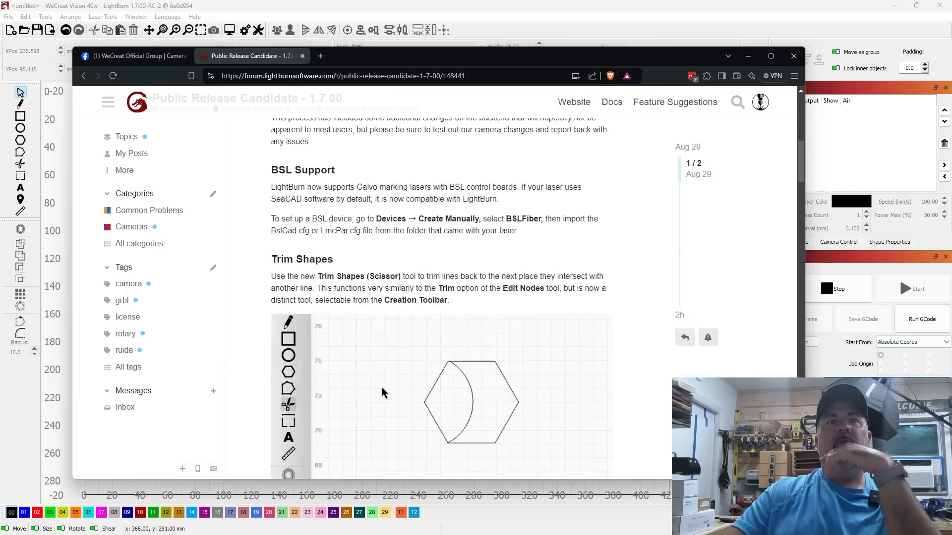
Scroll down the release post, highlighting and then clearing the BSL Support section.
scroll(down, 3)
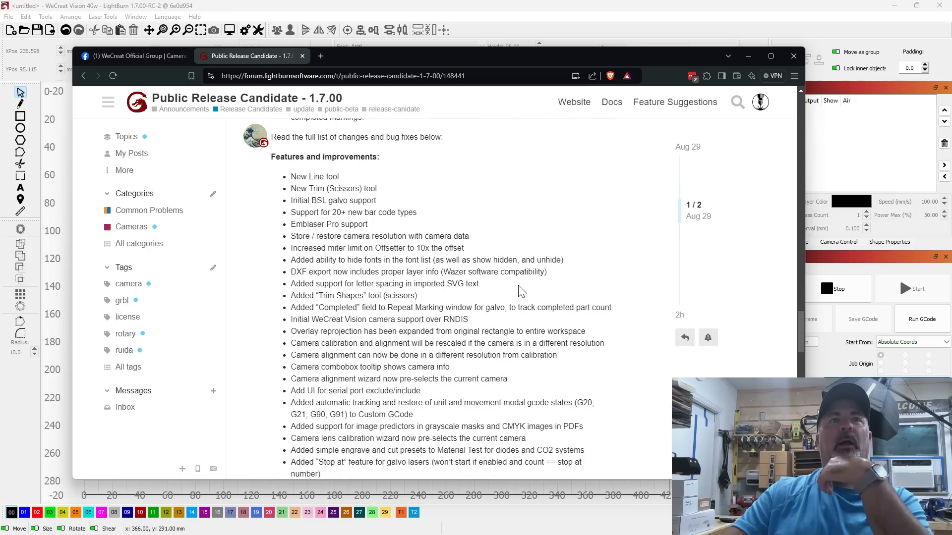
scroll(down, 3)
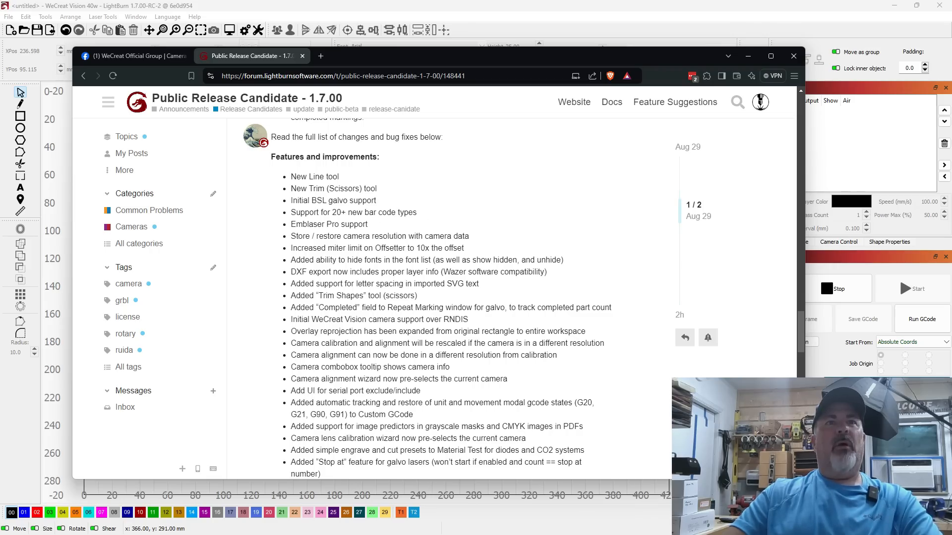
drag(343, 211, 416, 212)
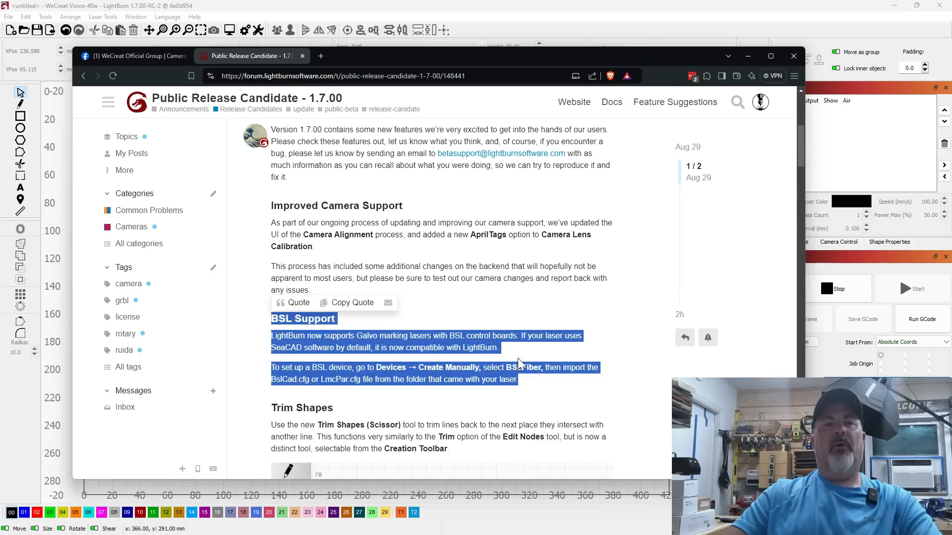
click(520, 381)
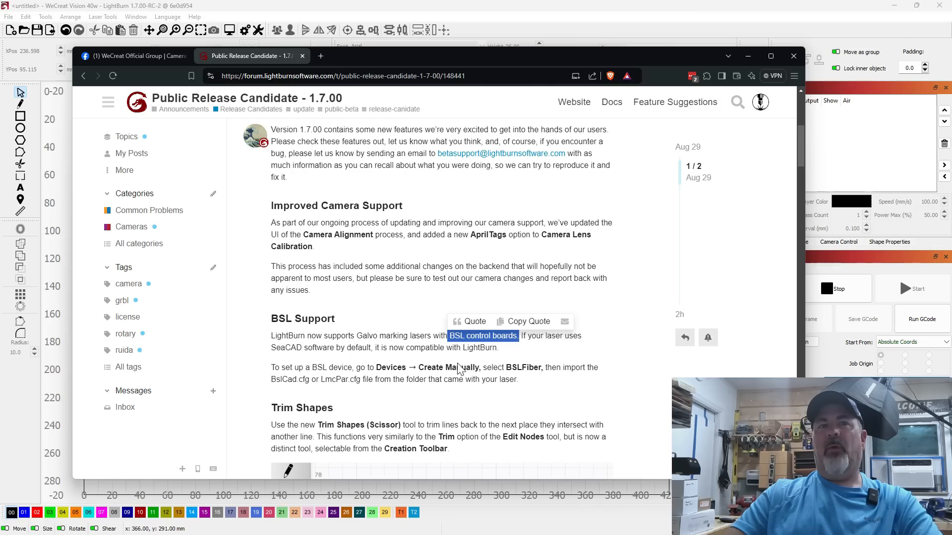
mouse_move(387, 337)
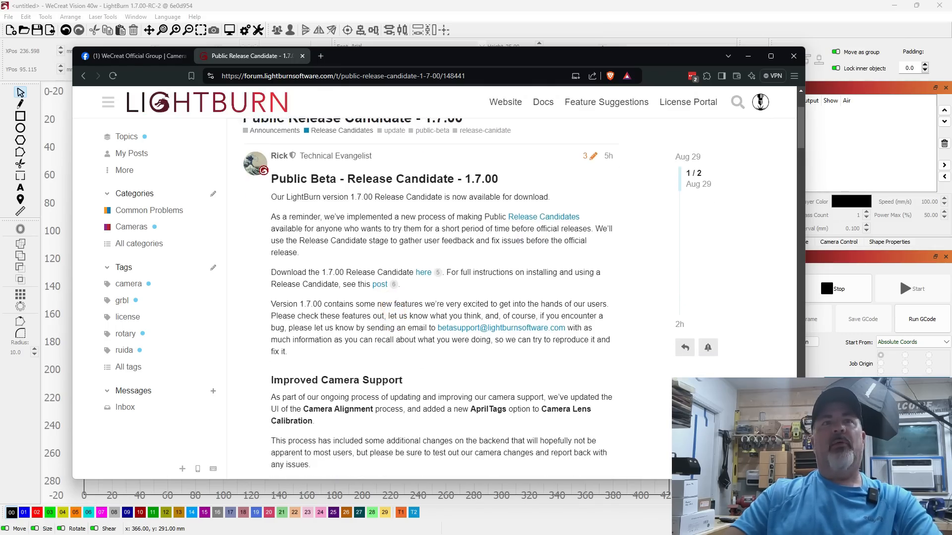
Scroll to the Features and improvements list starting with the new Line tool.
scroll(down, 3)
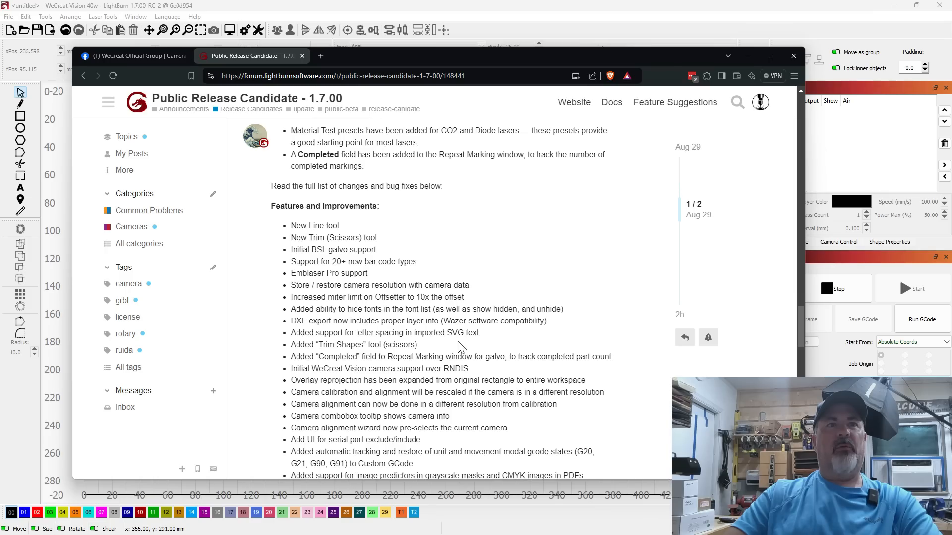
scroll(down, 3)
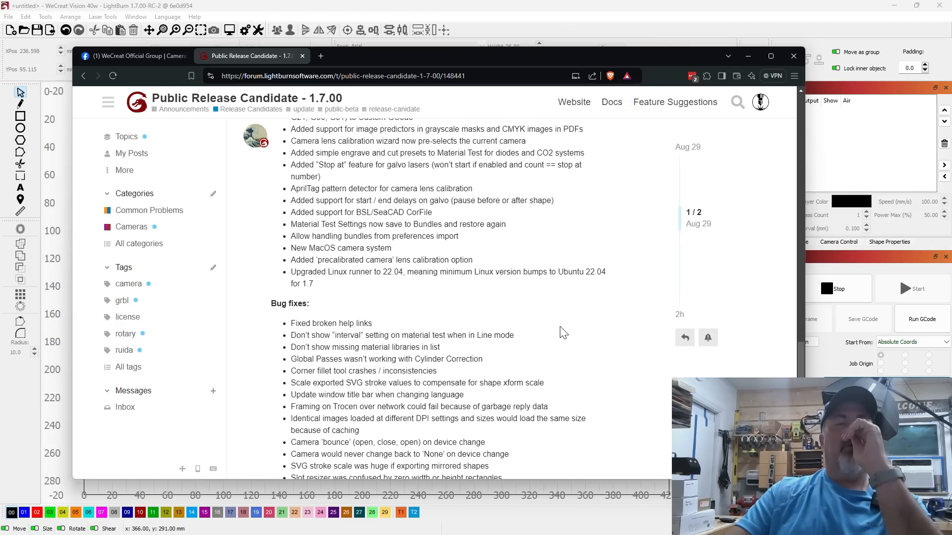
mouse_move(563, 327)
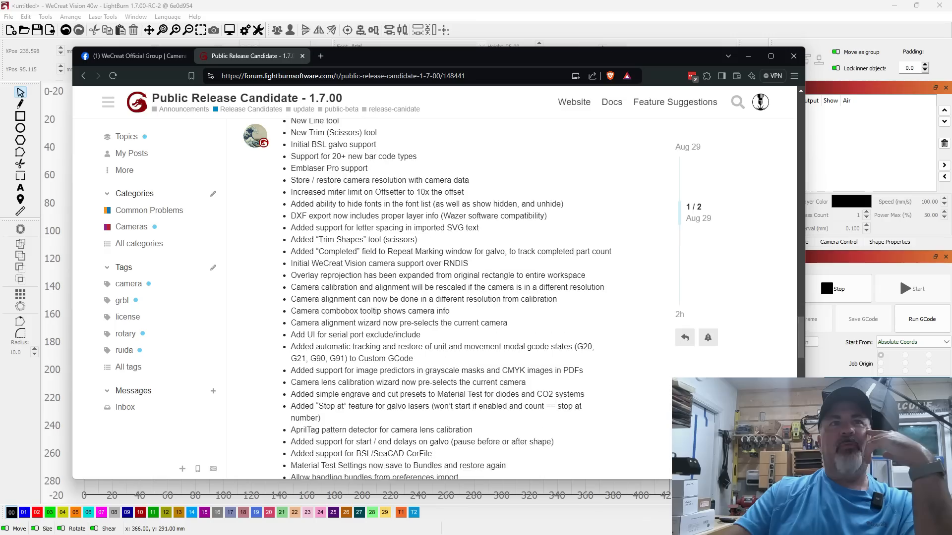
scroll(down, 3)
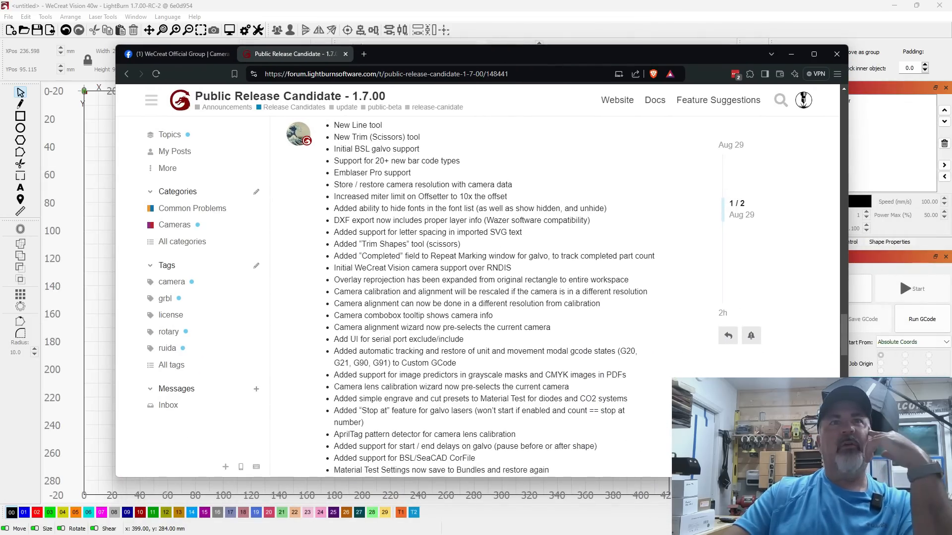
Scroll to the bug fixes and highlight 'Material Test Settings now save to Bundles'.
drag(408, 232, 488, 232)
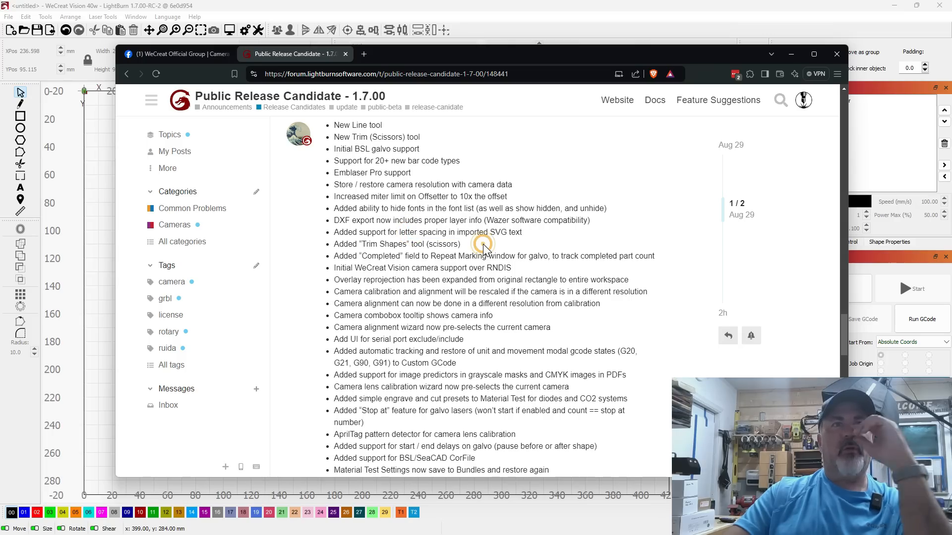
scroll(down, 3)
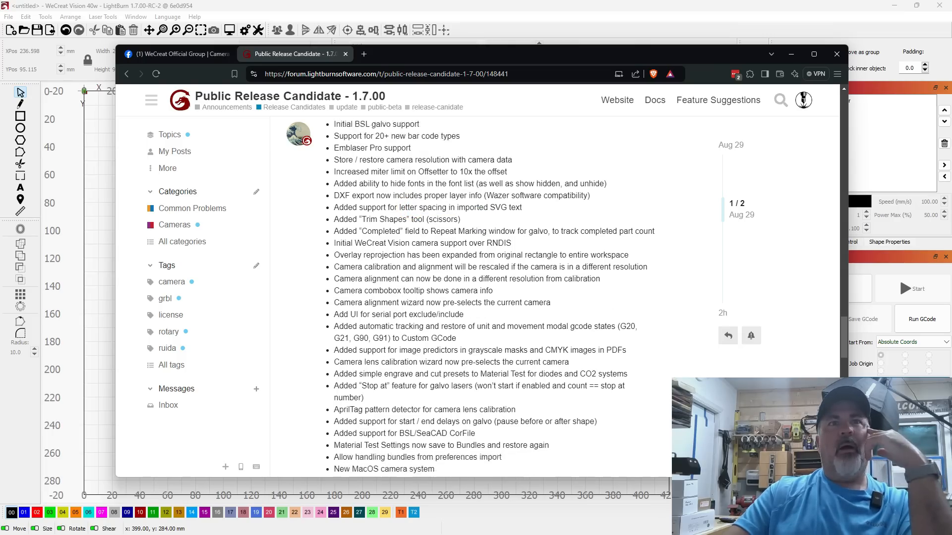
scroll(down, 3)
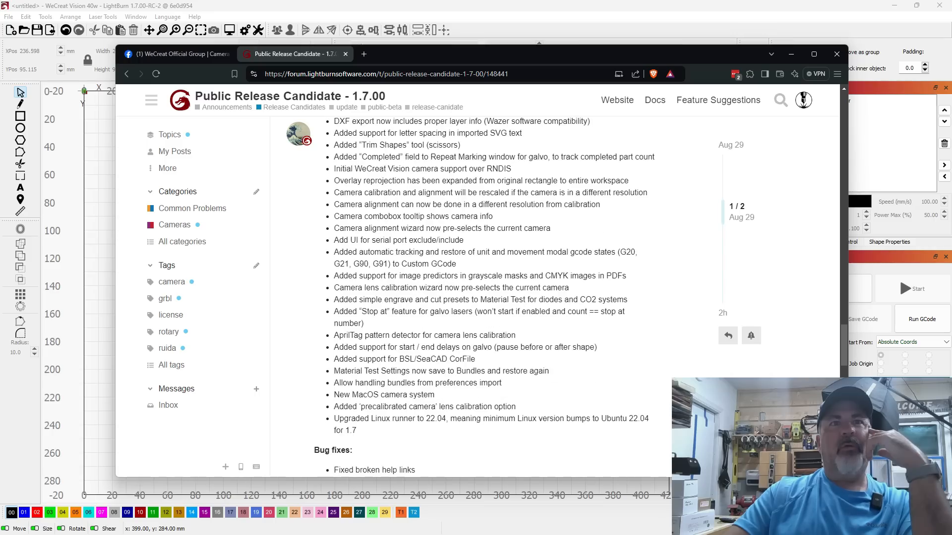
mouse_move(434, 273)
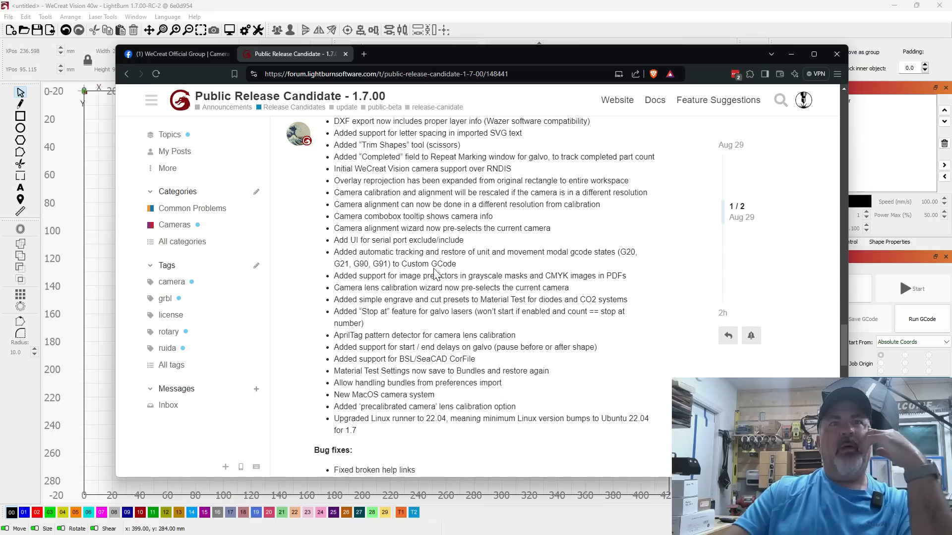
scroll(down, 3)
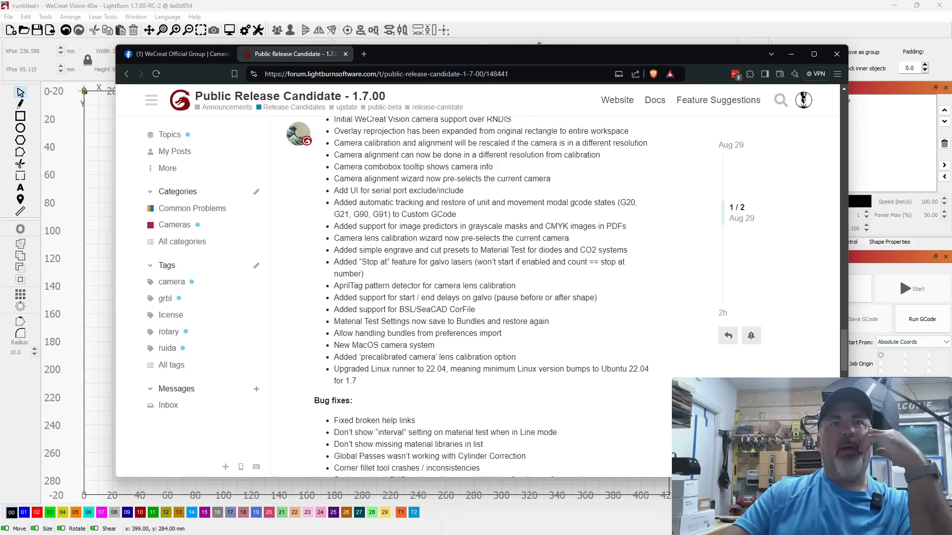
double_click(379, 345)
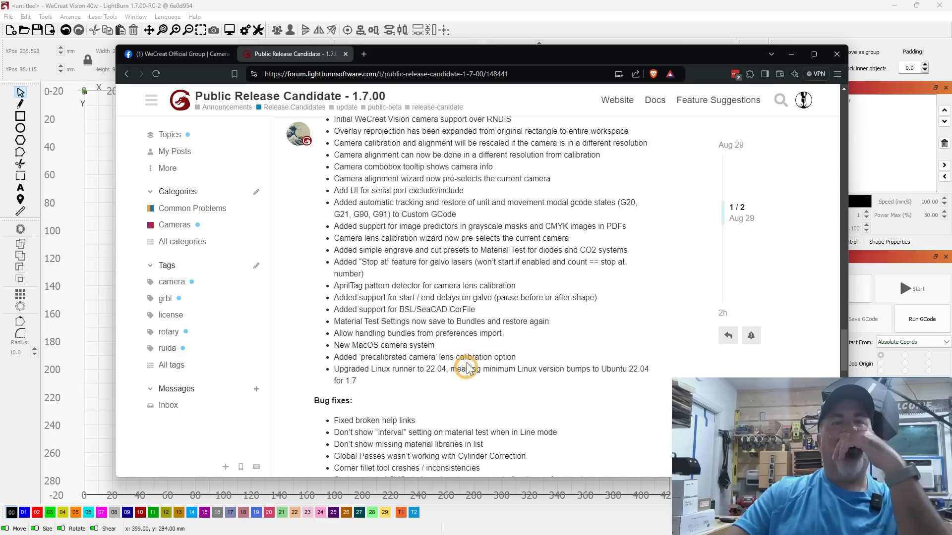
mouse_move(463, 352)
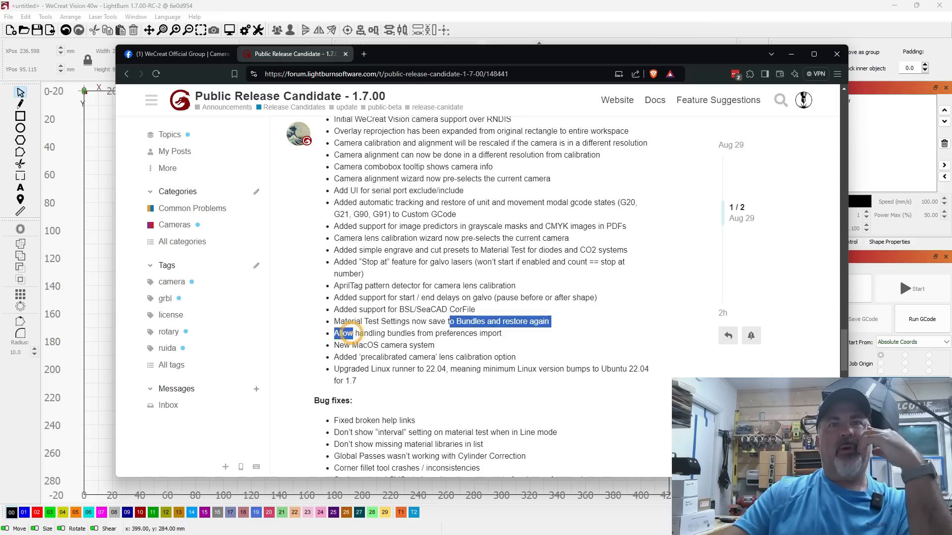
drag(352, 333, 478, 333)
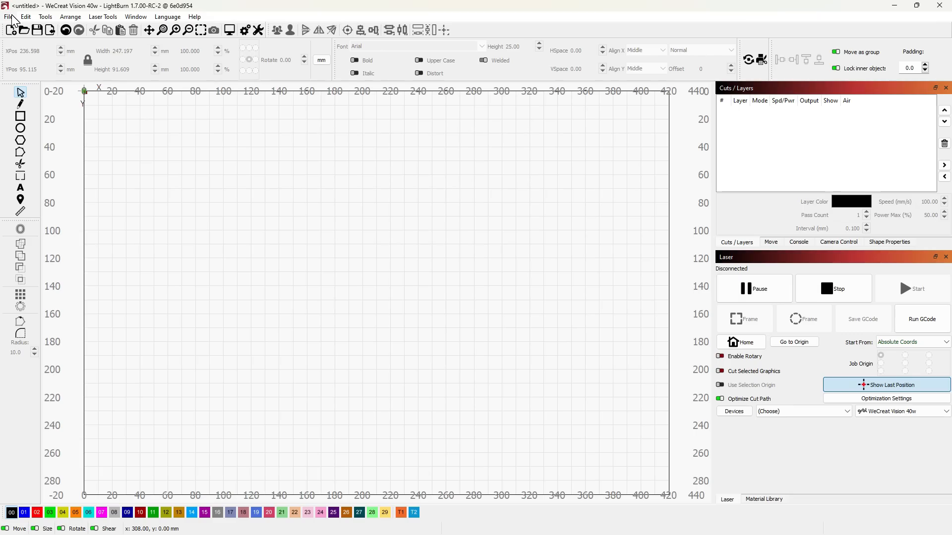
click(25, 16)
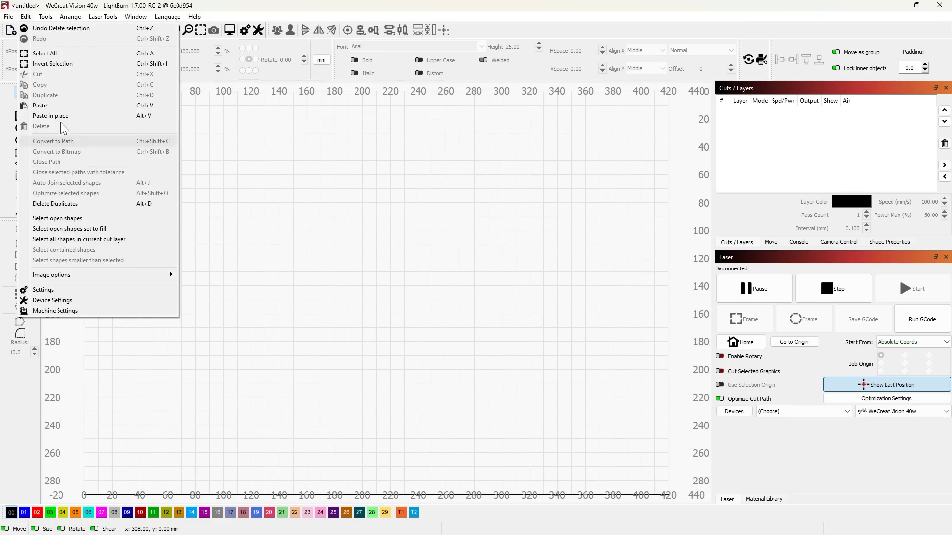
click(8, 16)
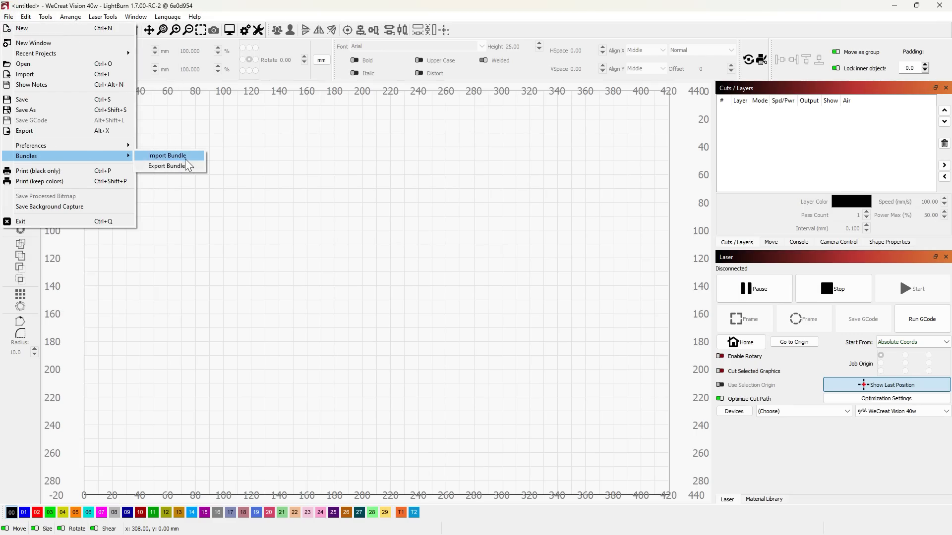
click(165, 166)
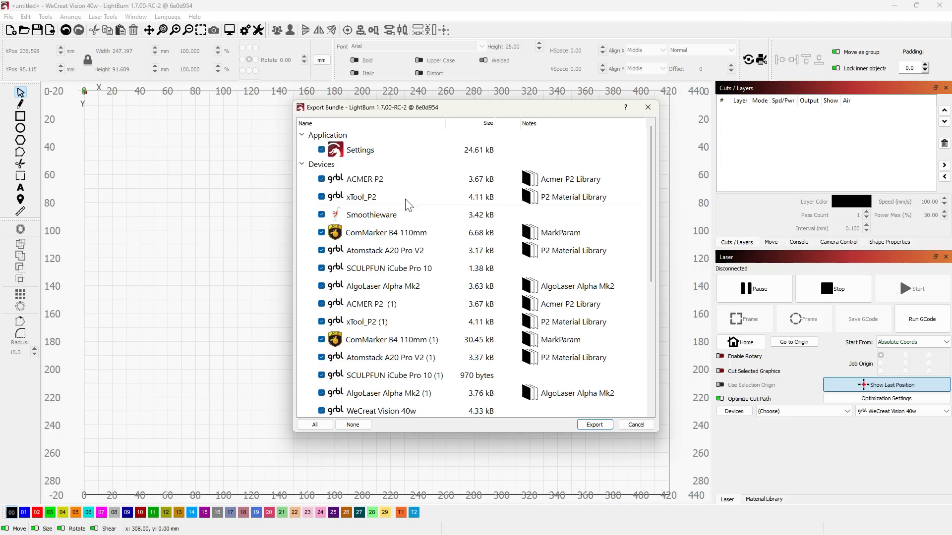
scroll(down, 3)
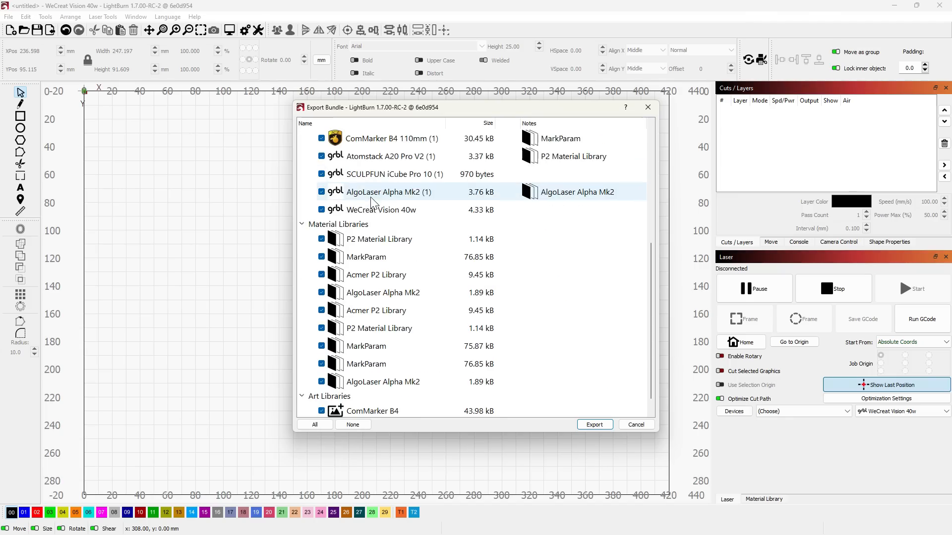
scroll(down, 3)
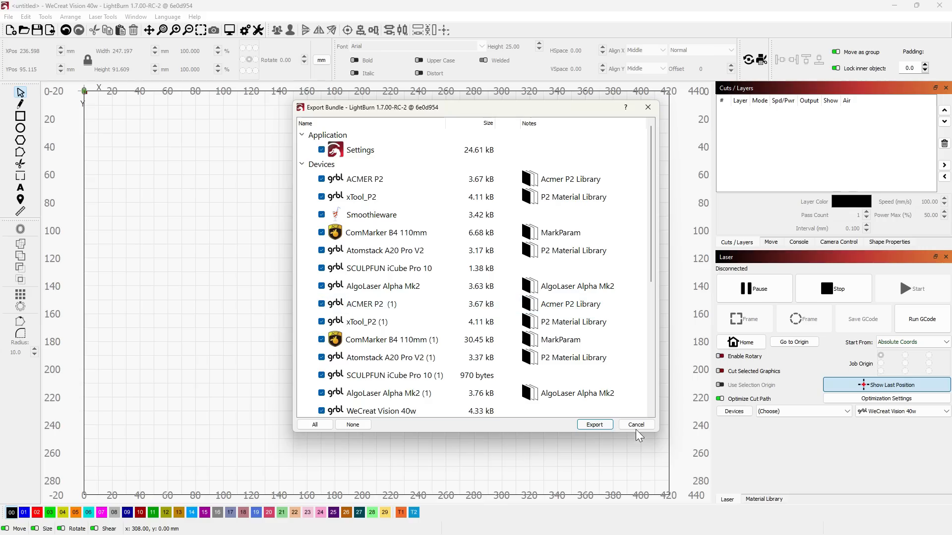
click(635, 424)
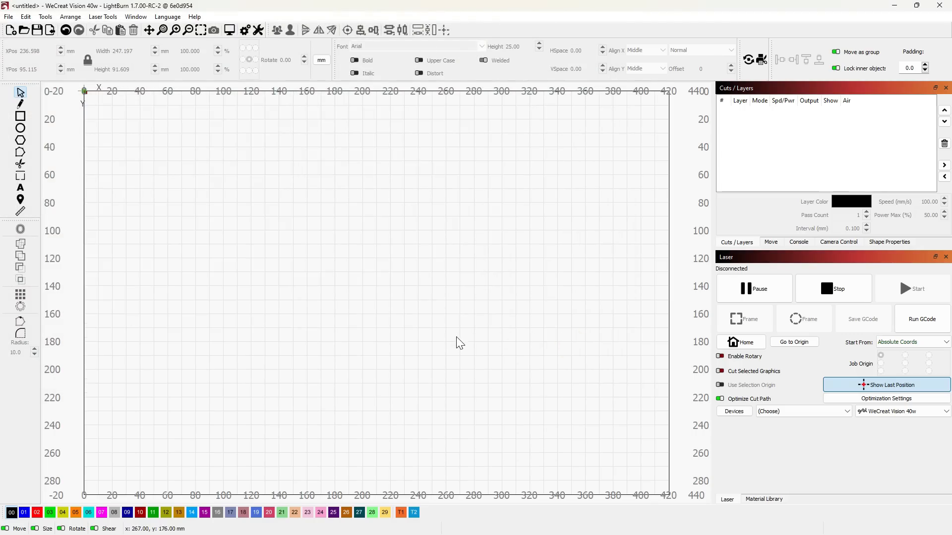
mouse_move(459, 344)
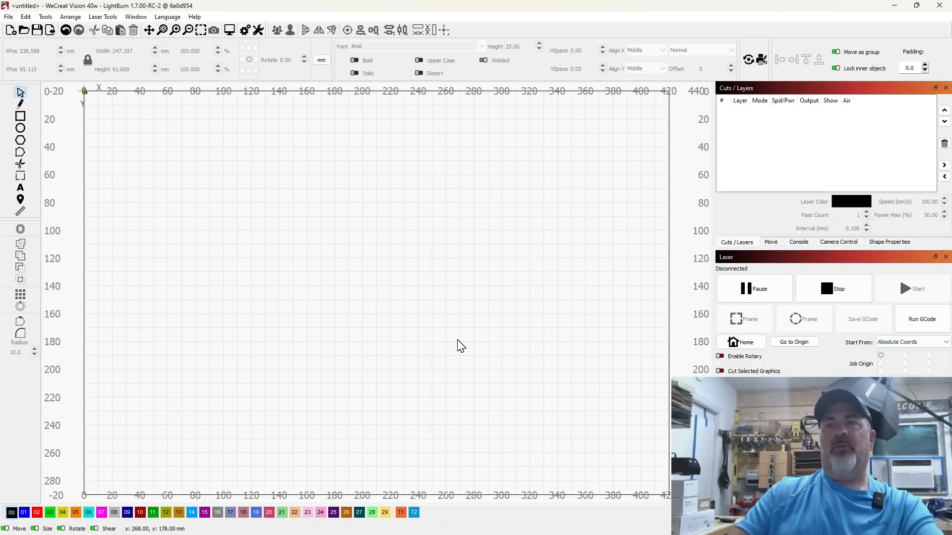
mouse_move(282, 133)
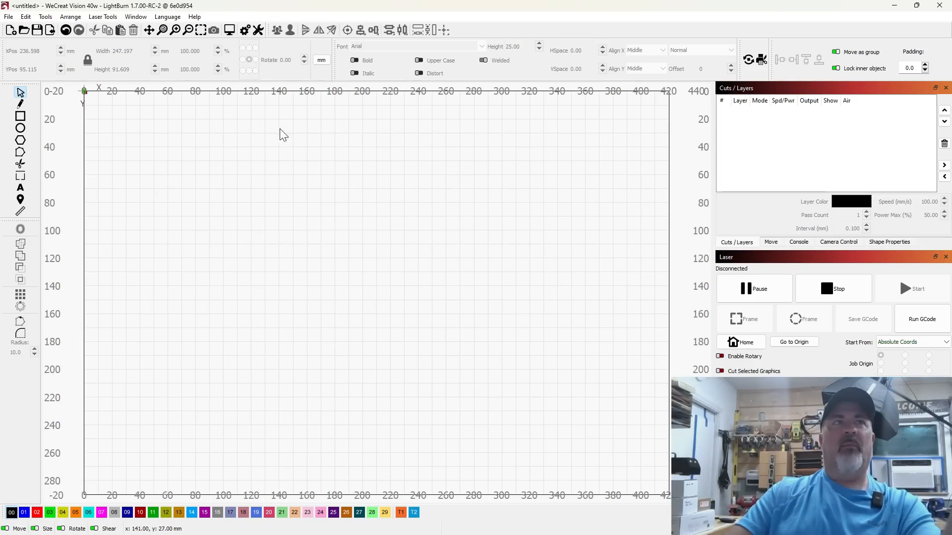
Browse the File menu's preference import/export options, then dismiss the menu.
click(9, 17)
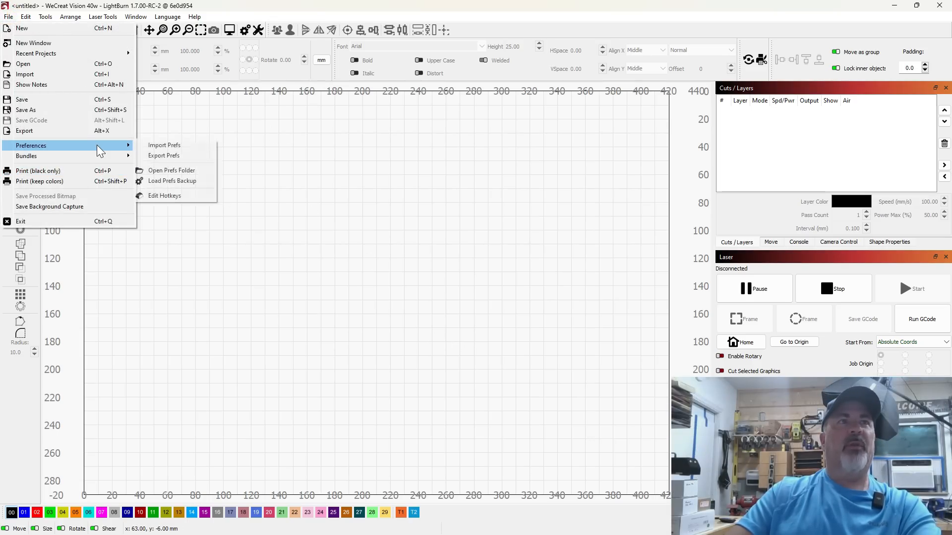
mouse_move(164, 155)
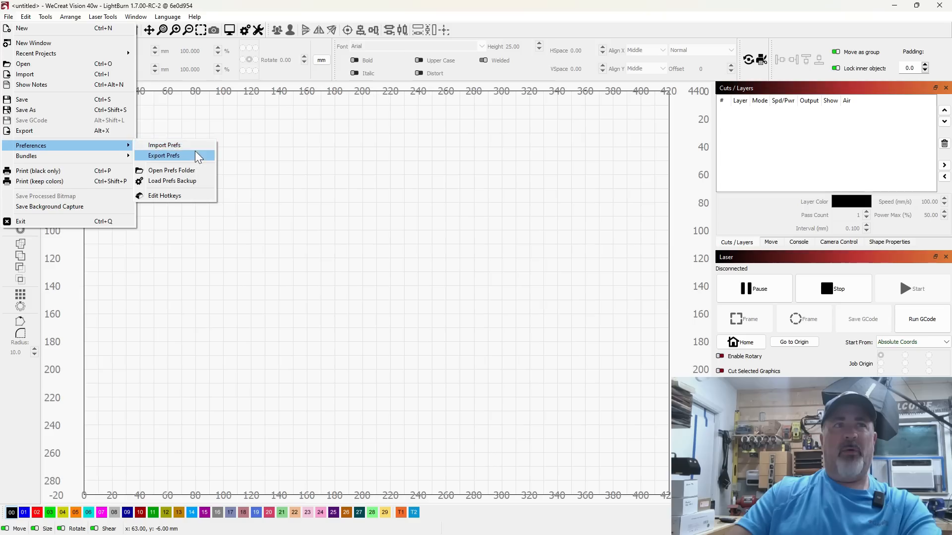
mouse_move(176, 144)
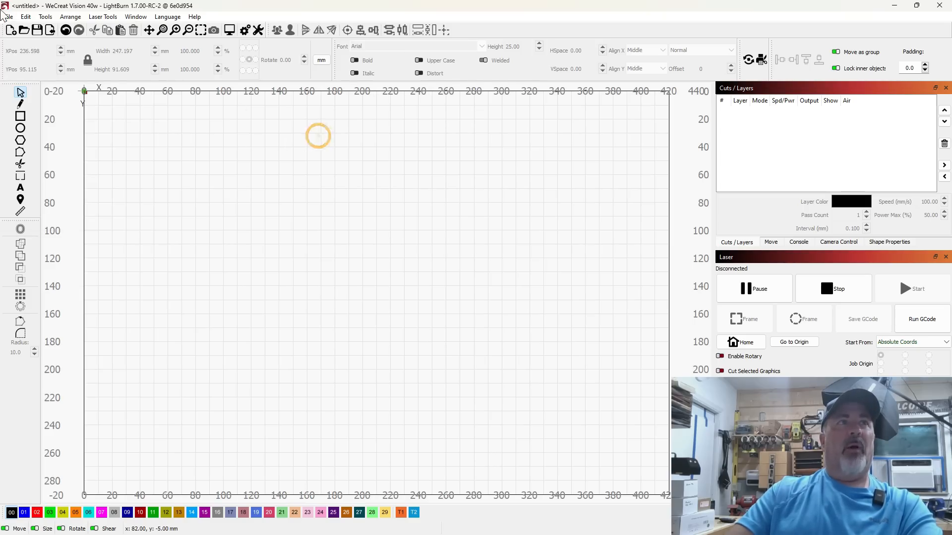
click(8, 17)
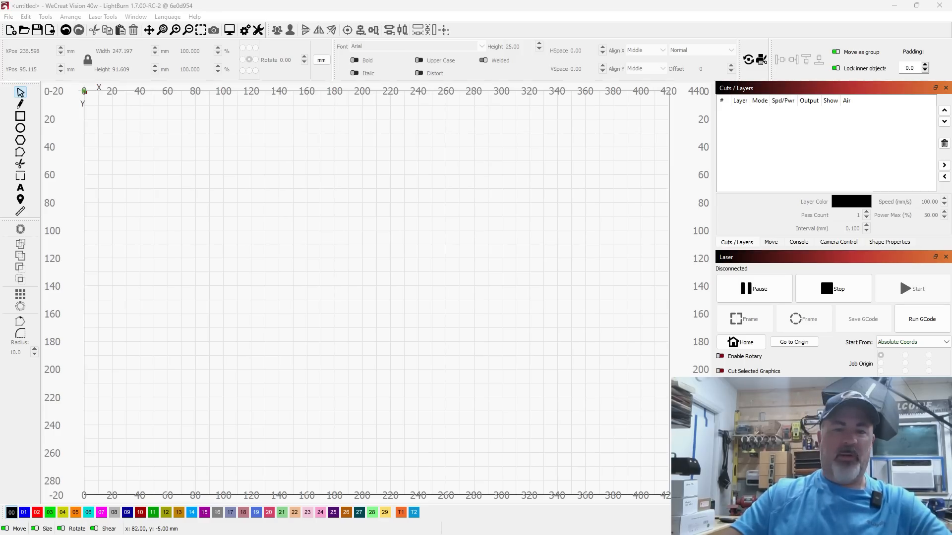
mouse_move(437, 373)
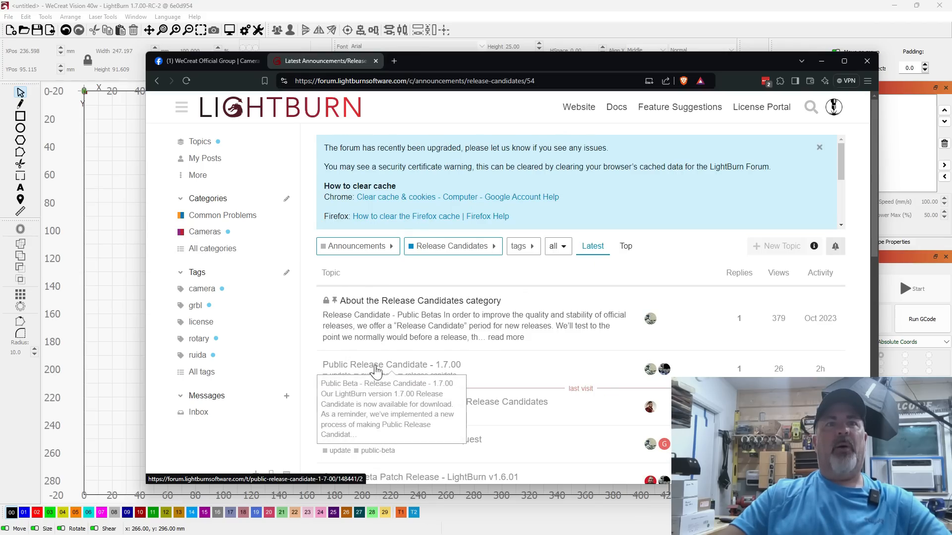
Open the 'Public Release Candidate - 1.7.00' forum topic and scroll through its announcement.
click(375, 365)
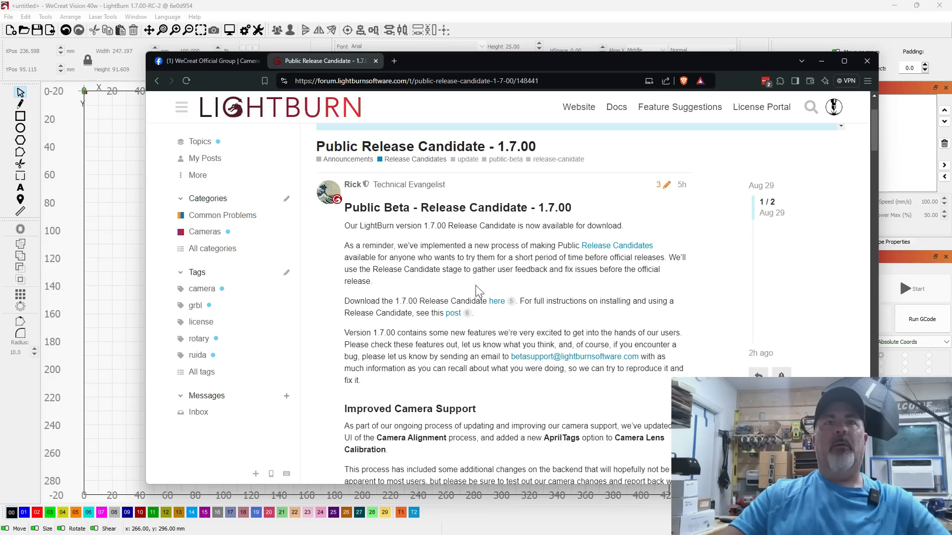
mouse_move(496, 301)
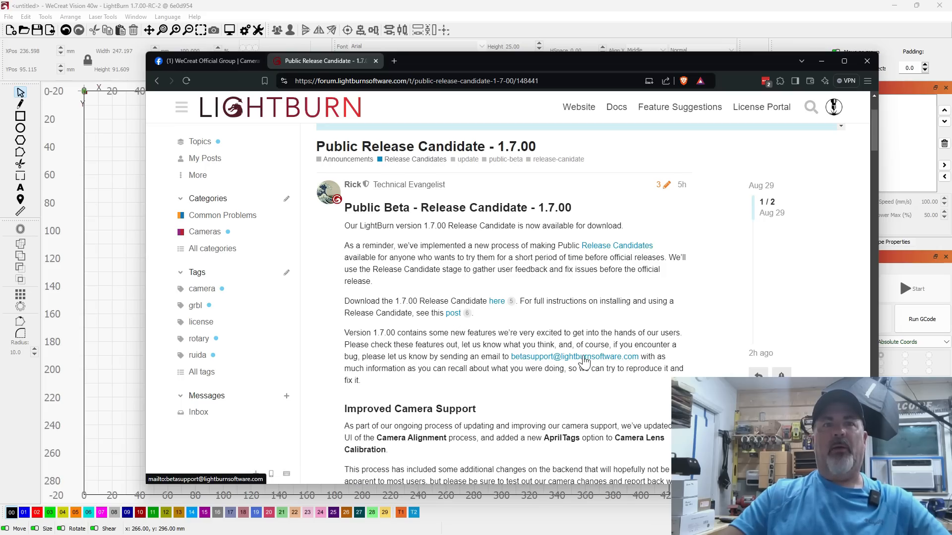
scroll(down, 3)
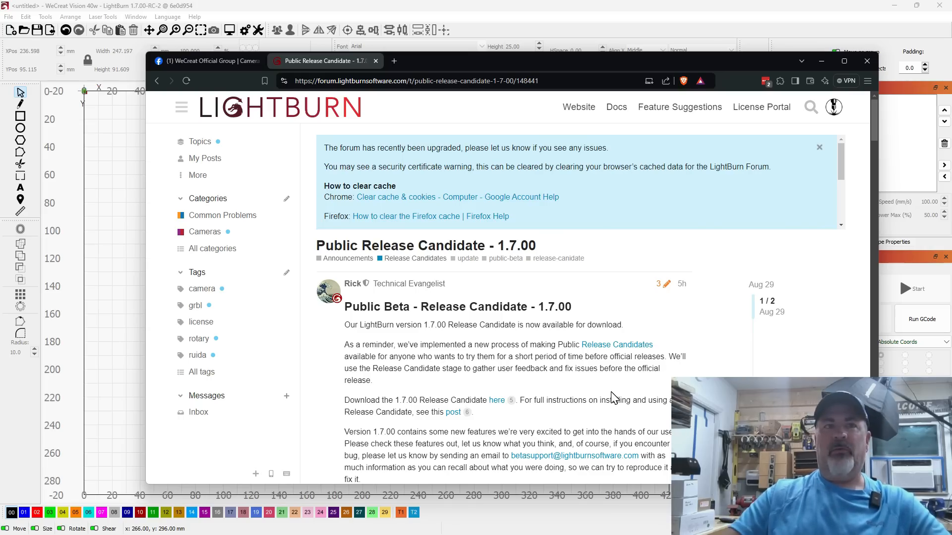
mouse_move(661, 322)
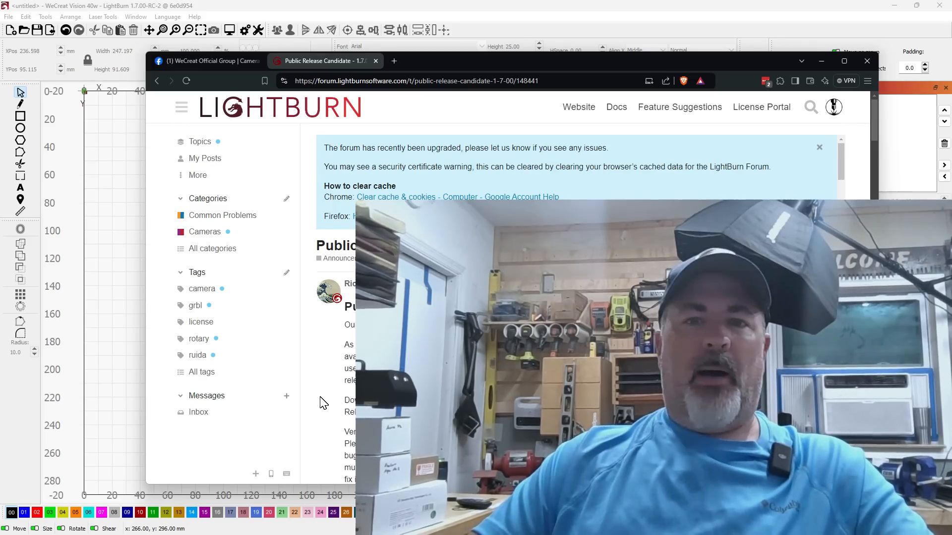
mouse_move(236, 395)
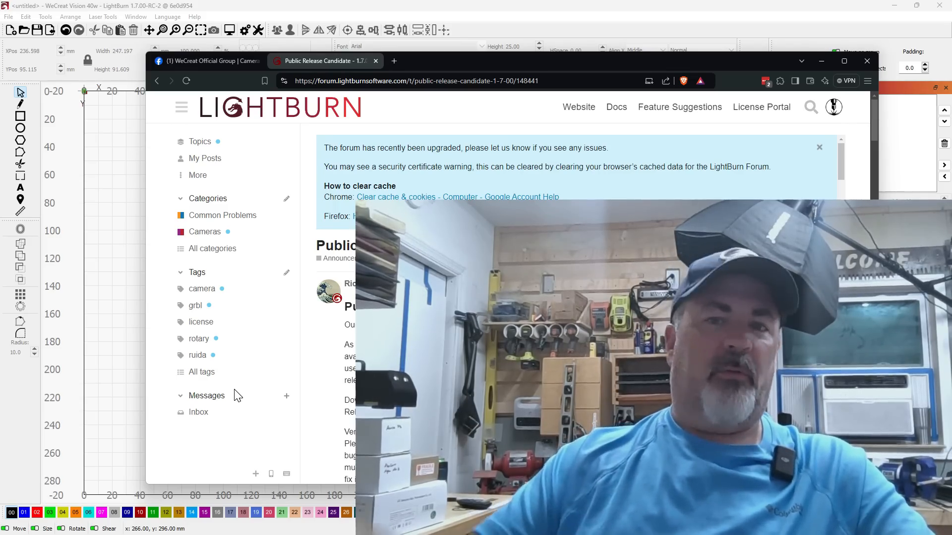